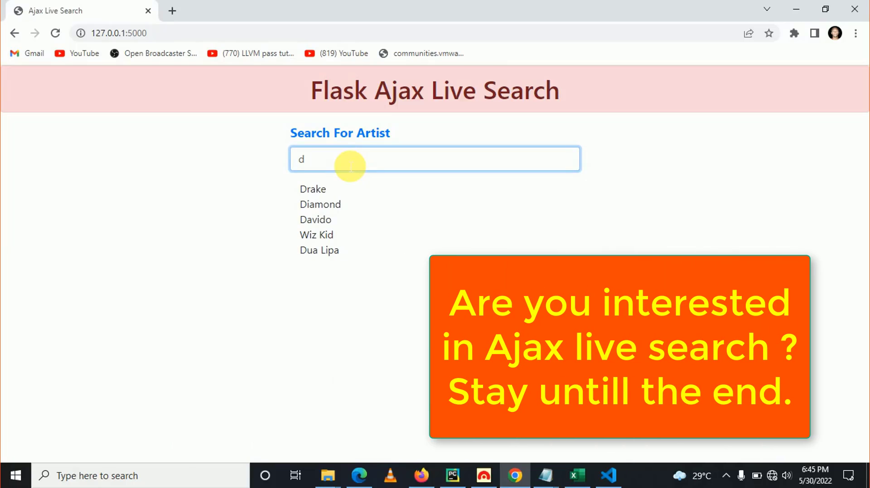
# Search for 'b' so the results list shows Chris Brown and Beyonce.
pyautogui.write('b')
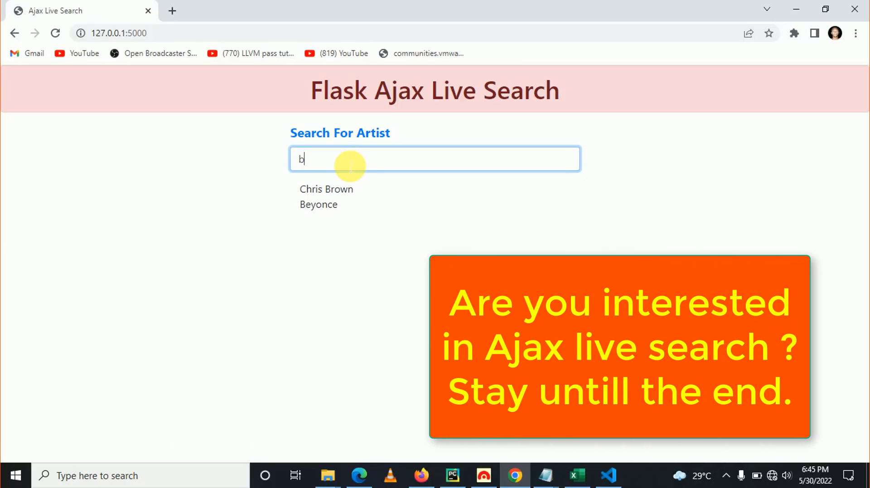
pyautogui.click(419, 475)
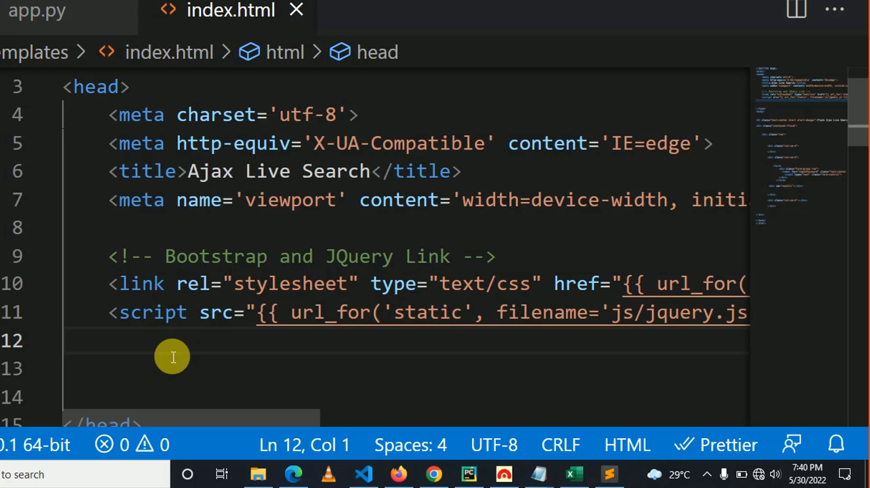
pyautogui.click(238, 283)
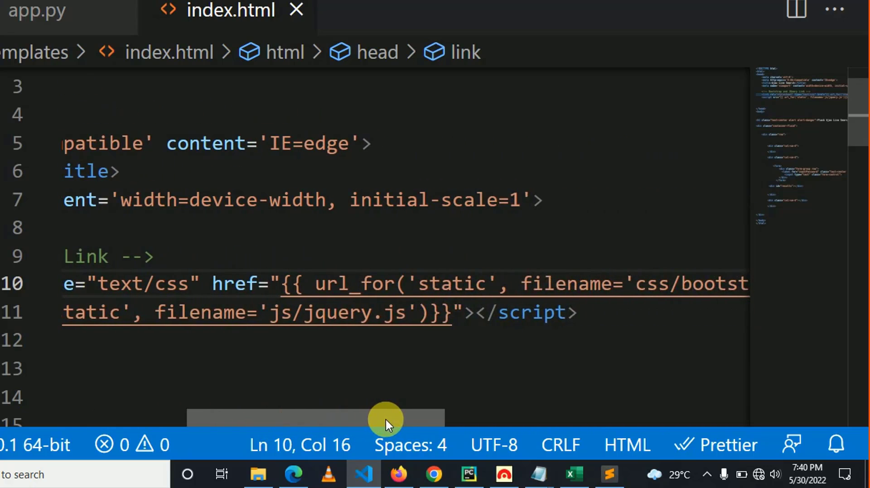
pyautogui.moveTo(386, 417); pyautogui.dragTo(494, 417)
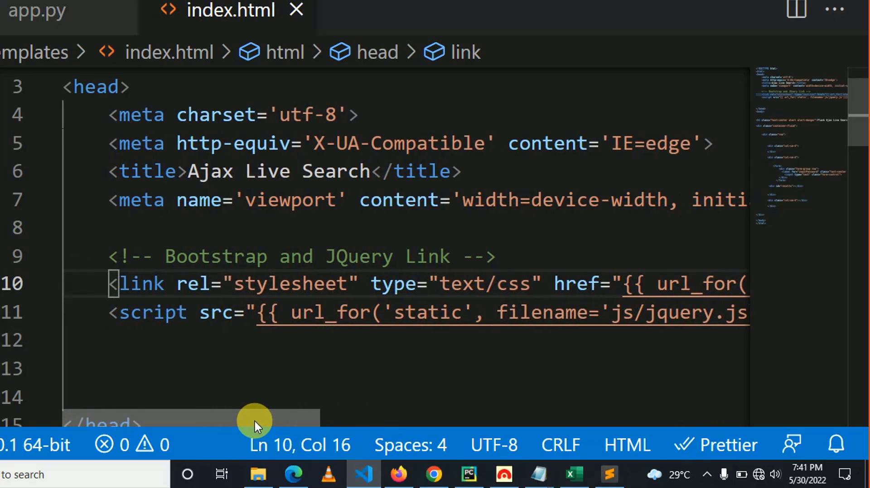
pyautogui.hscroll(3)
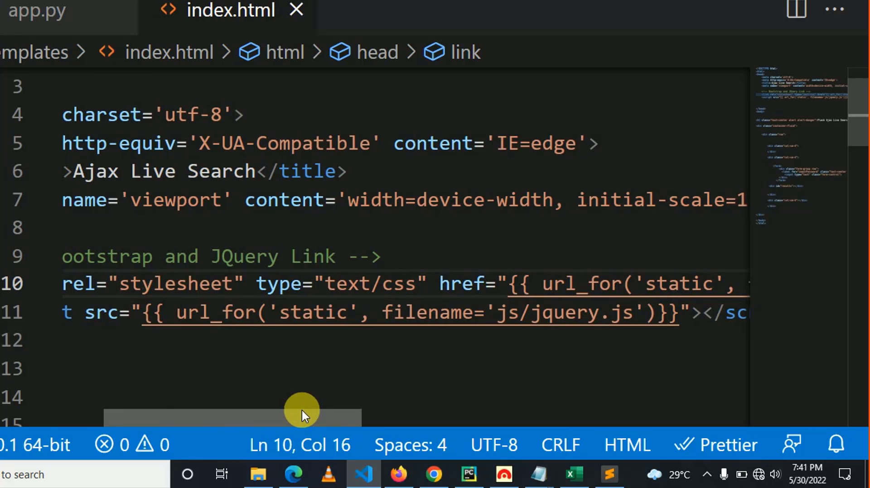
pyautogui.moveTo(301, 410); pyautogui.dragTo(449, 410)
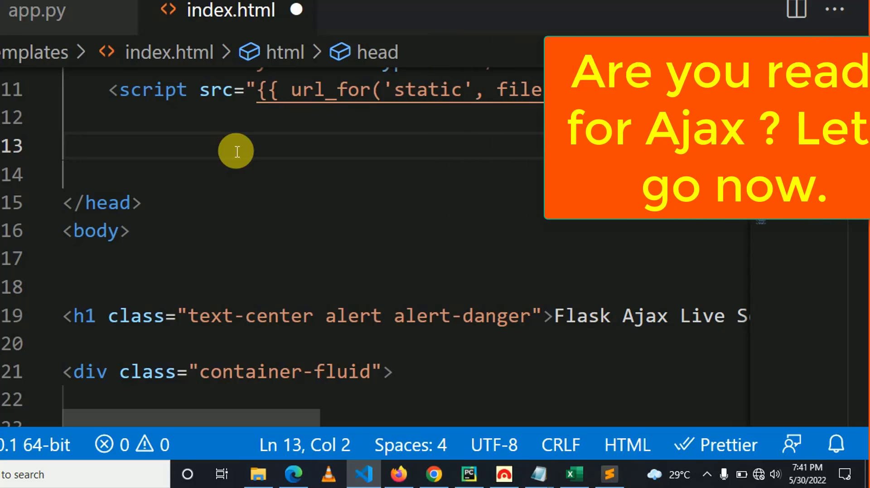
# Start a <script> block in the head declaring function liveSearch(value){.
pyautogui.write('<script')
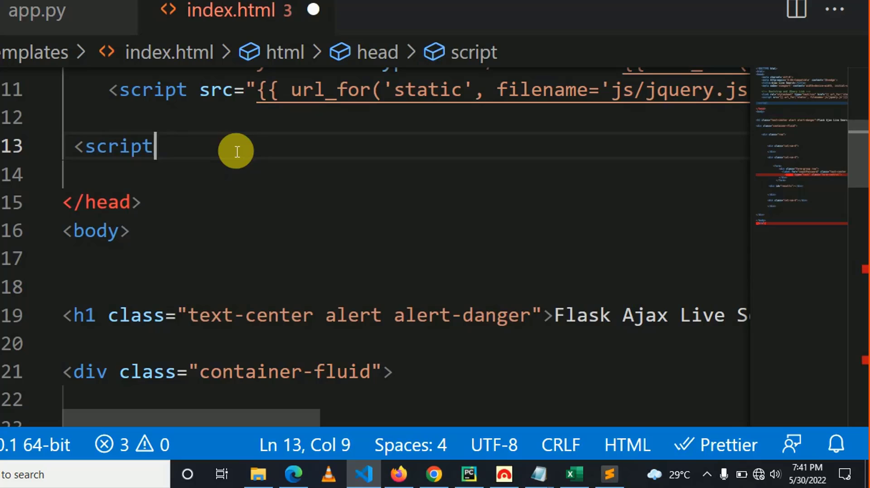
pyautogui.write('>')
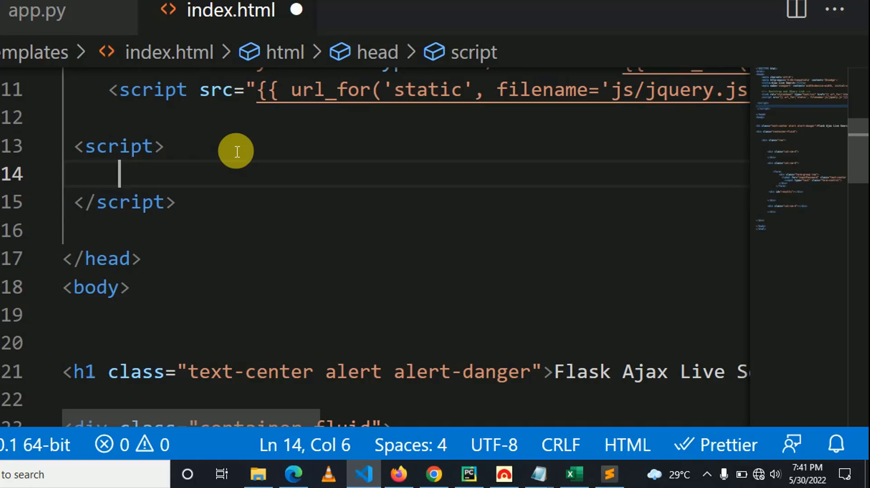
pyautogui.write('function liveSearc')
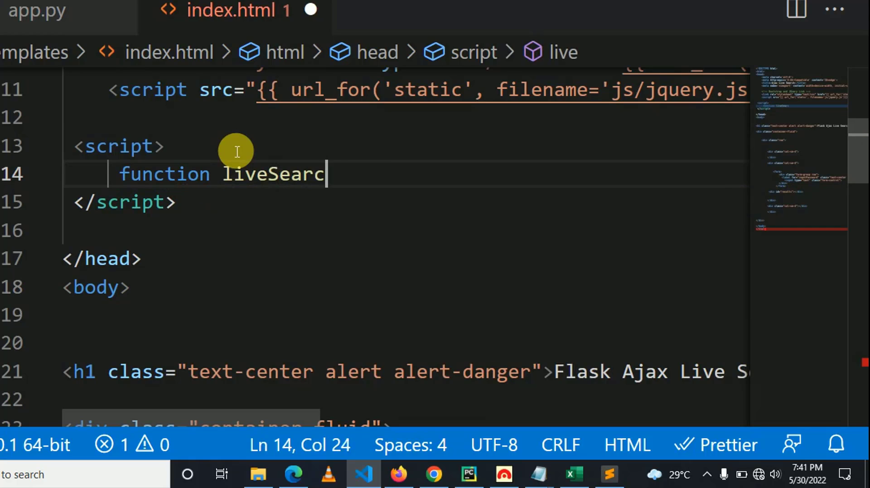
pyautogui.write('h()')
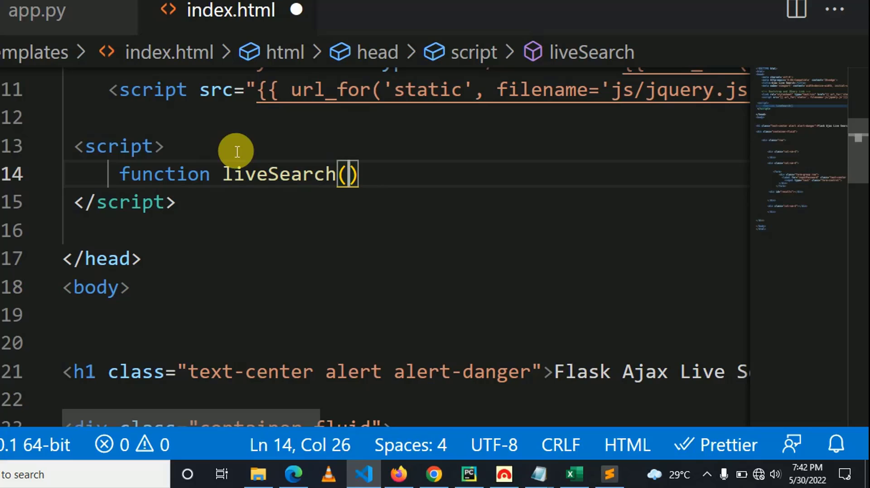
pyautogui.write('val')
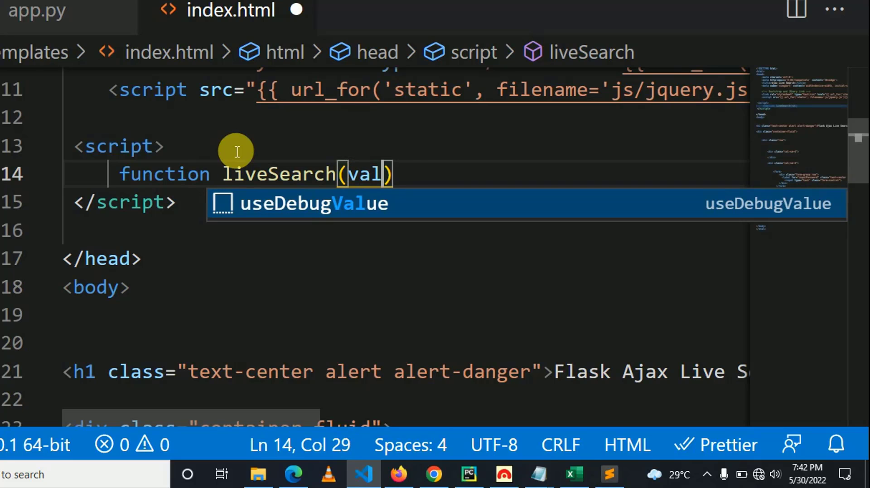
pyautogui.write('ue')
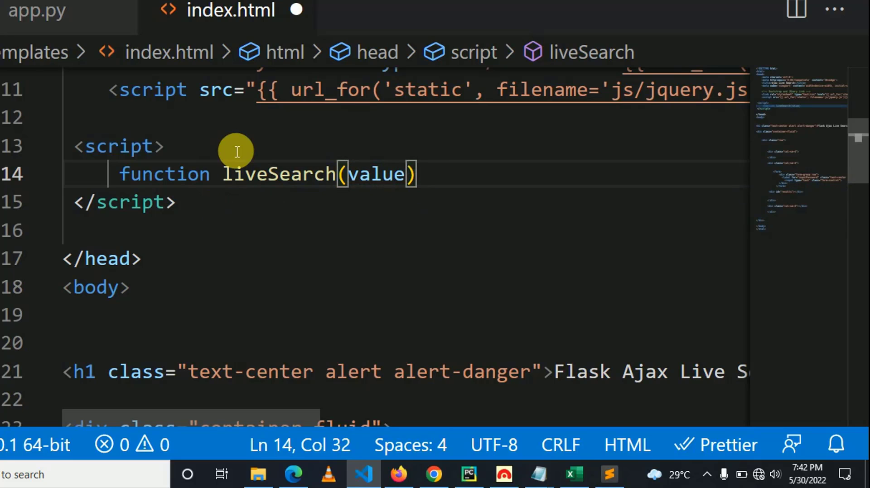
pyautogui.write('{')
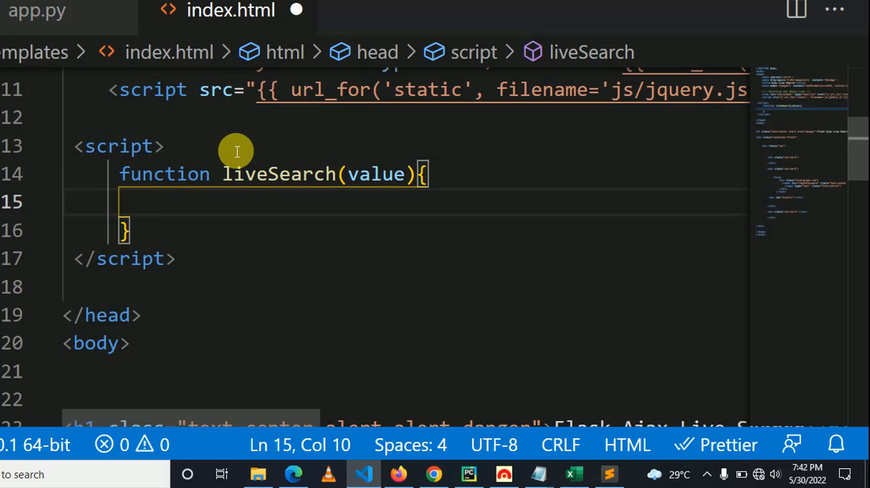
# Inside liveSearch, reassign value = value.trim().
pyautogui.write('valu')
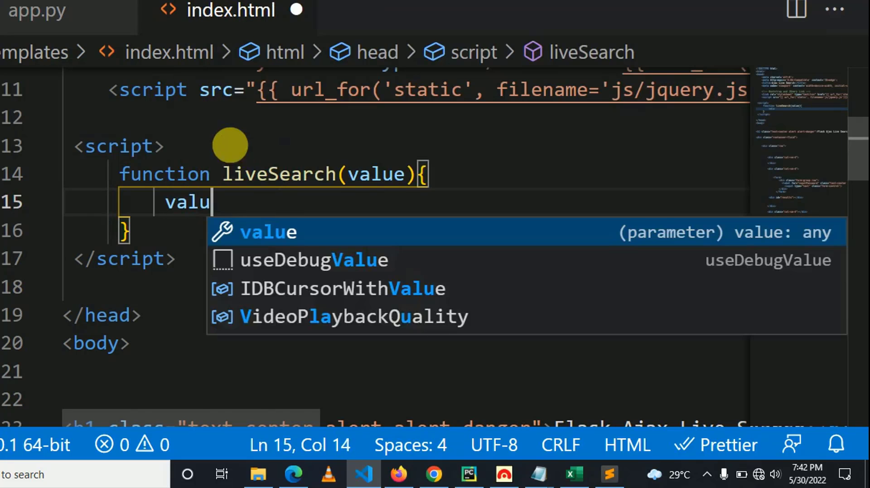
pyautogui.write('= v')
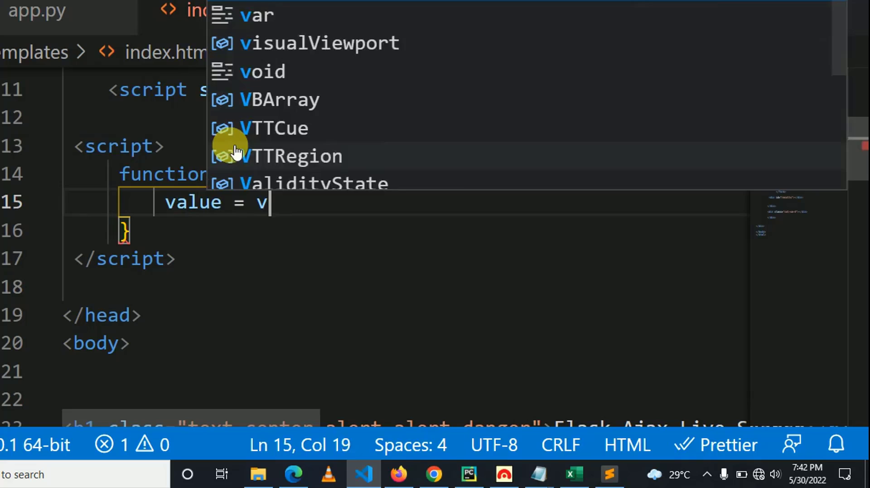
pyautogui.write('alue')
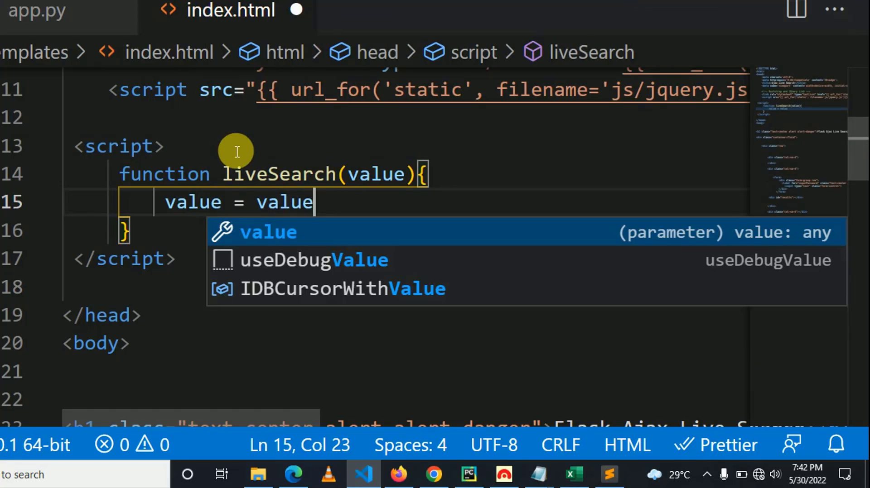
pyautogui.write('.trim')
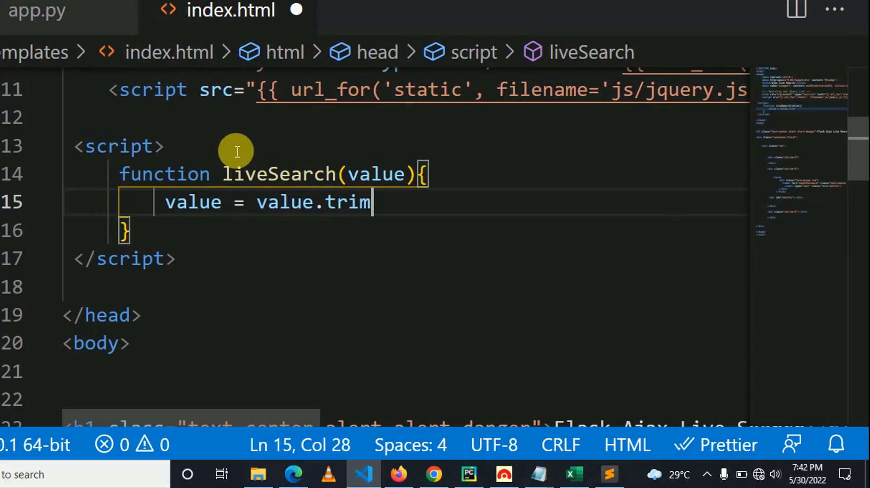
pyautogui.write('();')
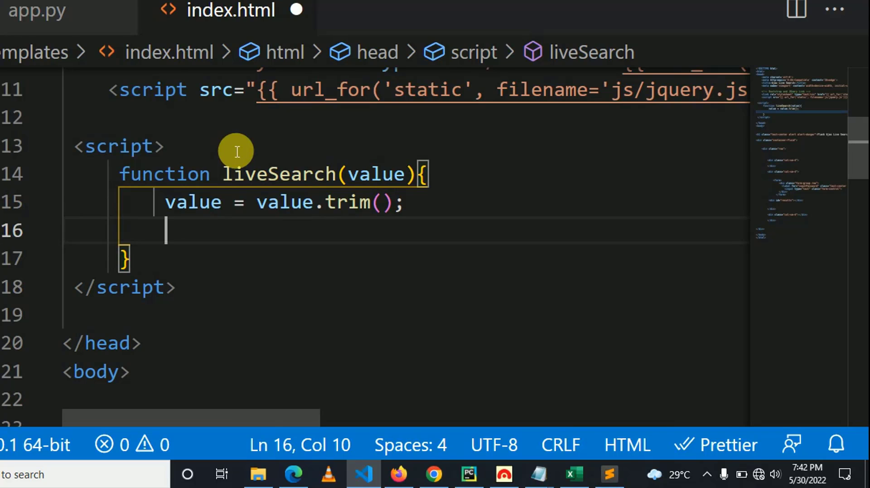
# Wrap an if(value != "") check around a started $.ajax({ }) call.
pyautogui.press('Enter')
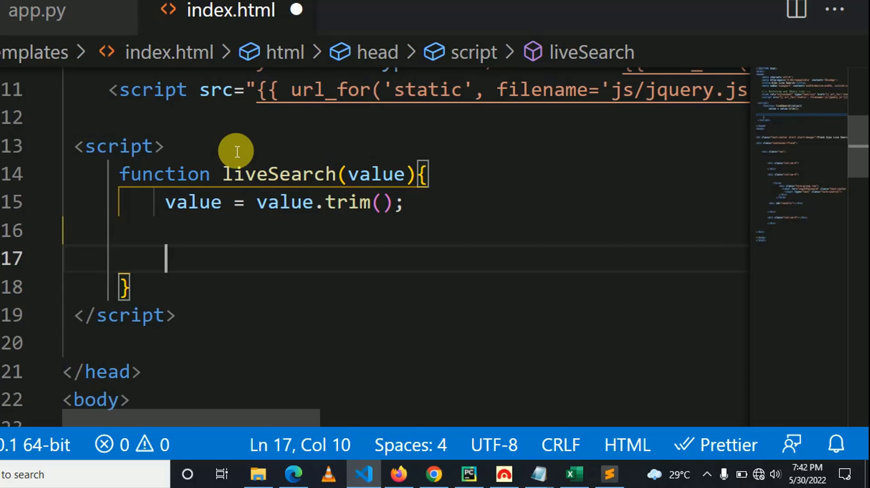
pyautogui.write('if')
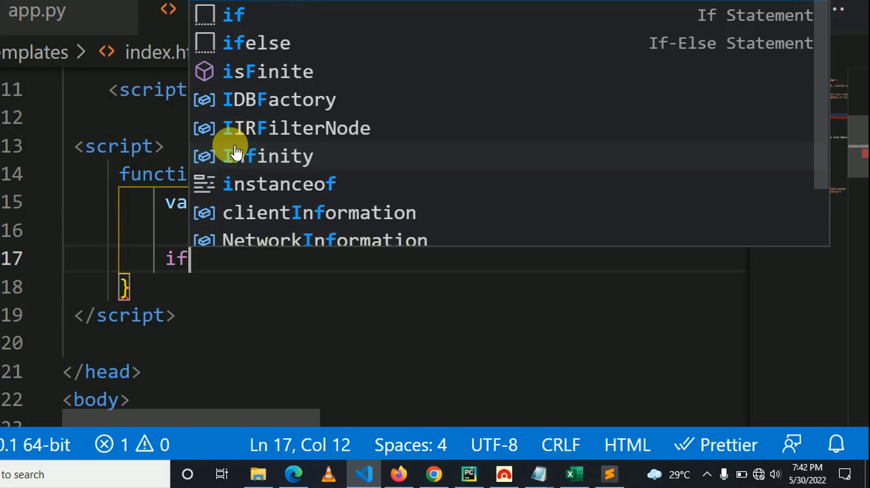
pyautogui.write('(value !')
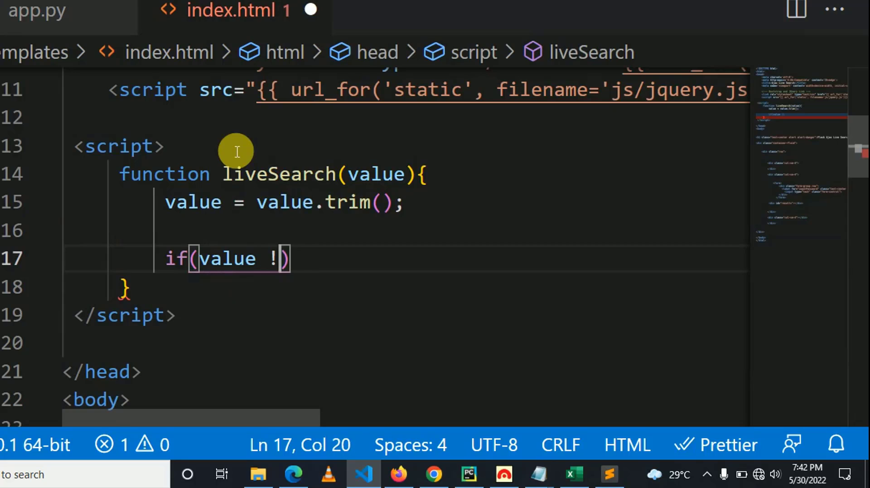
pyautogui.write('= "')
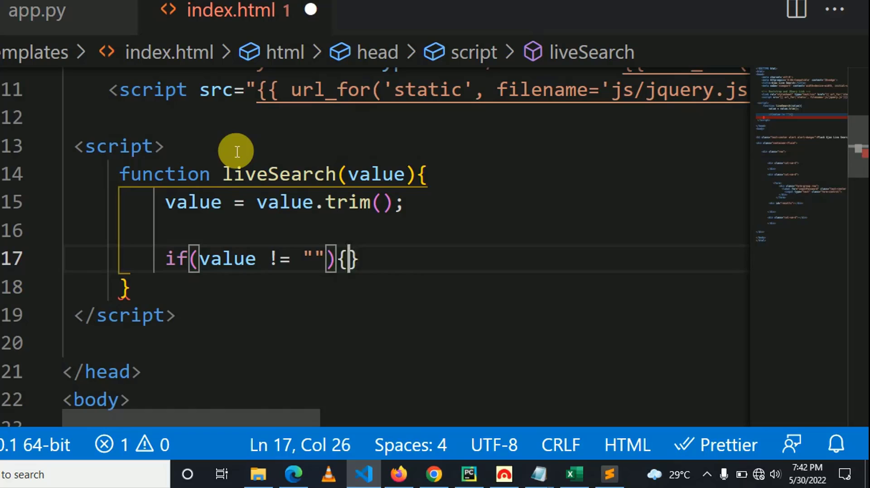
pyautogui.press('Enter')
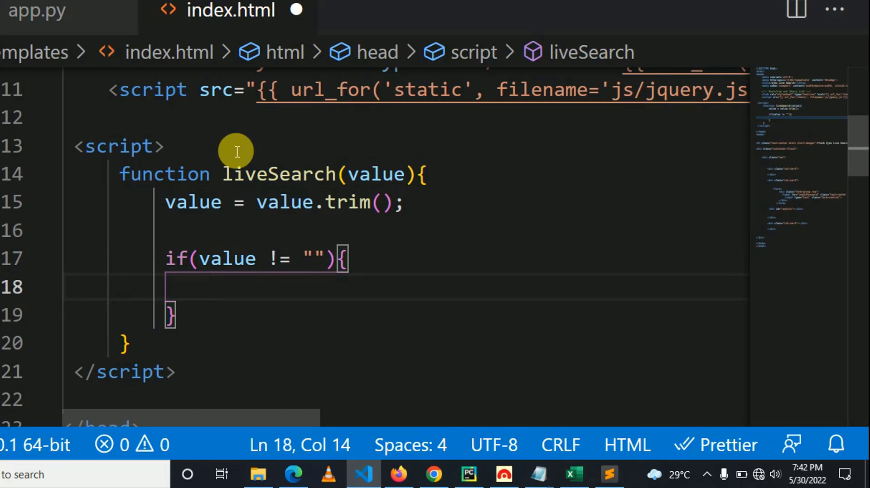
pyautogui.write('$')
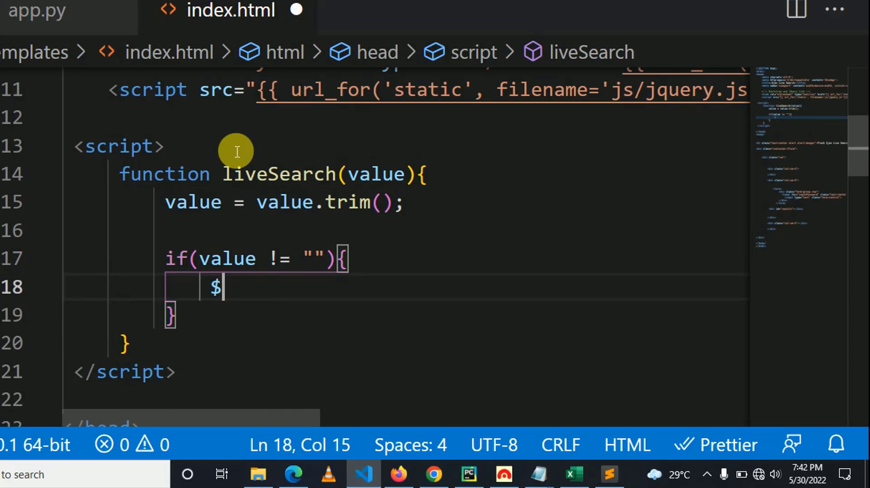
pyautogui.write('.ajax')
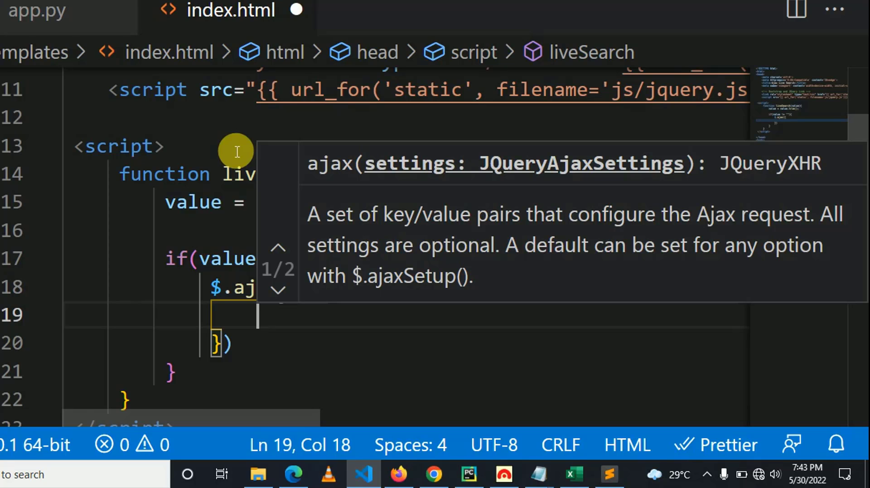
# Give the ajax call url: "search" followed by a comma.
pyautogui.write('url:')
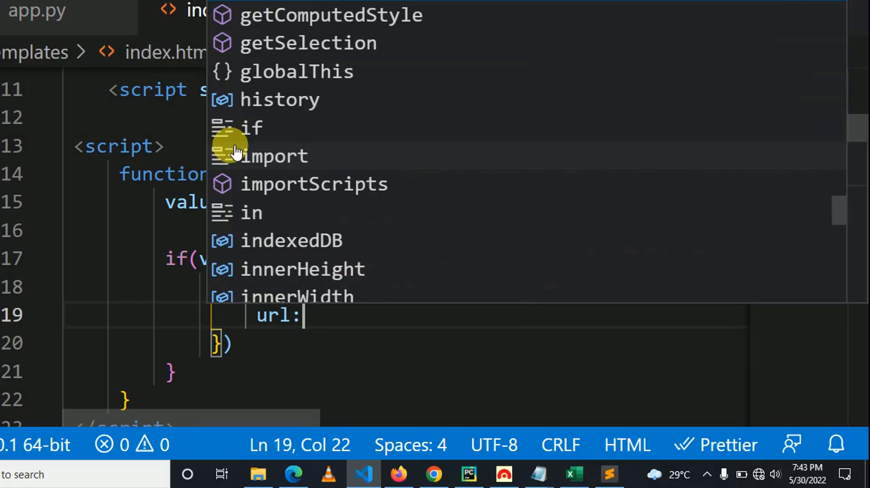
pyautogui.write('sea"')
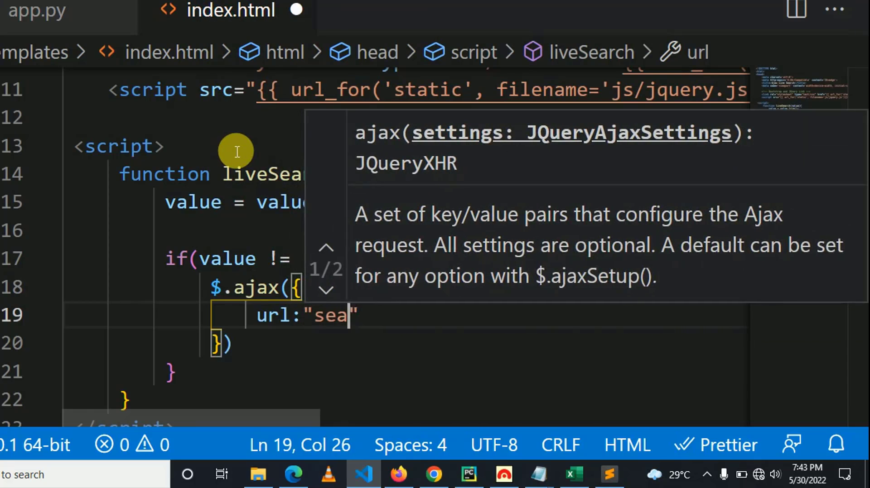
pyautogui.write('rch')
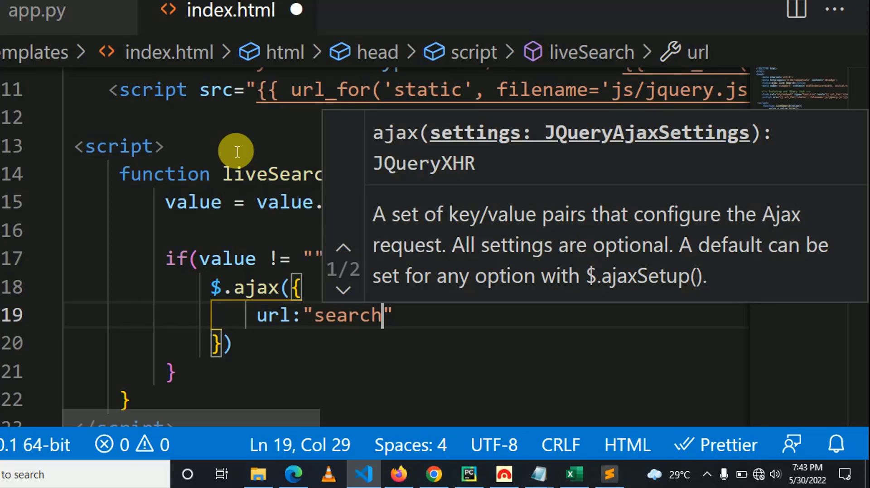
pyautogui.press('Right')
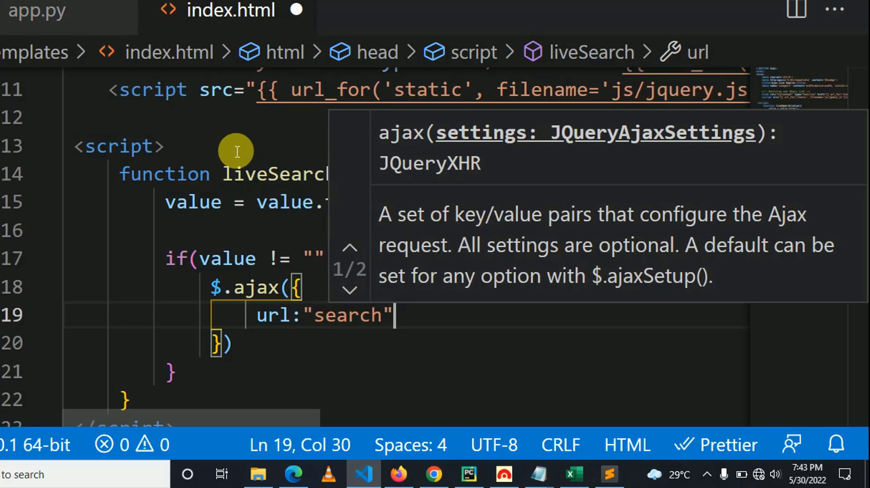
pyautogui.write(',')
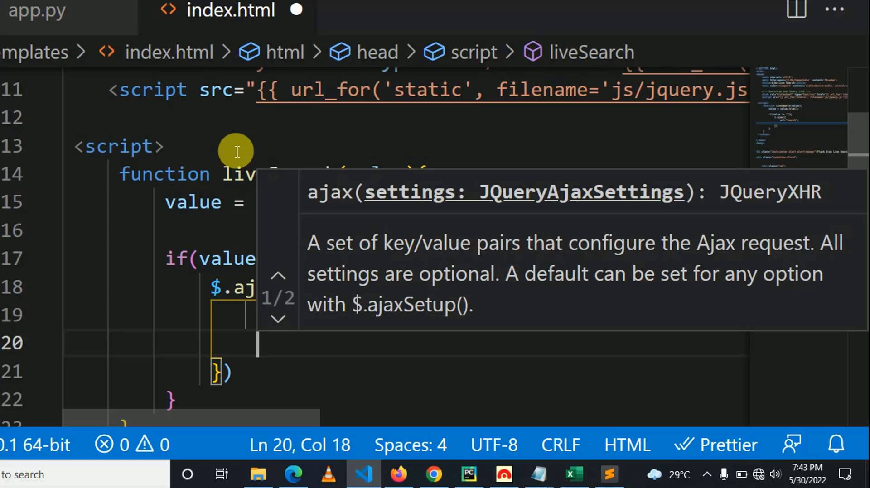
# Add data: {searchText: value} to the ajax options.
pyautogui.write('data:{')
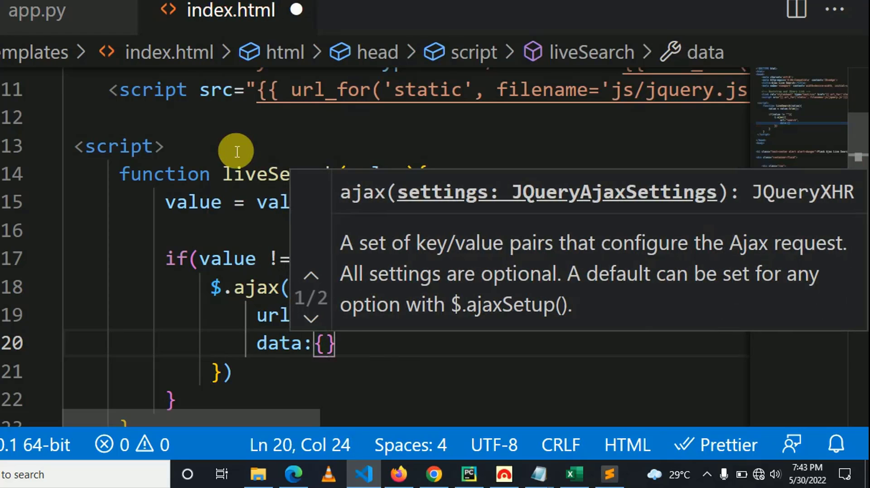
pyautogui.write('searchText')
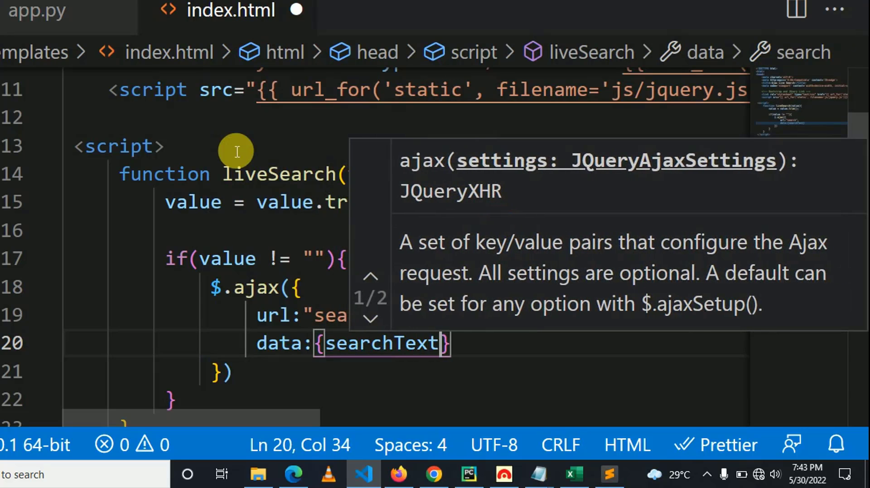
pyautogui.write(':')
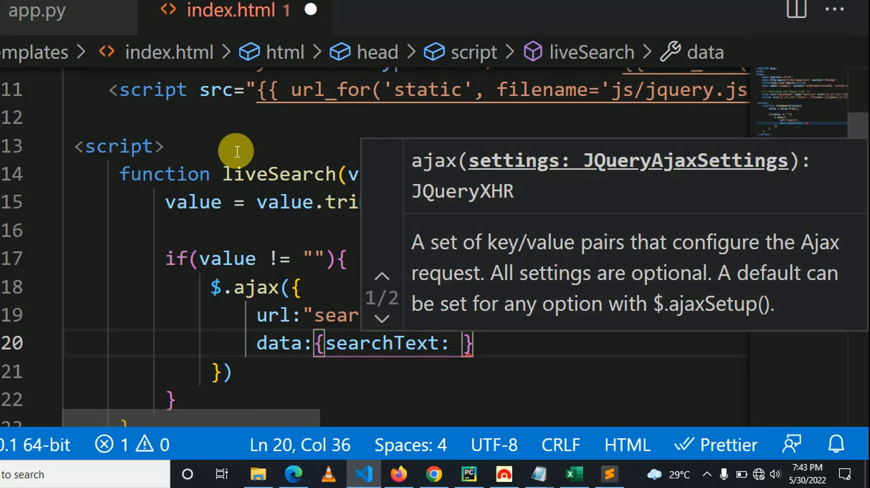
pyautogui.write('value')
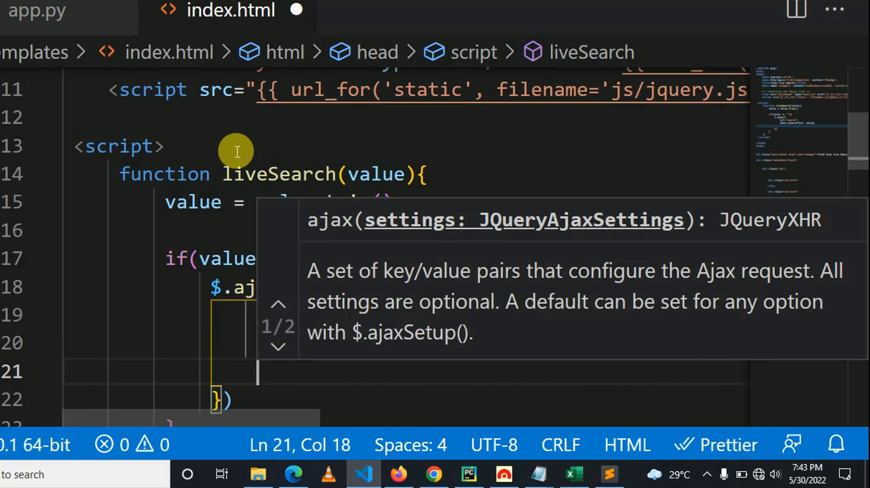
# Add dataType: "json" and a comma after the data object.
pyautogui.write('d')
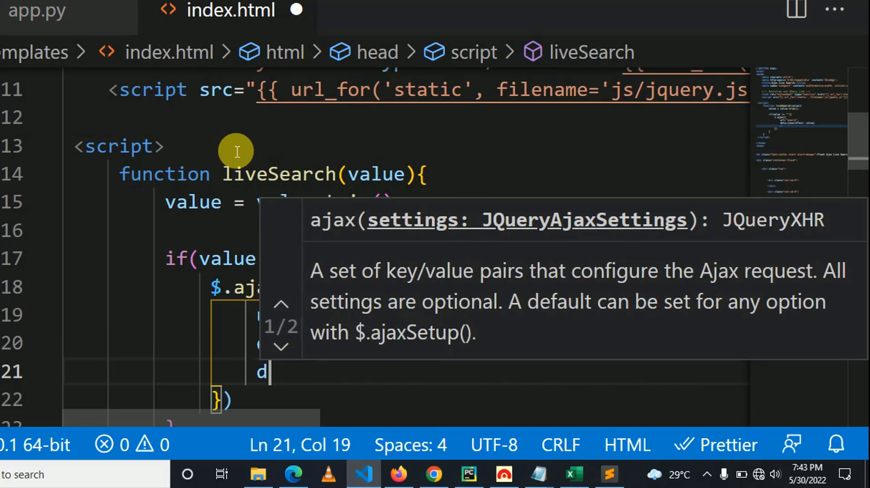
pyautogui.write('at')
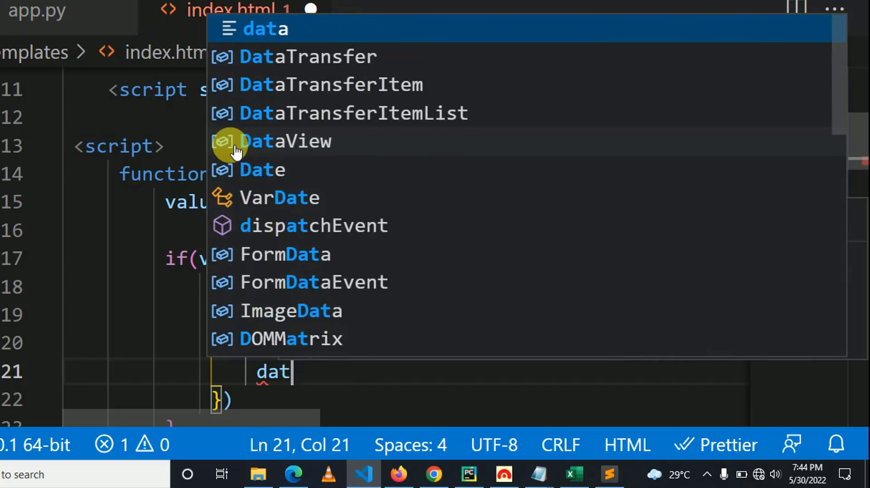
pyautogui.write('aT')
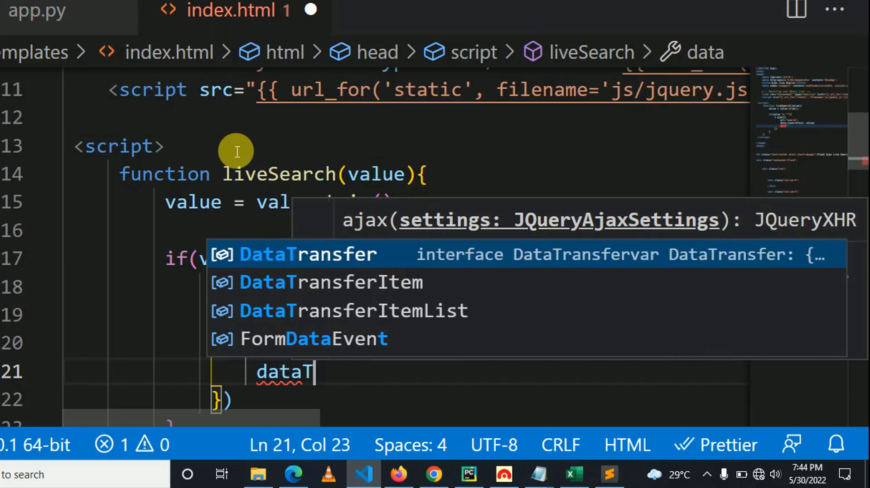
pyautogui.write('ype:"json",')
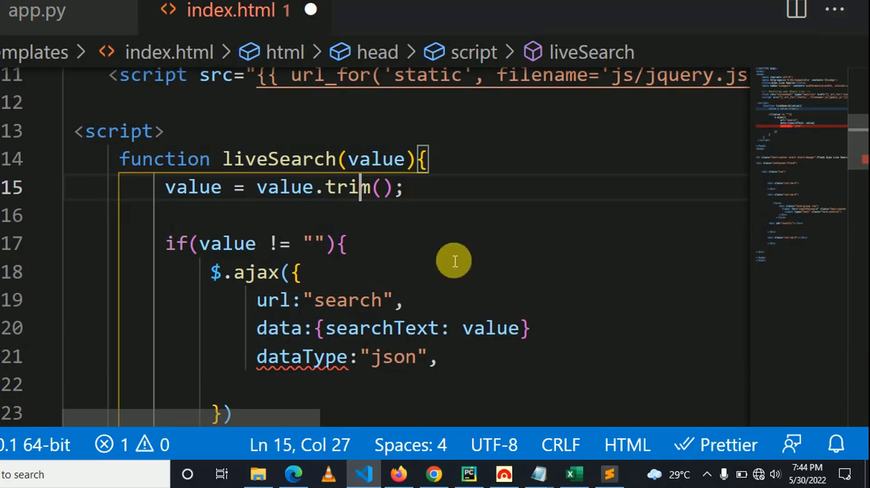
pyautogui.click(530, 328)
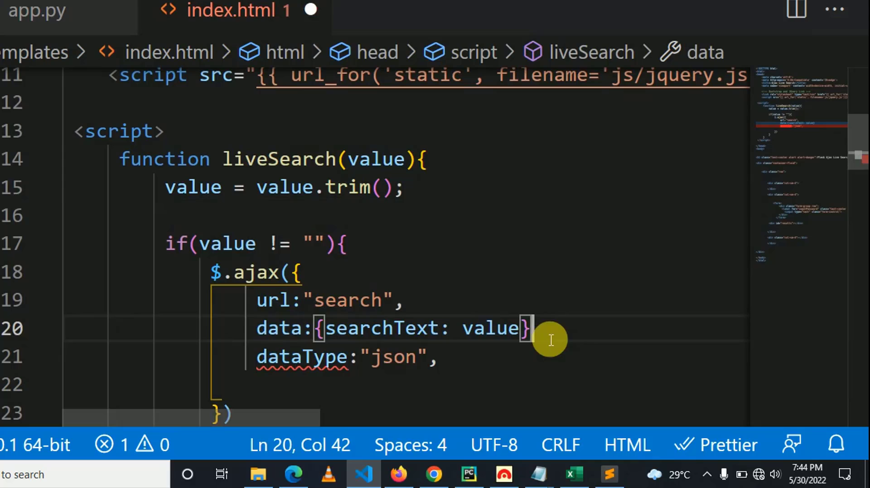
pyautogui.write(',')
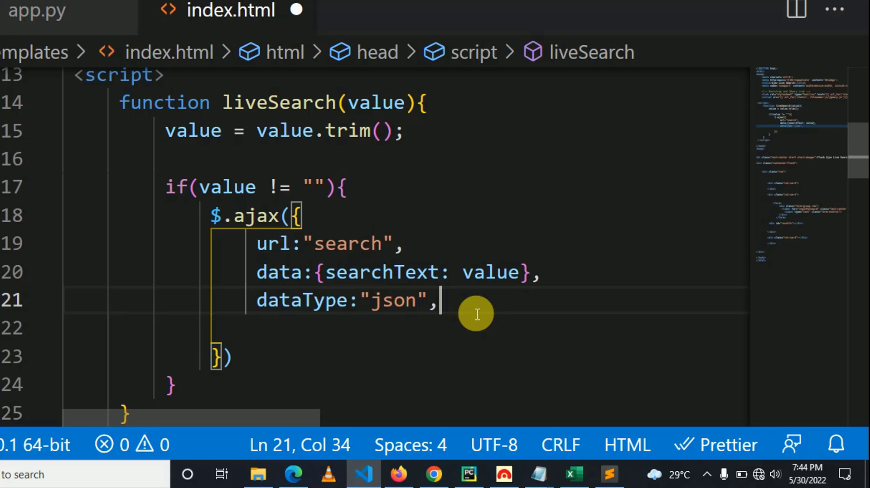
# Add a success: function(data){ callback to the ajax call.
pyautogui.write('s')
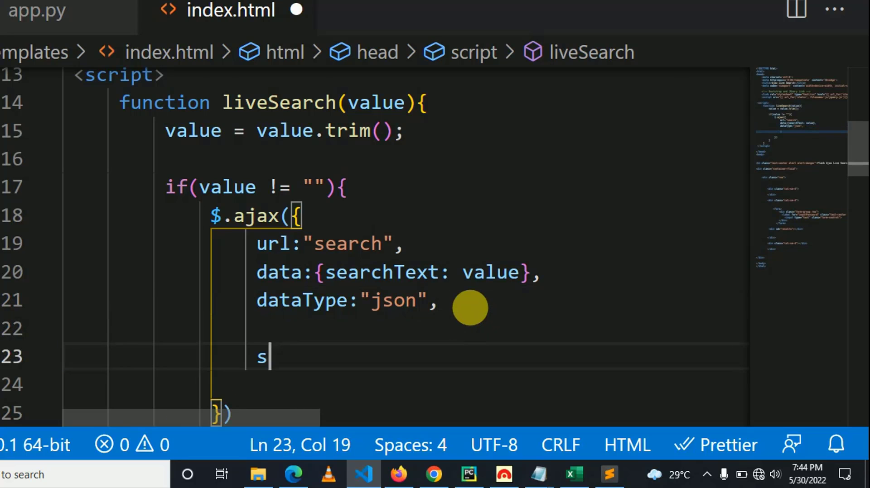
pyautogui.write('uccess')
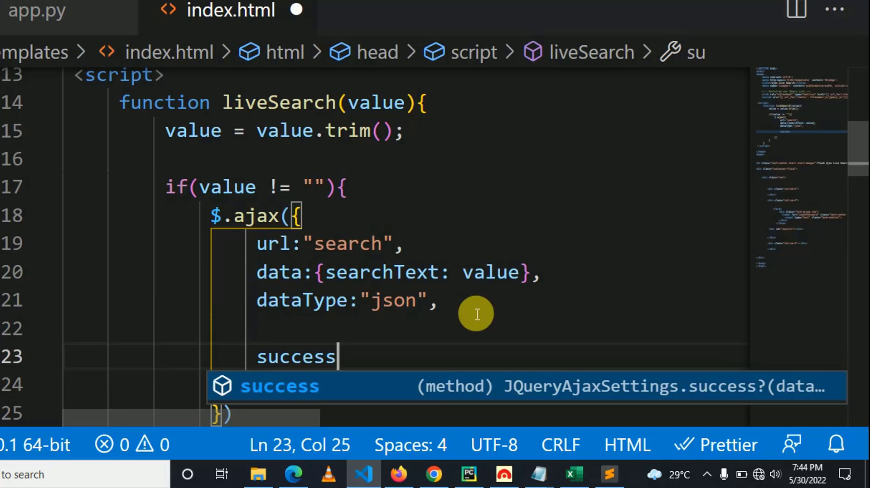
pyautogui.write(': function(')
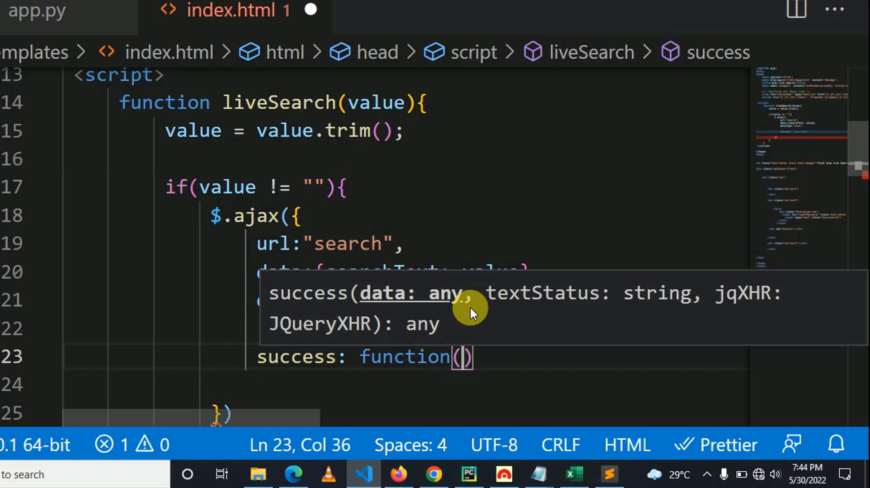
pyautogui.write('data')
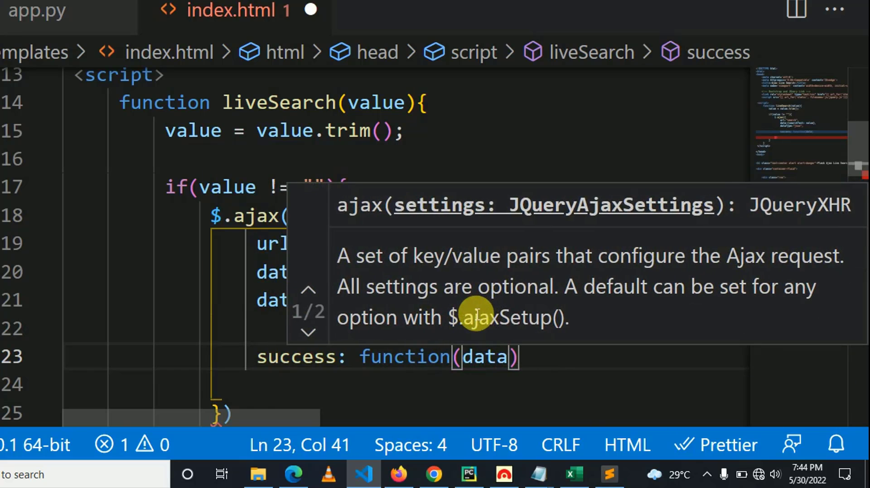
pyautogui.write('{')
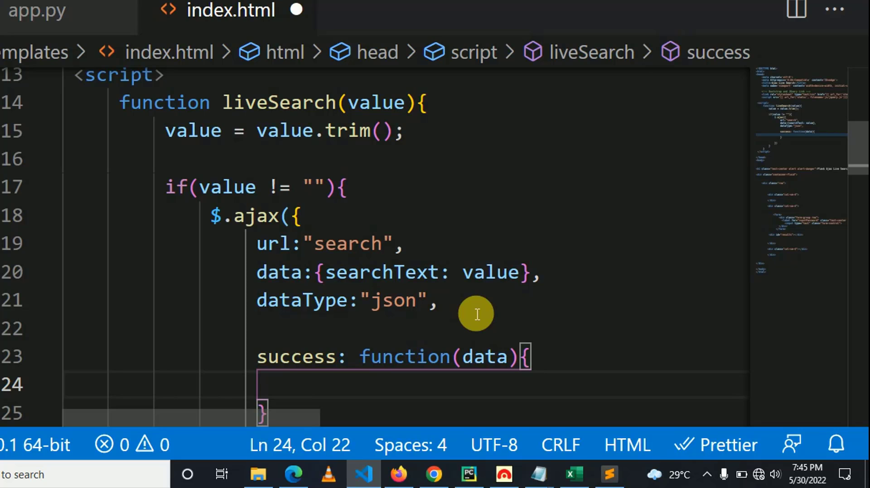
# Inside success, start a for(i in data.results){ loop.
pyautogui.write('for()')
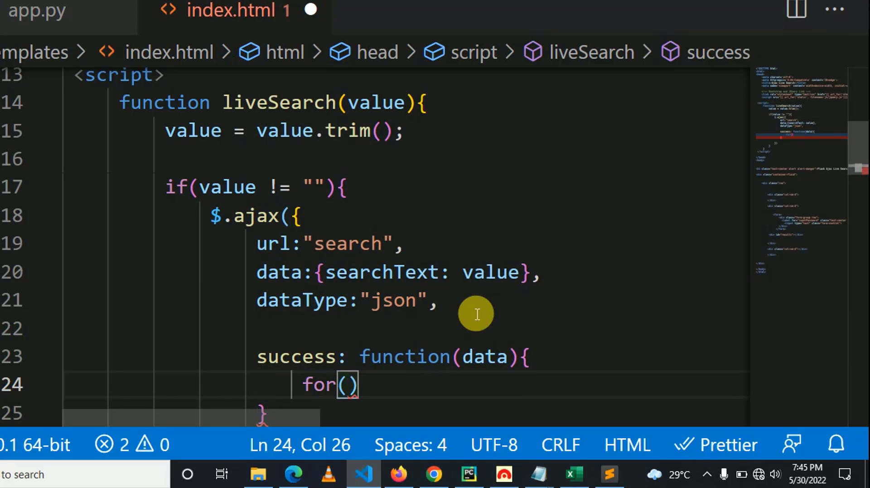
pyautogui.write('i in')
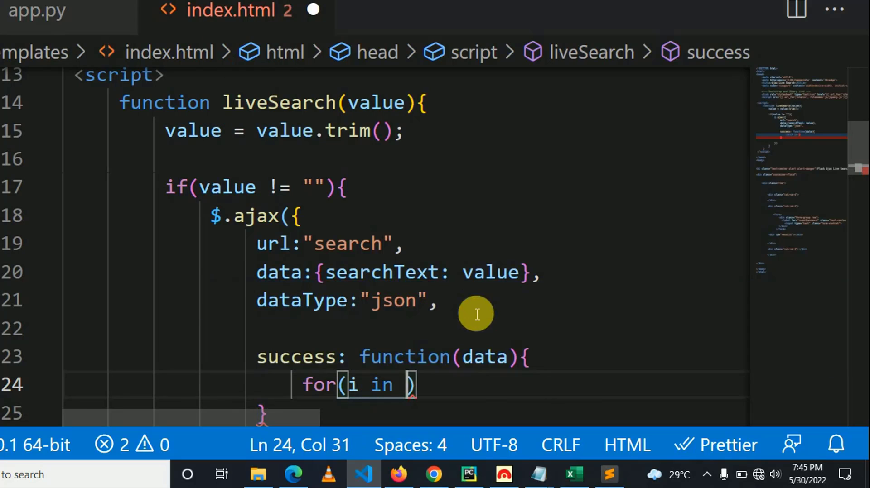
pyautogui.write('dt')
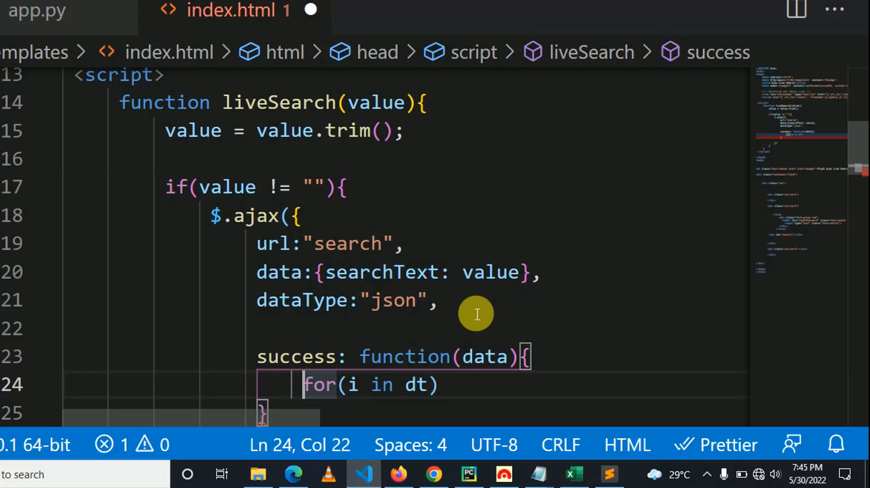
pyautogui.write('d')
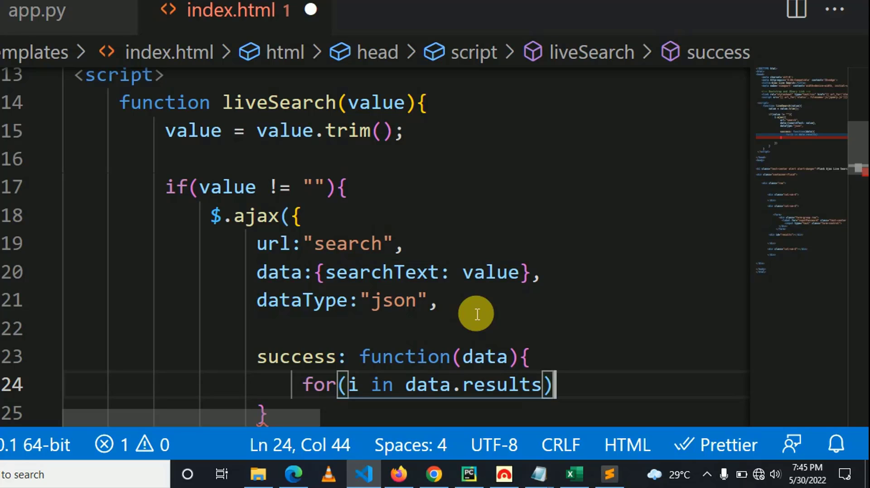
pyautogui.write('{')
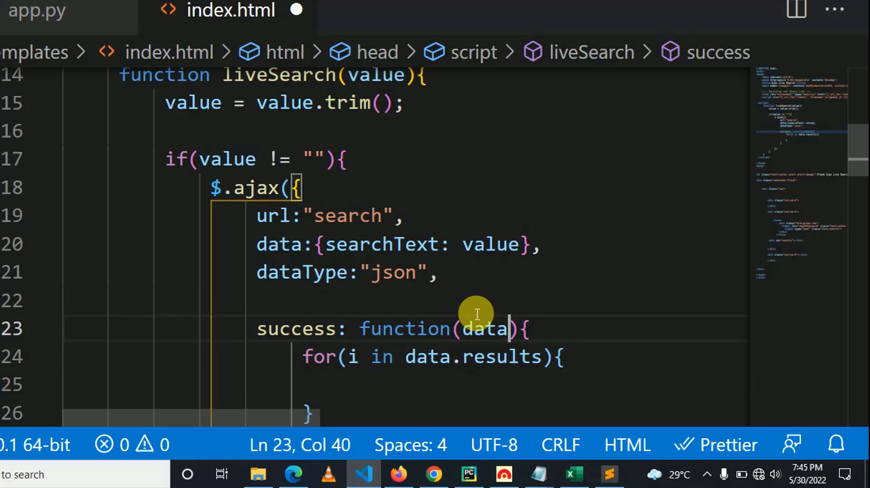
# Declare var res = ""; before the loop.
pyautogui.write('var')
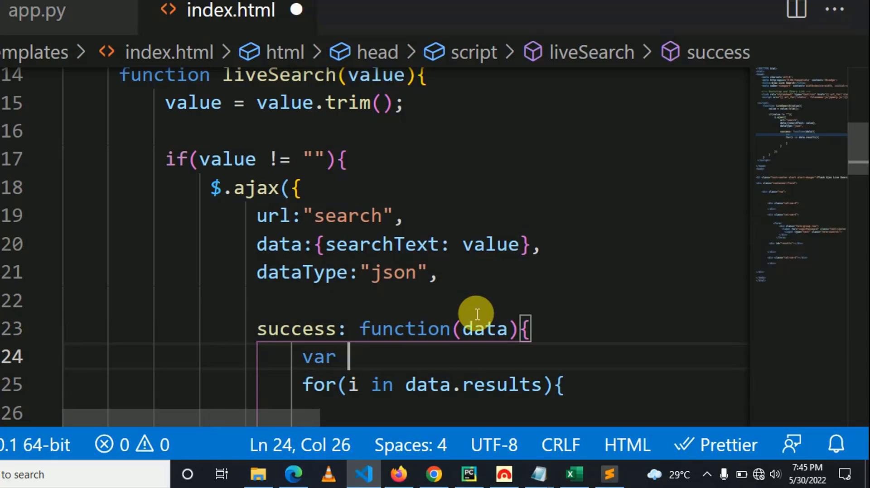
pyautogui.write('res')
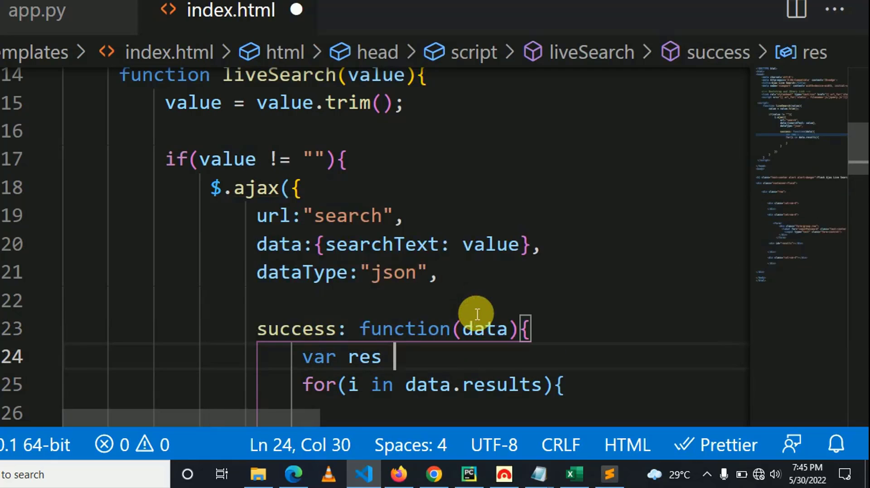
pyautogui.write('= ""')
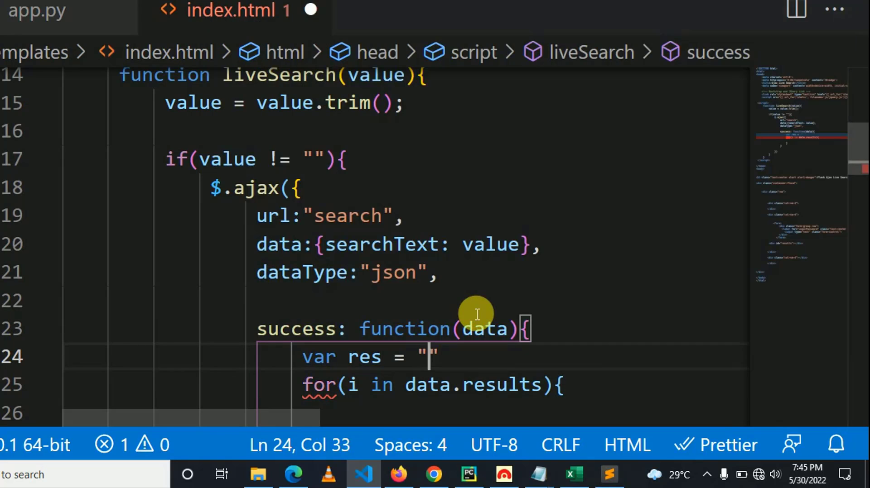
pyautogui.write(';')
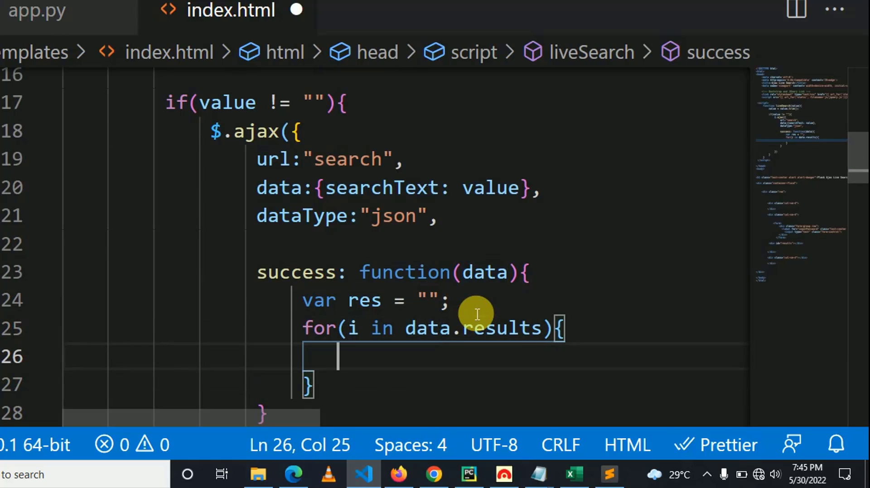
# In the loop, append "<div>" + data.results[i] + "</div>" to res.
pyautogui.write('res += "')
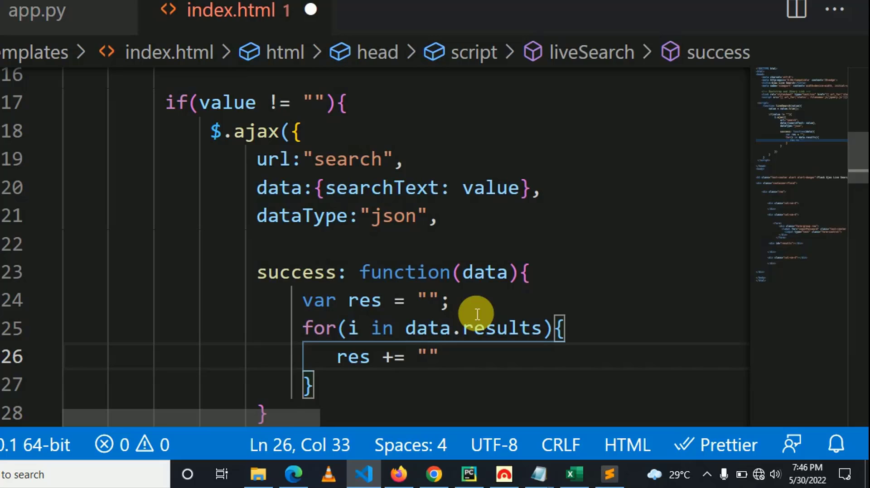
pyautogui.write('<di')
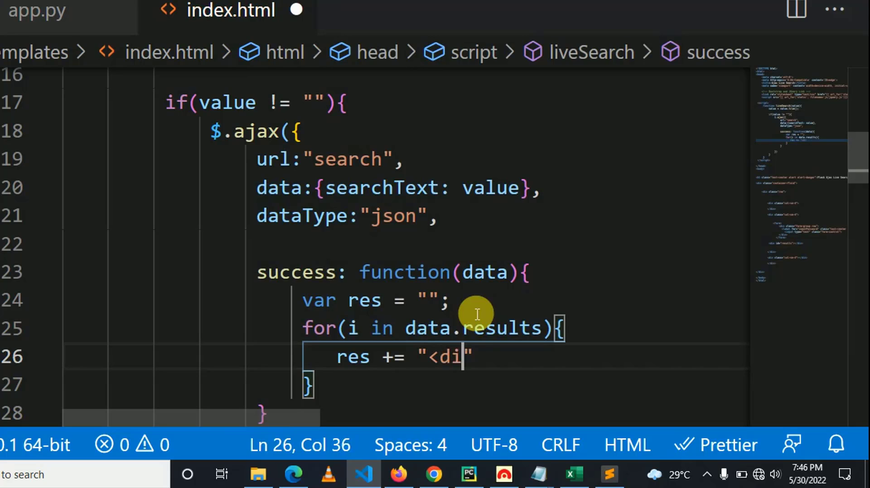
pyautogui.write('v')
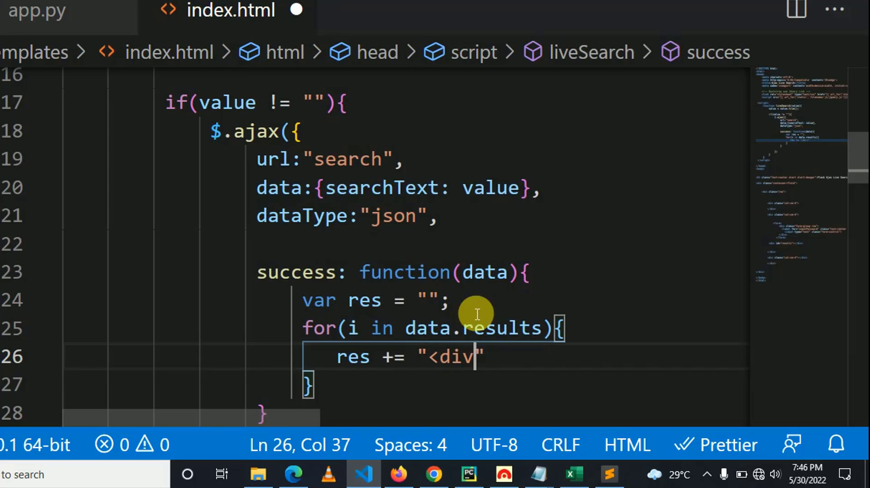
pyautogui.write('>"')
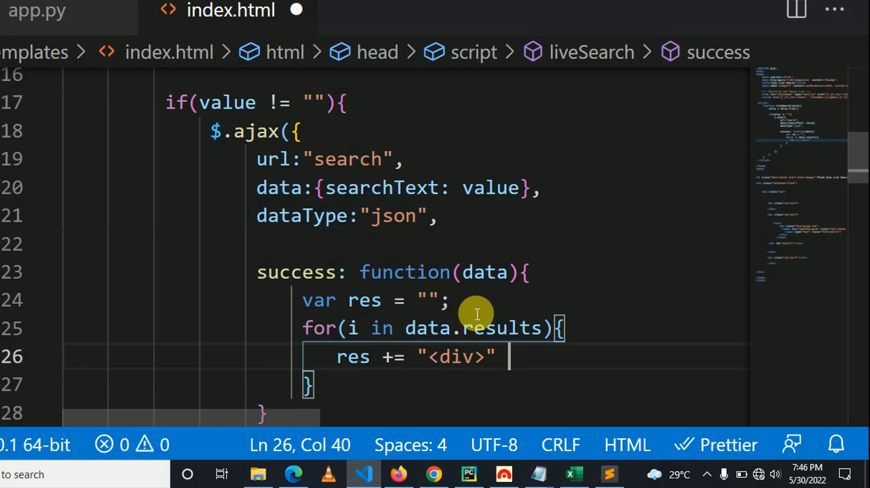
pyautogui.write('+ data.results')
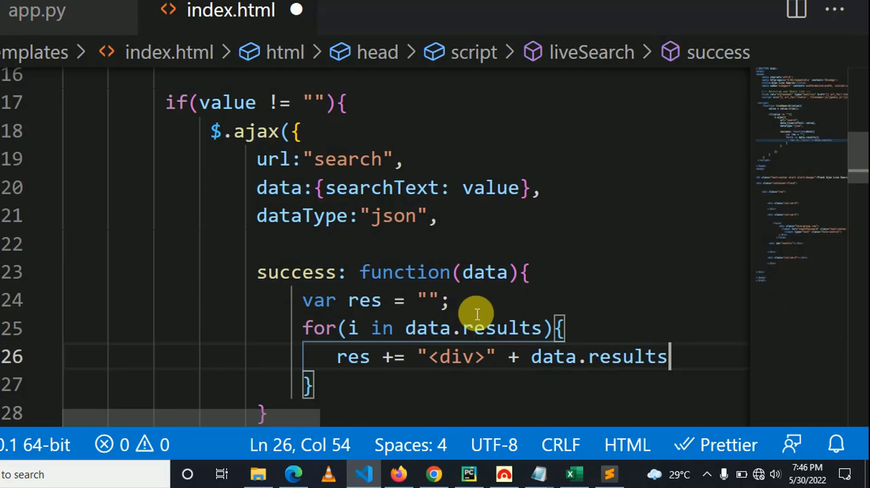
pyautogui.write('[]')
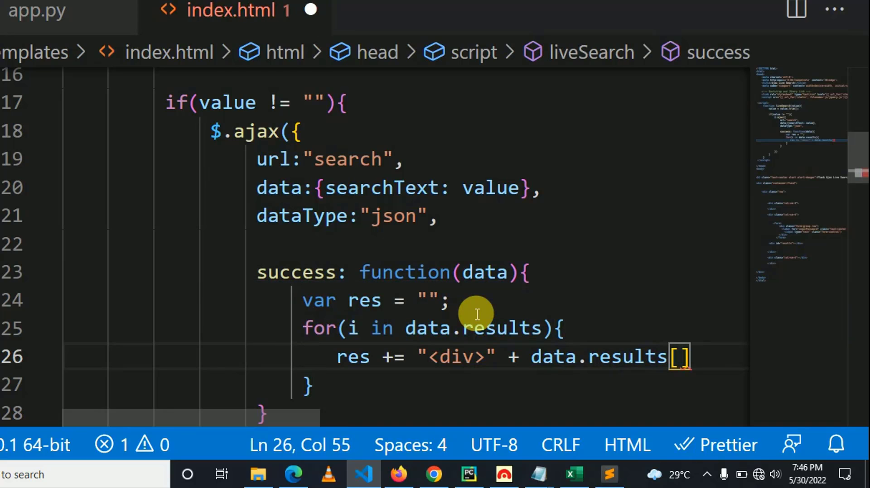
pyautogui.write('i')
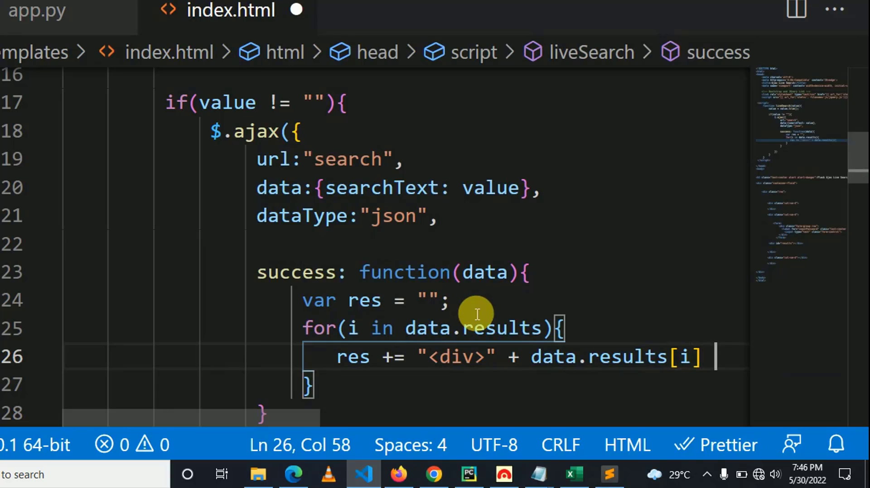
pyautogui.write('+ ""')
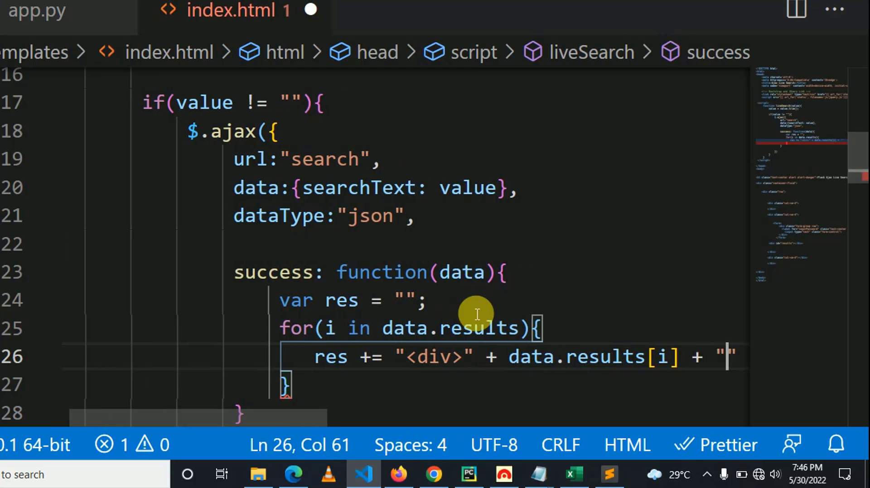
pyautogui.write('</')
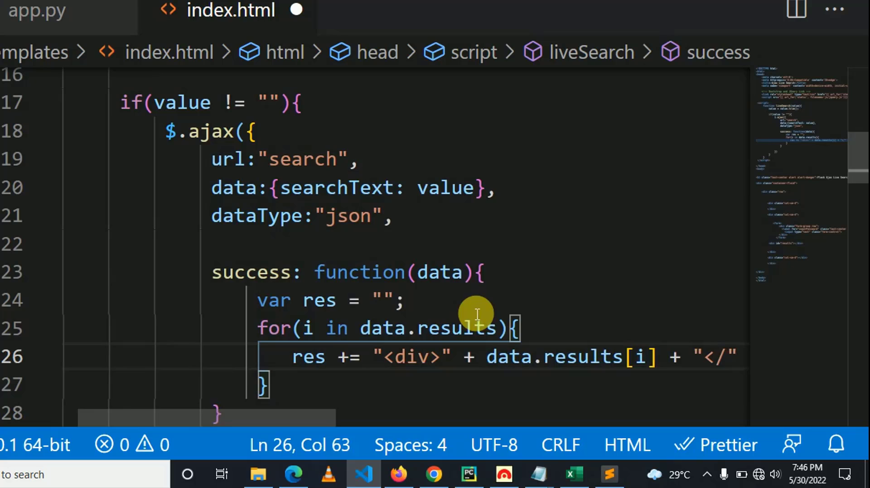
pyautogui.write('div>')
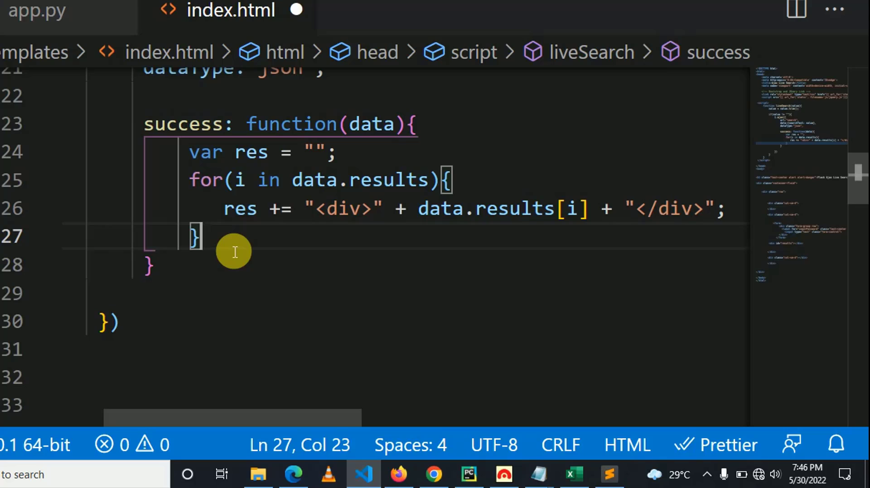
# After the loop write $("#results").html(res); and save index.html.
pyautogui.press('enter')
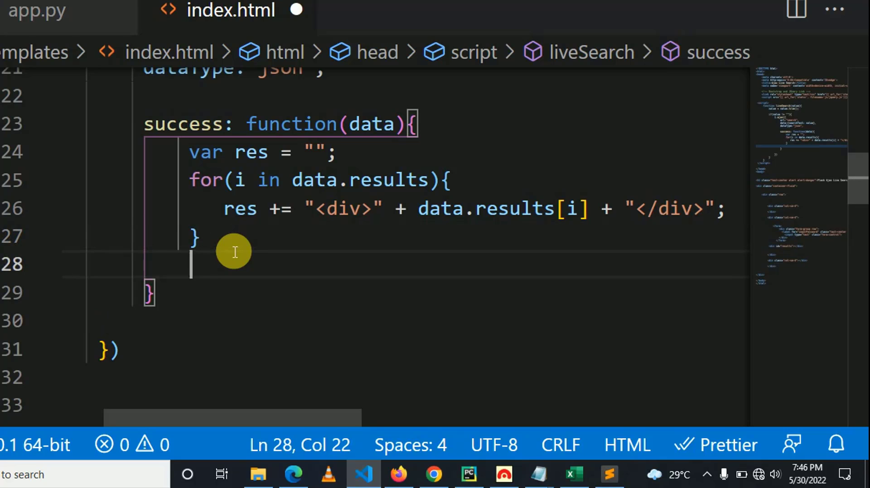
pyautogui.write('$')
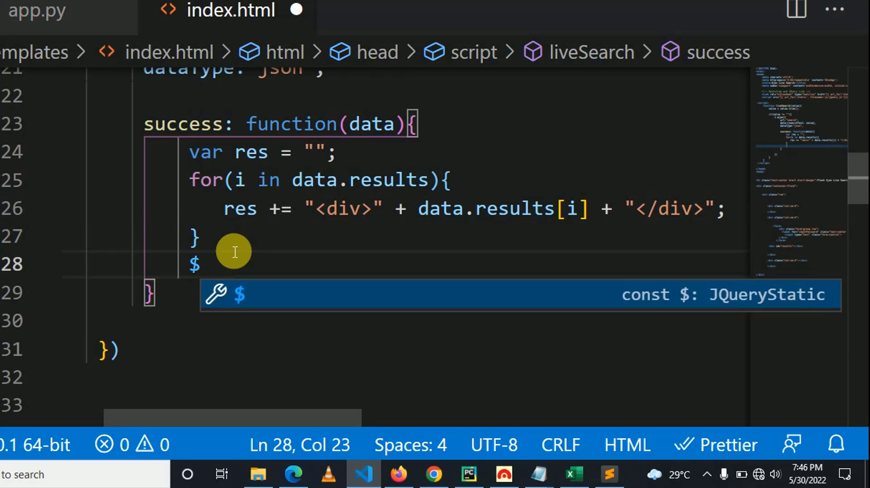
pyautogui.write('(')
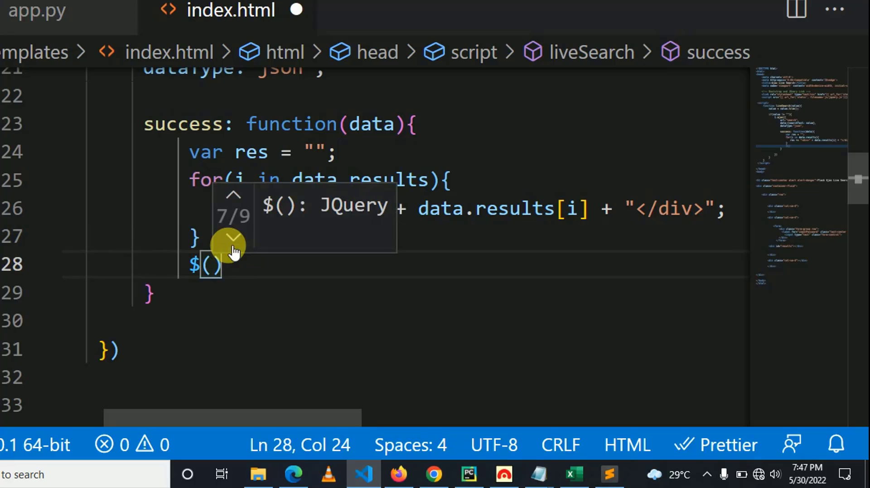
pyautogui.write('"#results')
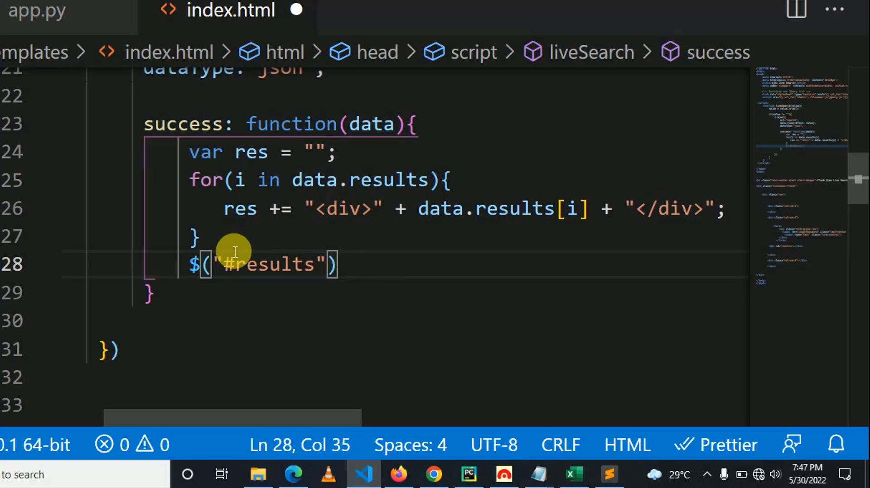
pyautogui.write('.html')
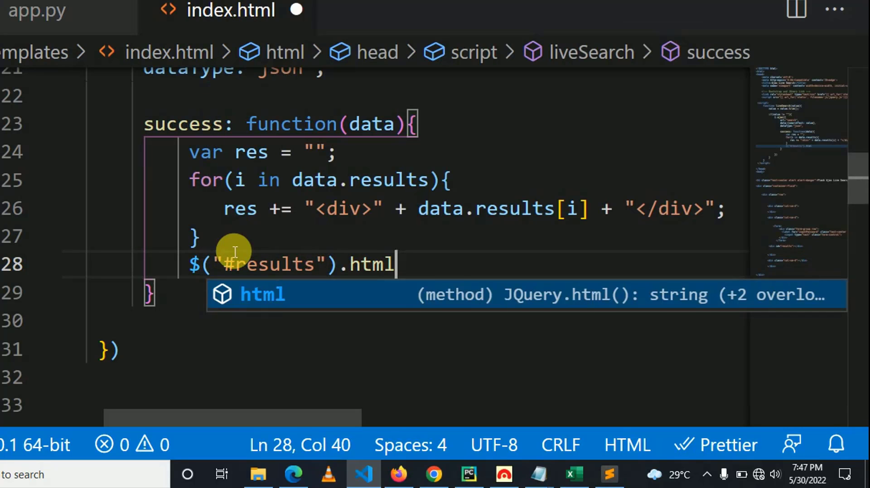
pyautogui.write('(res);')
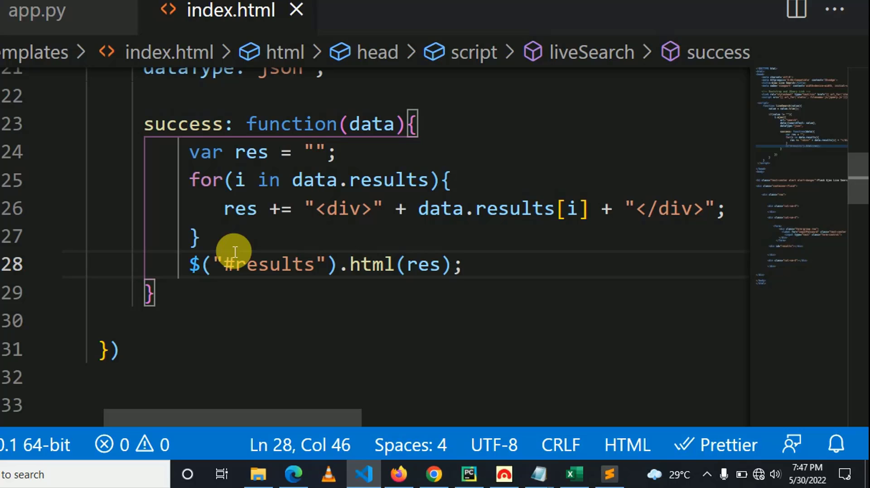
pyautogui.moveTo(261, 281)
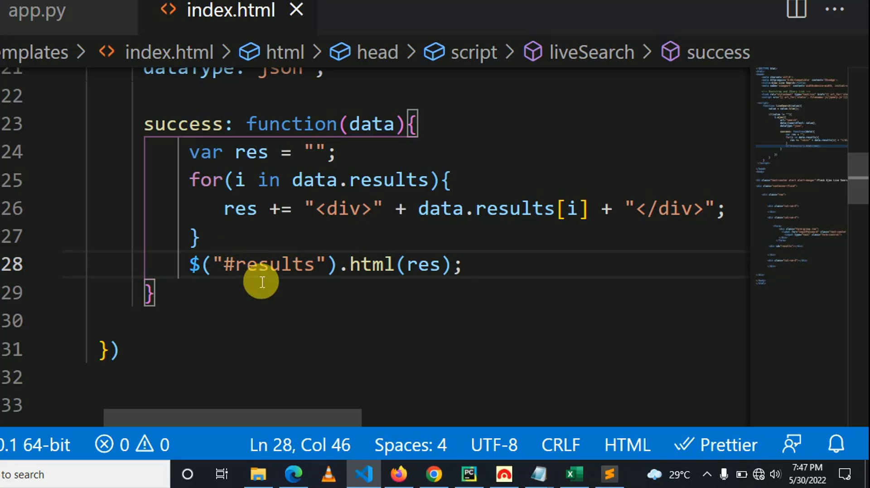
pyautogui.doubleClick(271, 264)
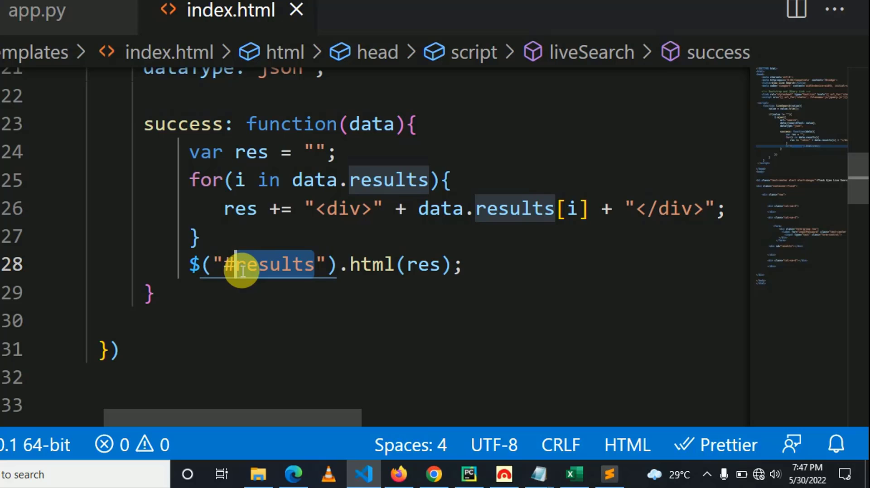
# Add an else branch that clears #results with .html("") and save.
pyautogui.scroll(3)
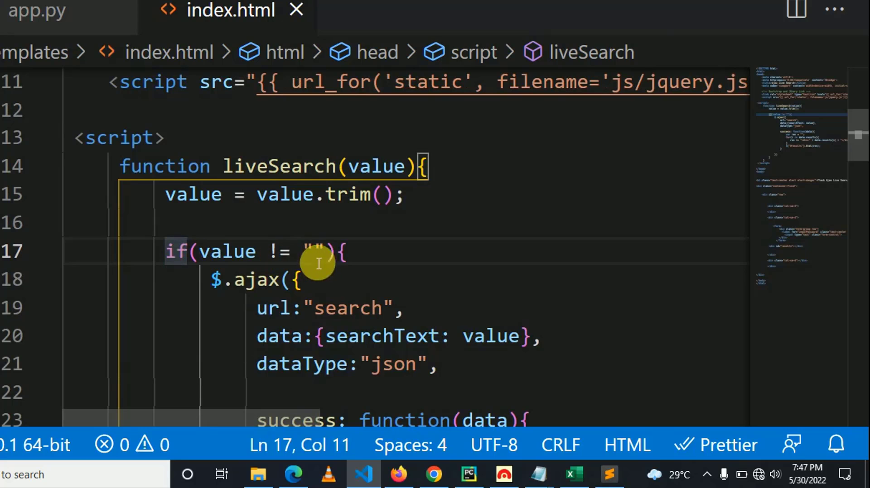
pyautogui.scroll(-3)
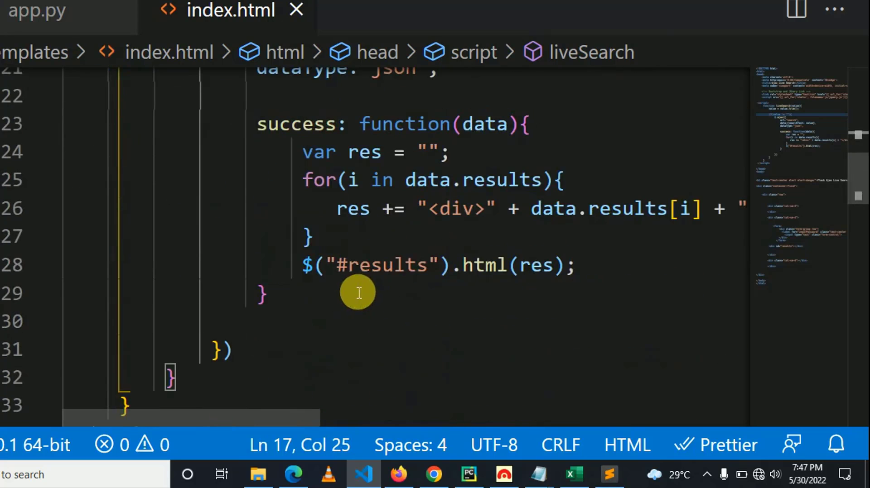
pyautogui.scroll(-3)
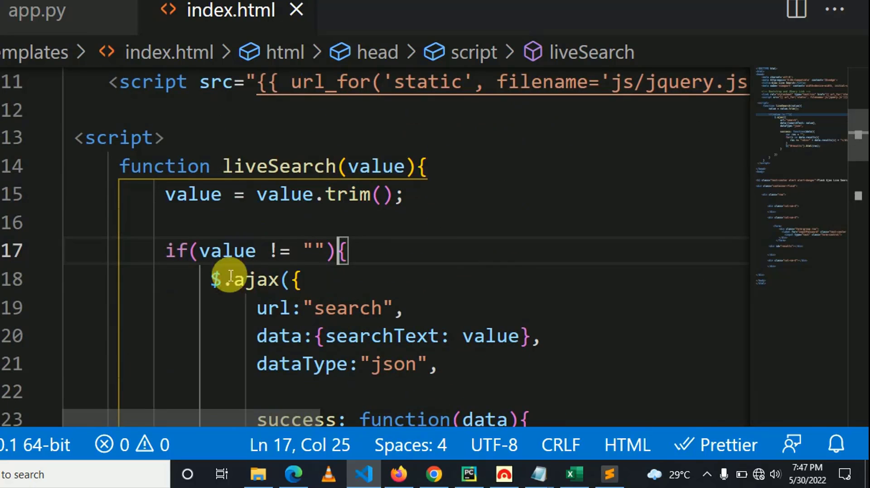
pyautogui.moveTo(344, 261)
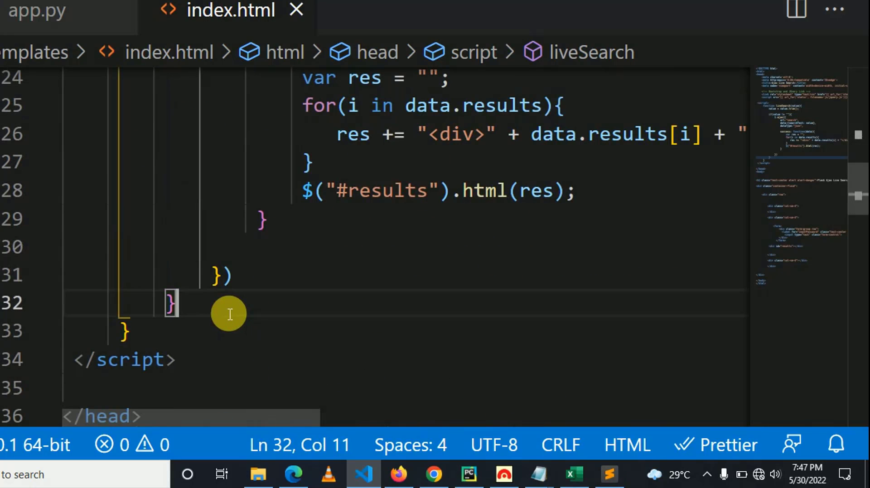
pyautogui.write('else{')
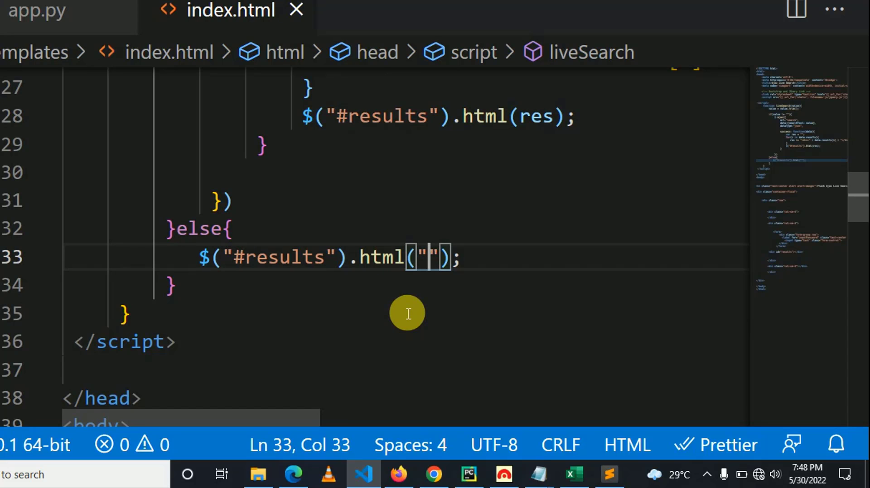
pyautogui.scroll(-3)
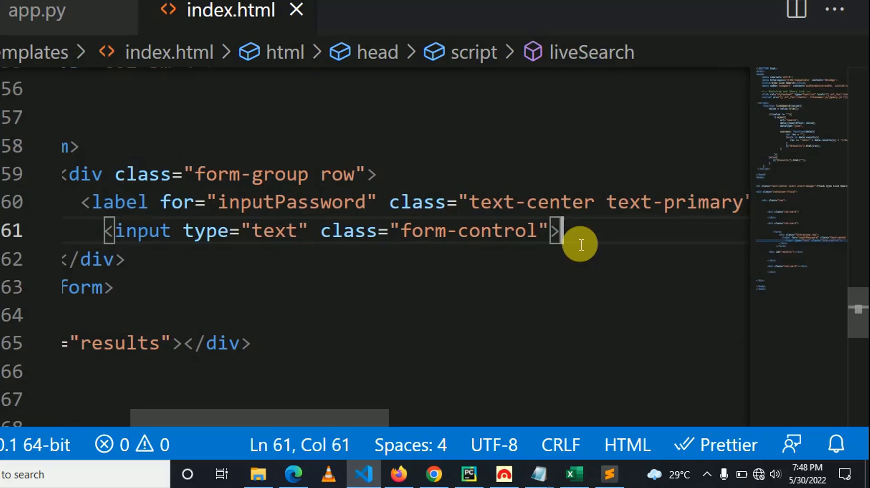
# Give the search input onkeyup="liveSearch(this.value)" and save index.html.
pyautogui.write('onkeyup="')
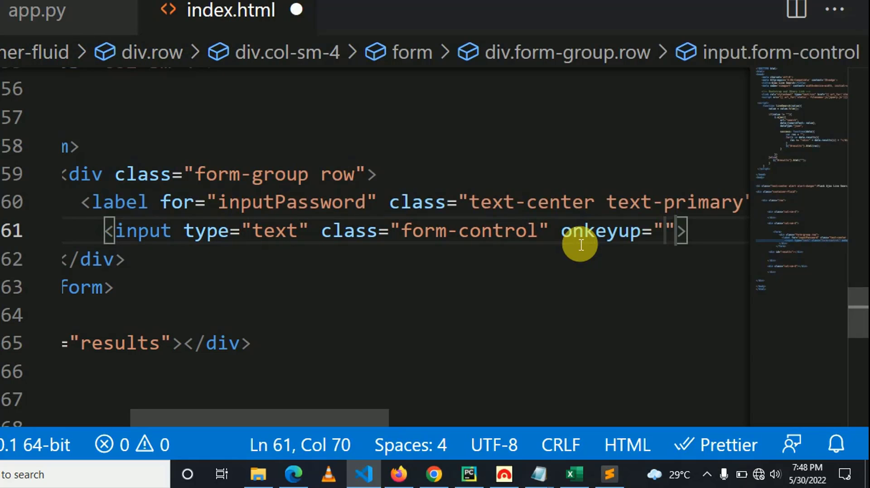
pyautogui.write('live')
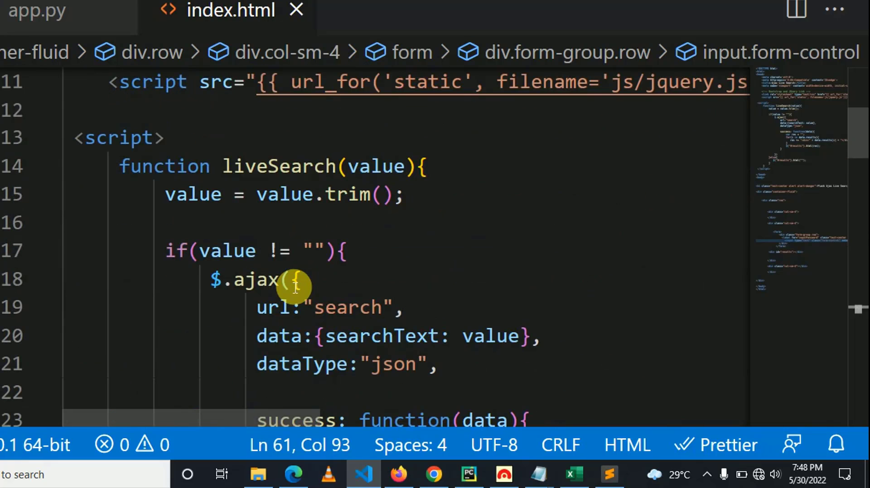
pyautogui.scroll(-3)
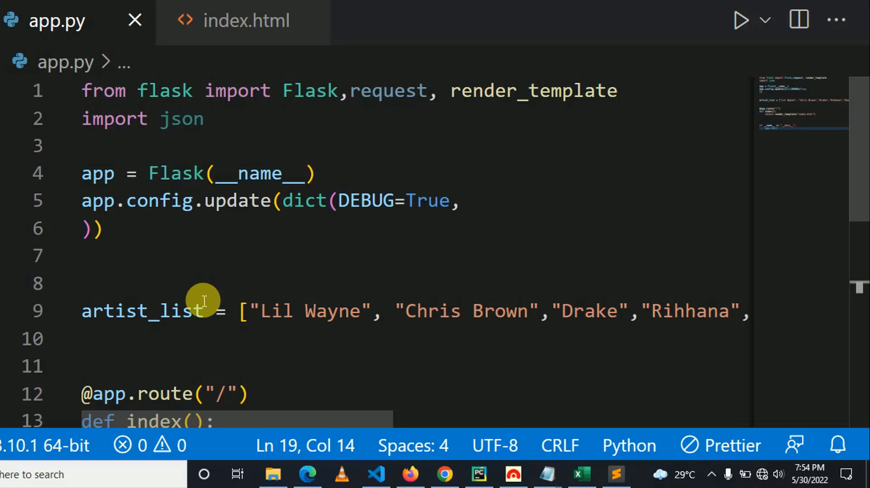
pyautogui.moveTo(265, 282)
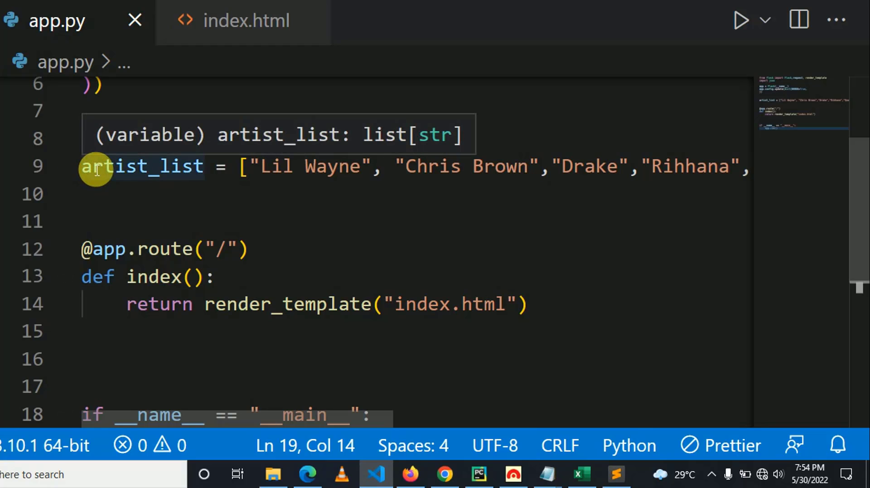
pyautogui.moveTo(297, 182)
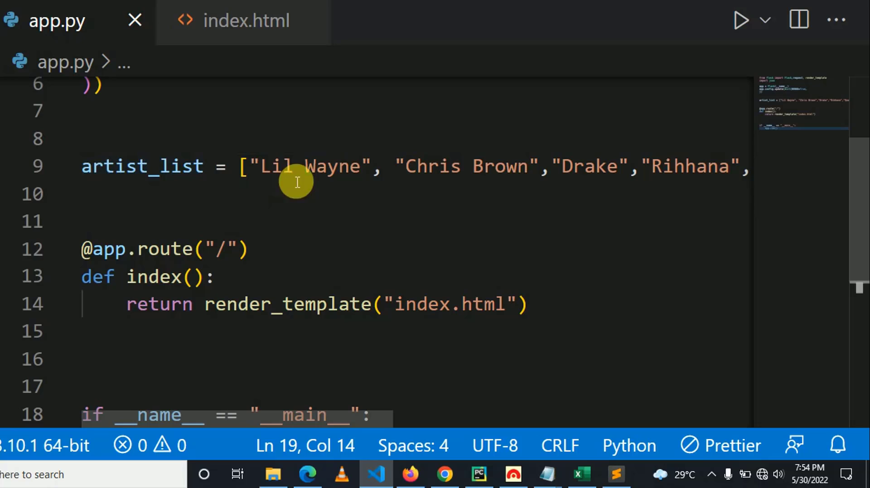
# Place the cursor on a blank line below artist_list in app.py.
pyautogui.click(243, 166)
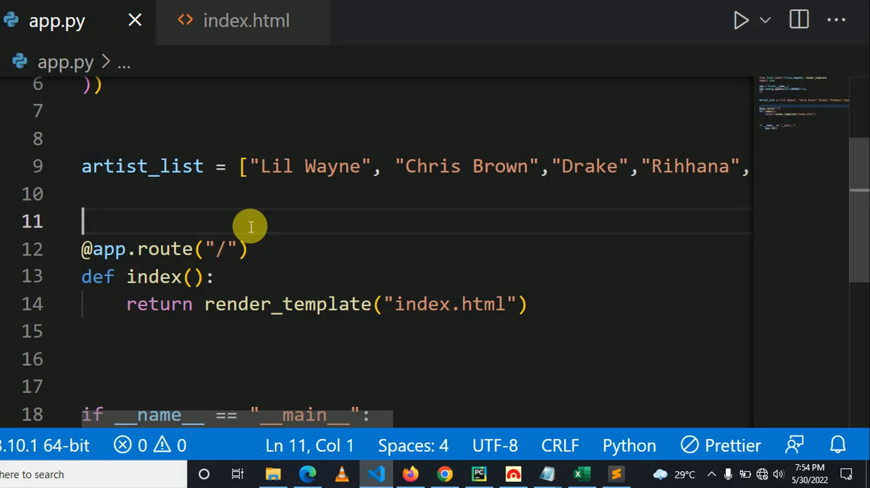
pyautogui.moveTo(181, 210)
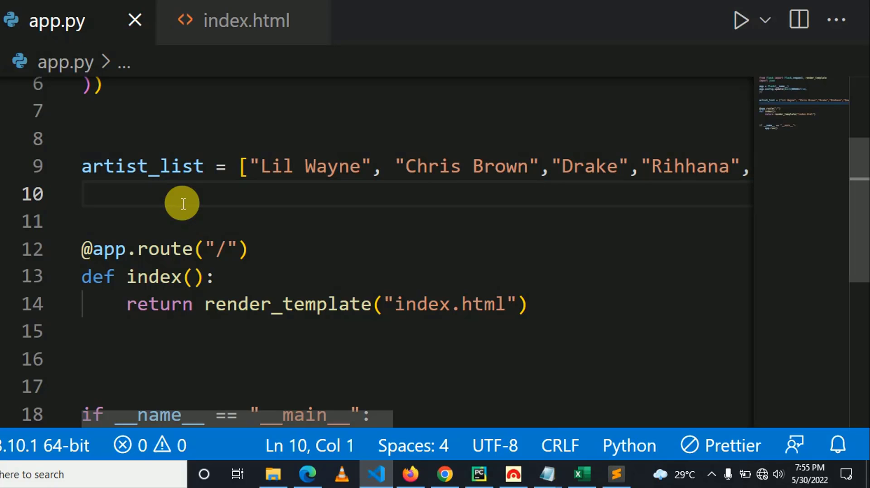
# Add an example line artist_list = Artist.objects.all() beneath the hard-coded artist names.
pyautogui.write('artist_list =')
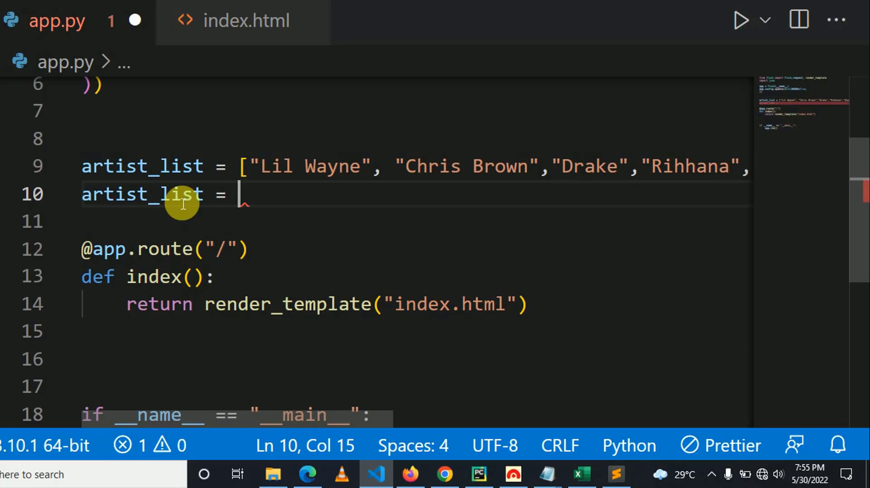
pyautogui.write('A')
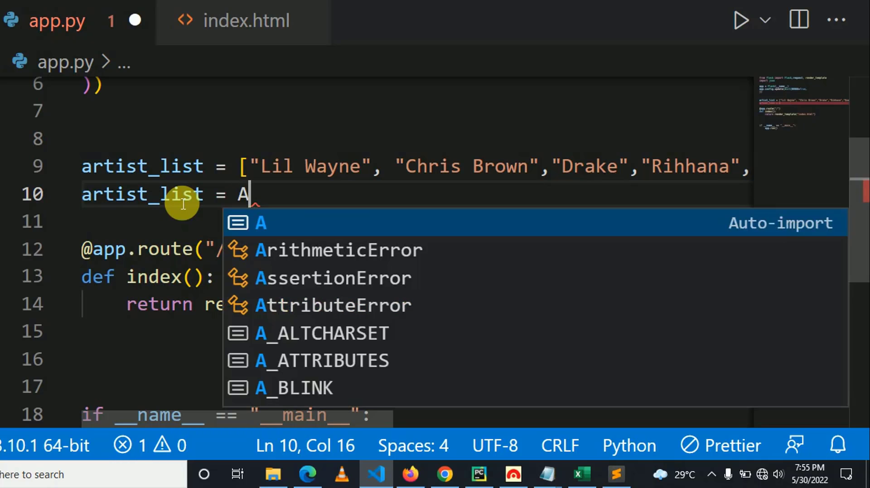
pyautogui.write('rtist.o')
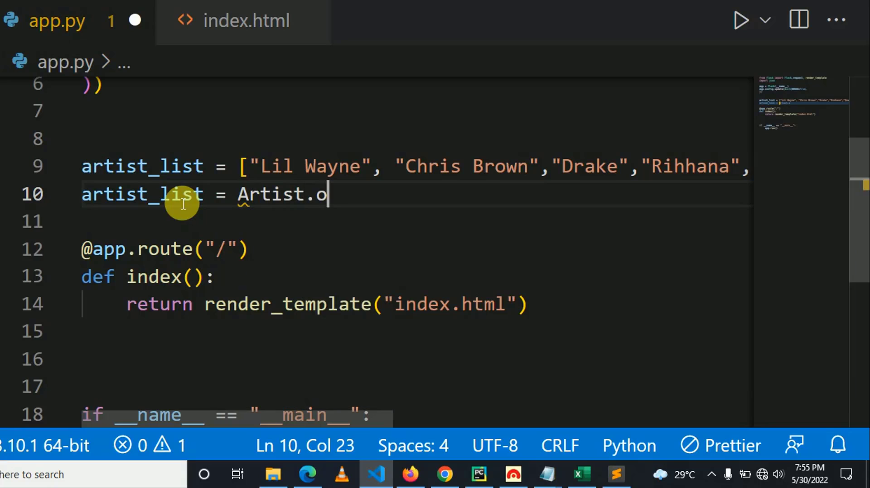
pyautogui.write('bjec')
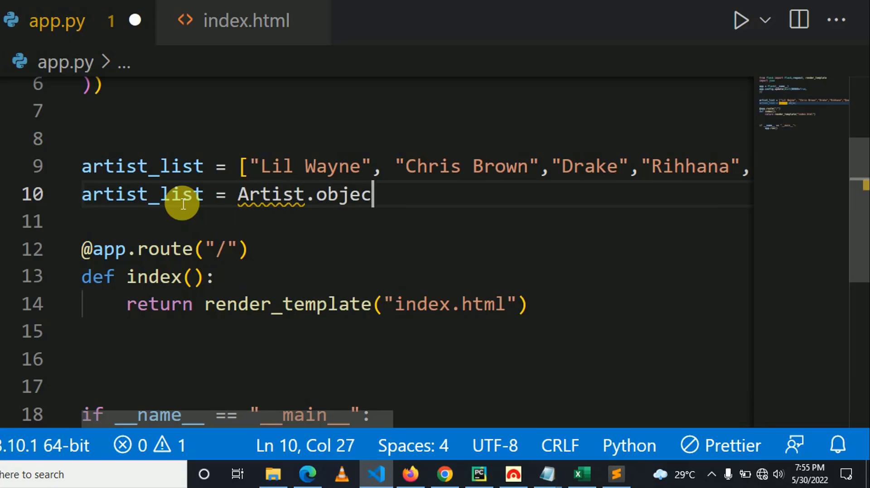
pyautogui.write('ts.all')
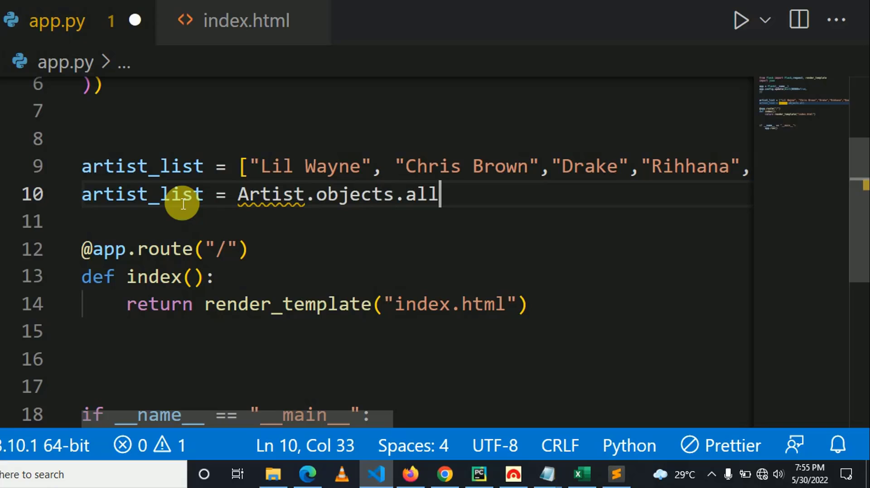
pyautogui.write('()')
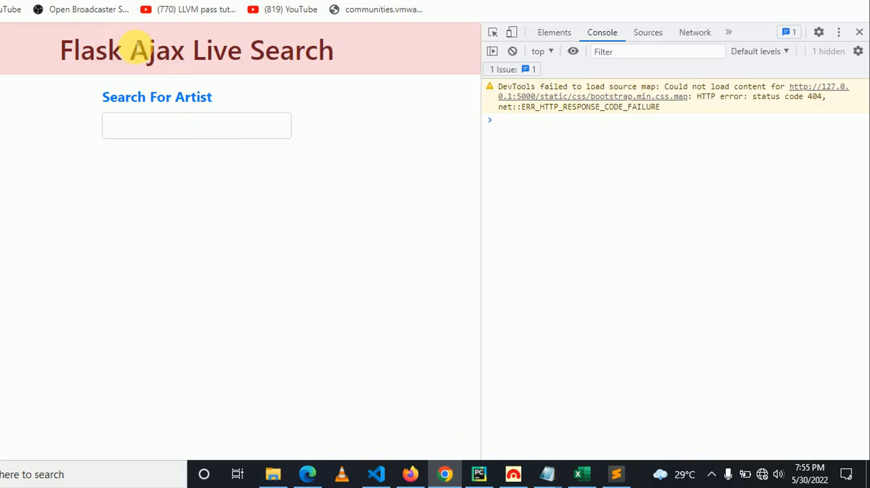
# Type 'ddddd' into the artist search box, watch the 404 errors, then clear it.
pyautogui.click(195, 125)
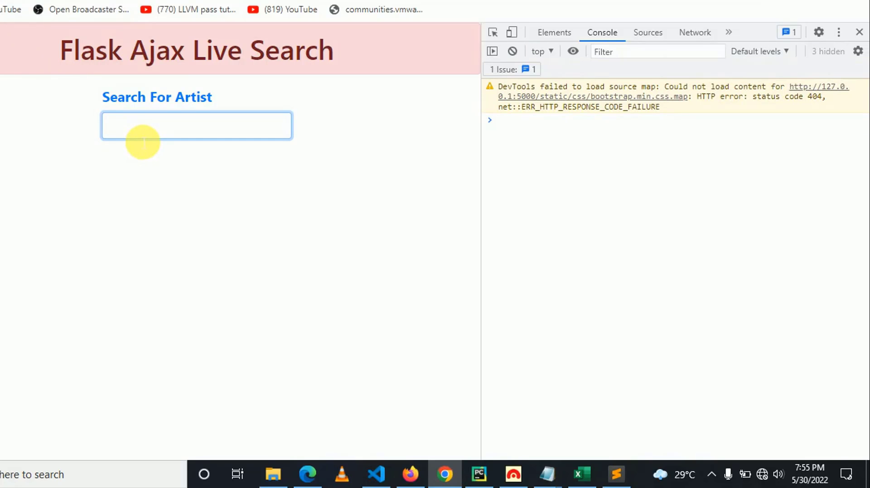
pyautogui.write('ddddd')
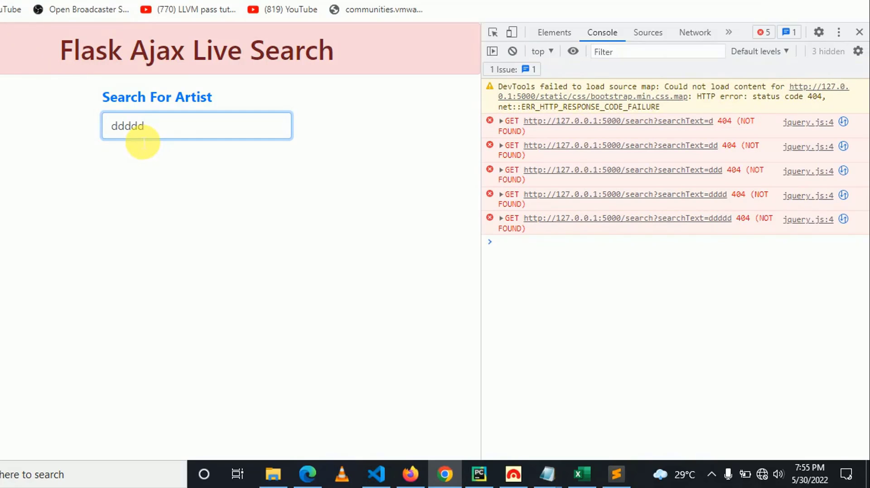
pyautogui.moveTo(666, 156)
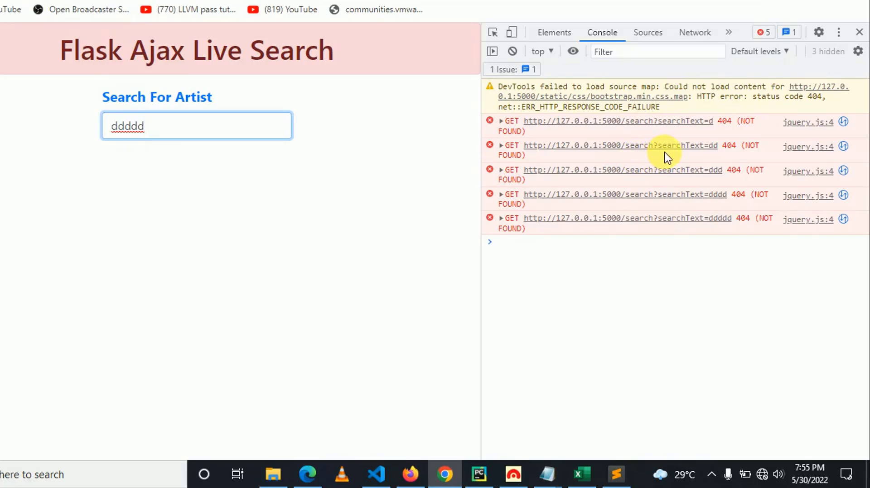
pyautogui.moveTo(689, 154)
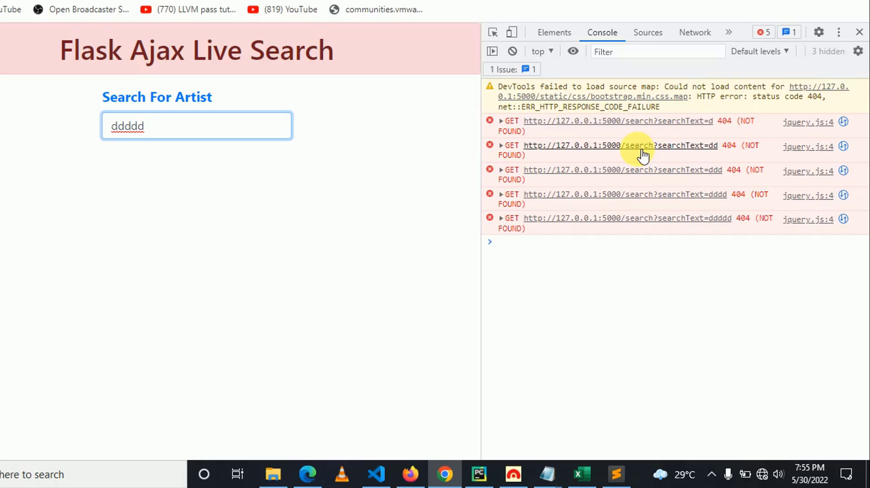
pyautogui.press('Backspace')
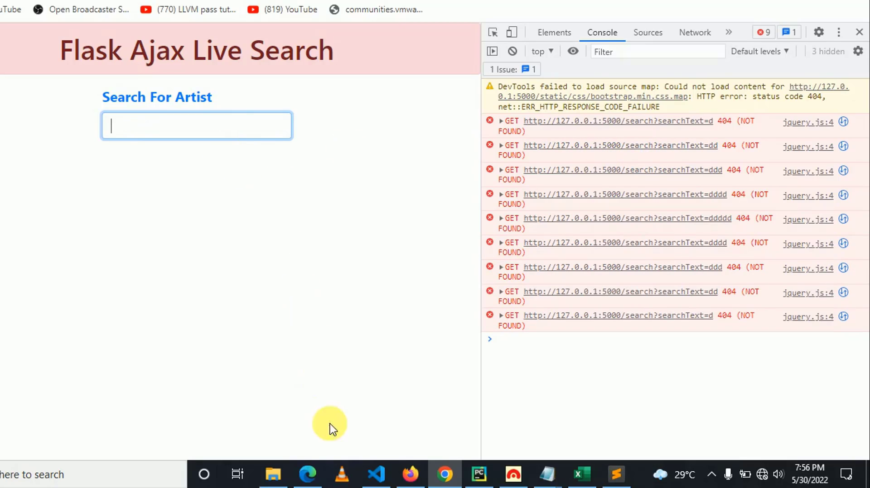
pyautogui.click(375, 474)
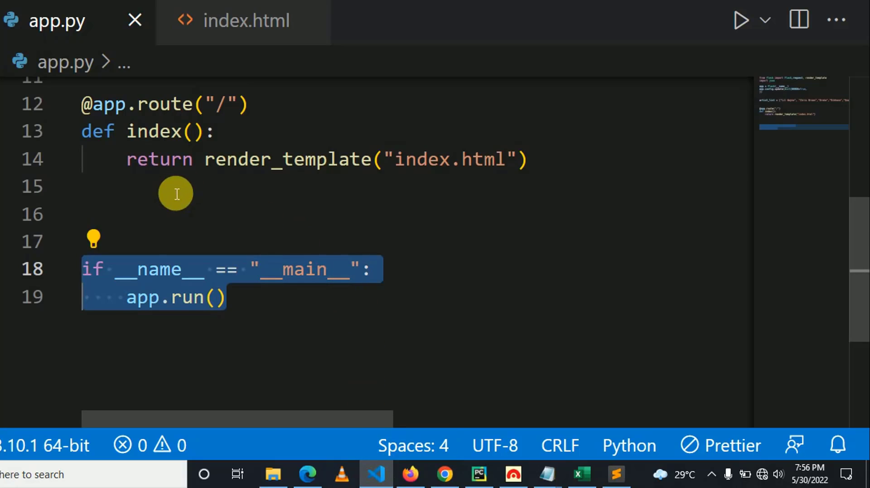
pyautogui.press('enter')
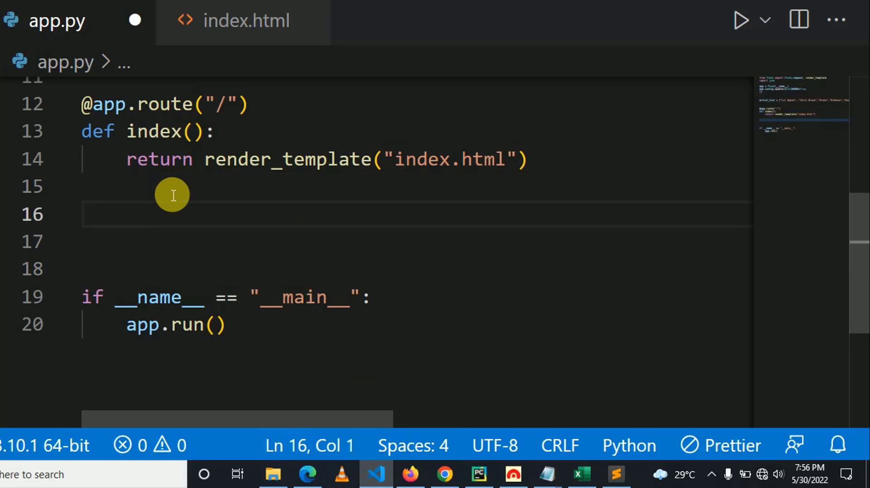
pyautogui.write('@')
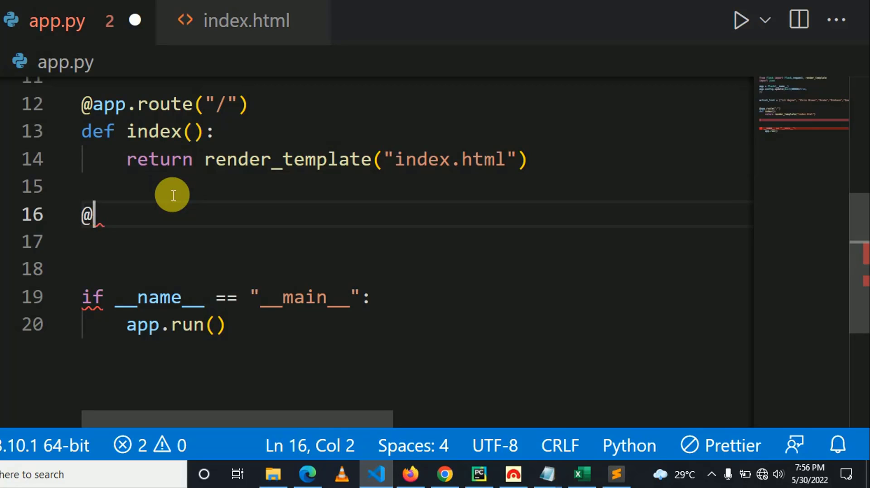
pyautogui.write('app.')
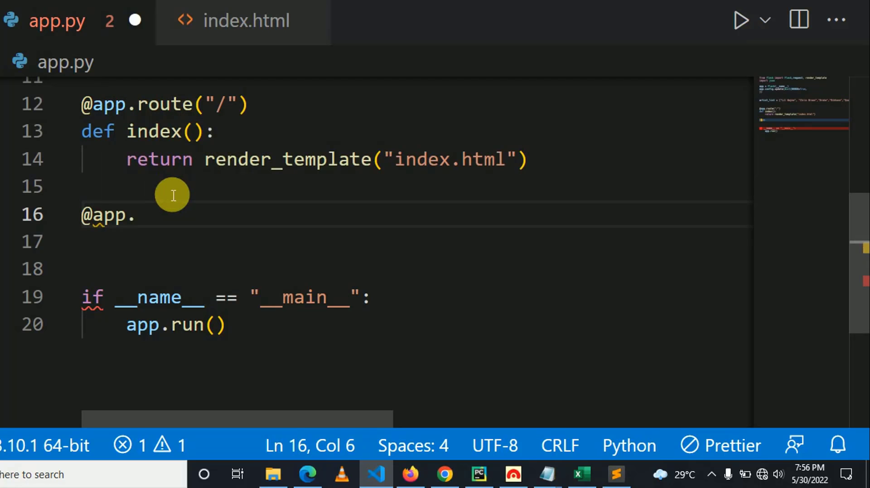
pyautogui.write('route')
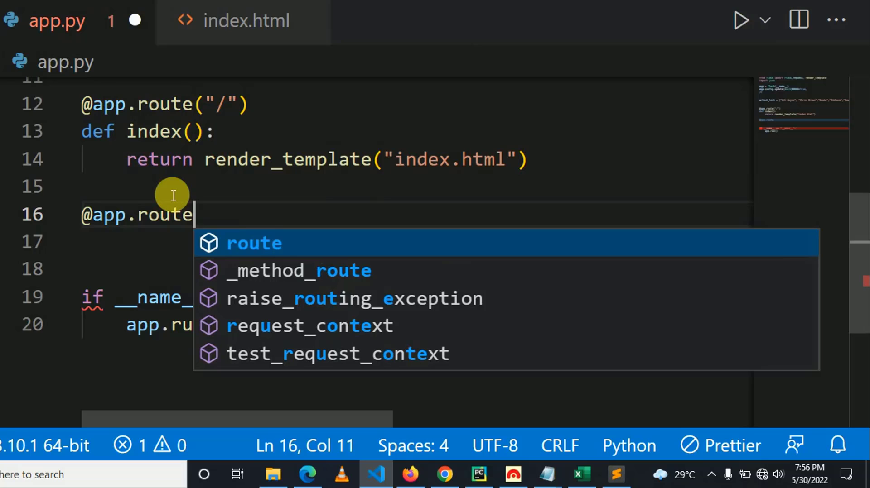
pyautogui.write('(')
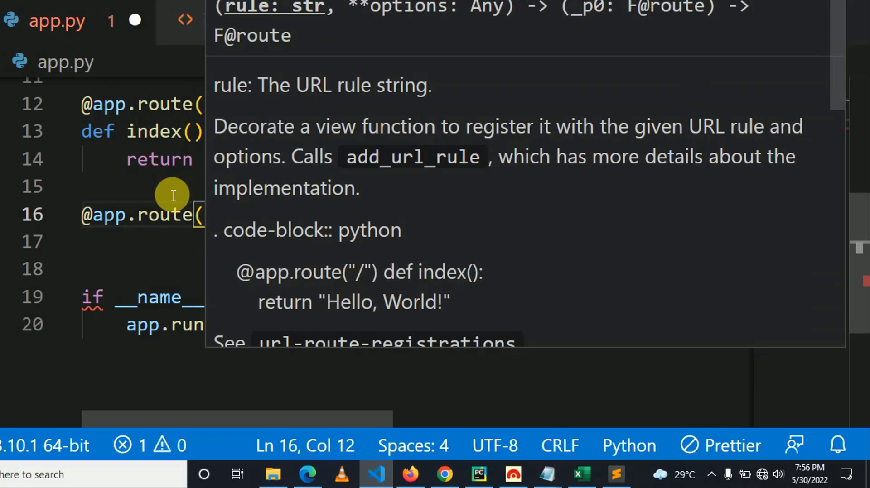
pyautogui.write('".se')
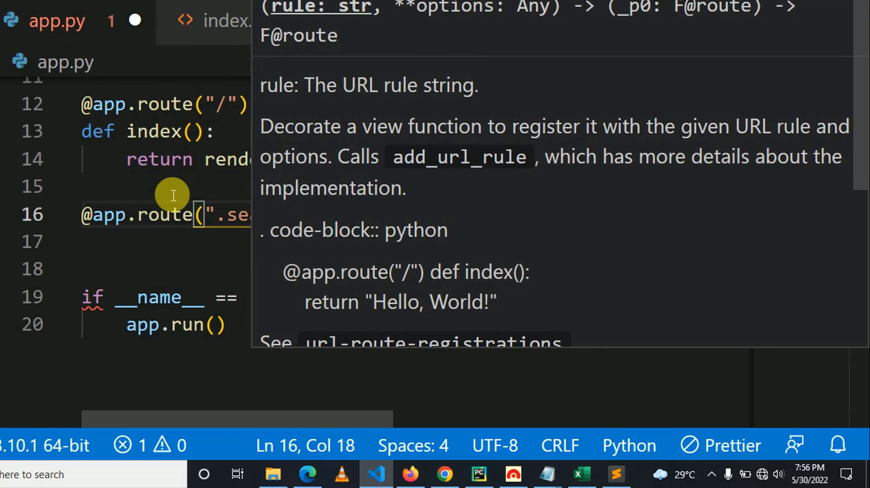
pyautogui.press('enter')
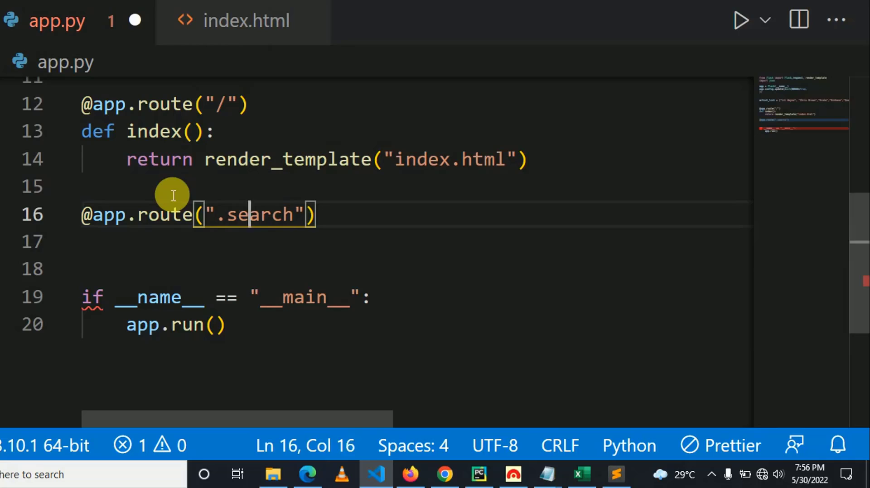
pyautogui.press('Backspace')
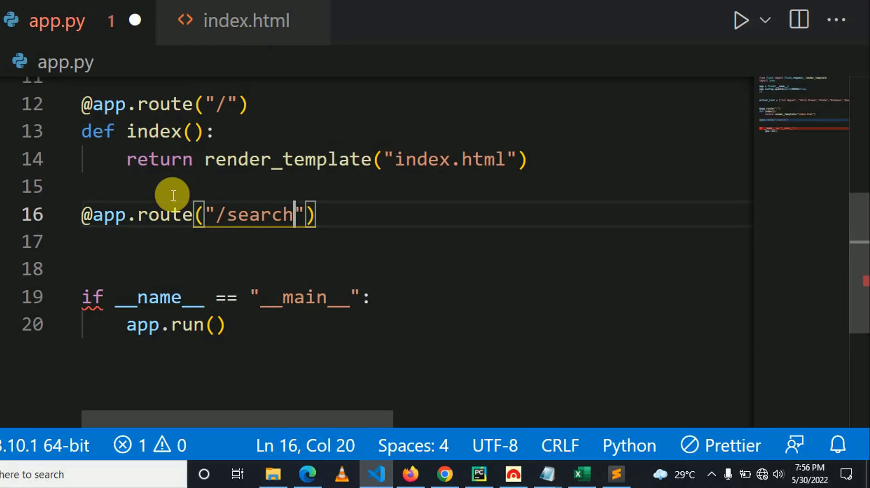
# Define an empty search() function with a pass body under the new route.
pyautogui.press('Enter')
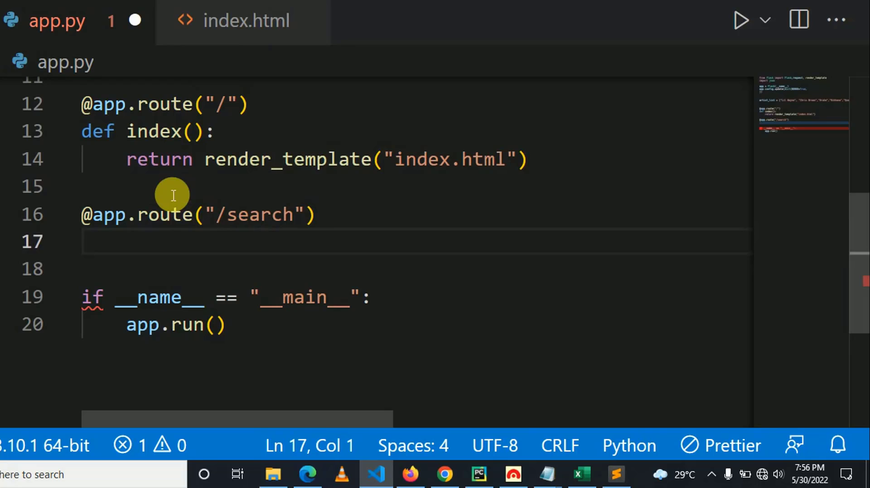
pyautogui.write('def')
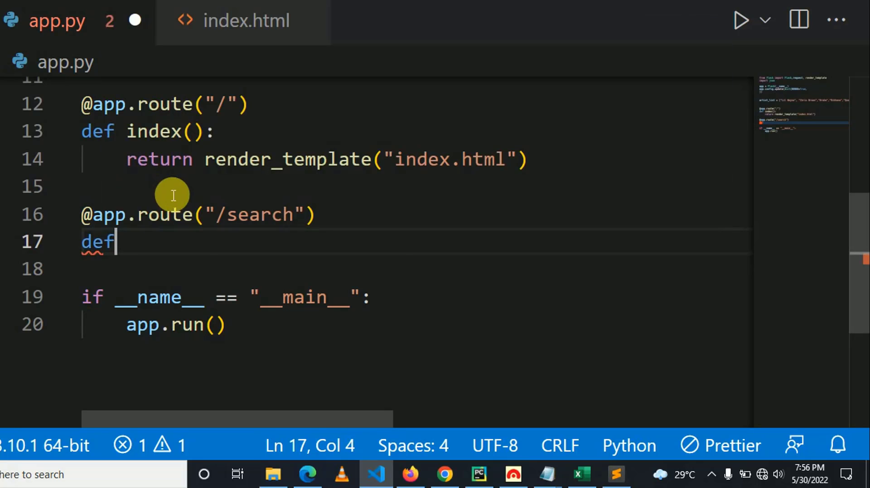
pyautogui.write('s')
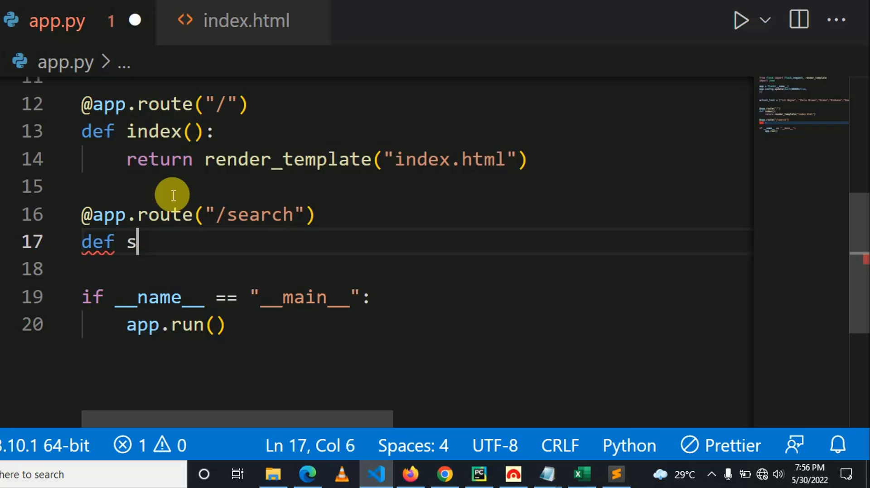
pyautogui.write('earch')
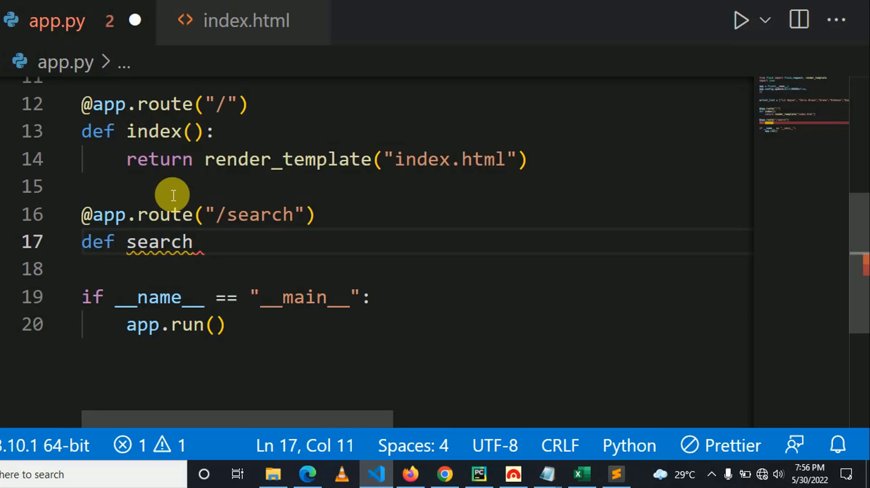
pyautogui.write('()')
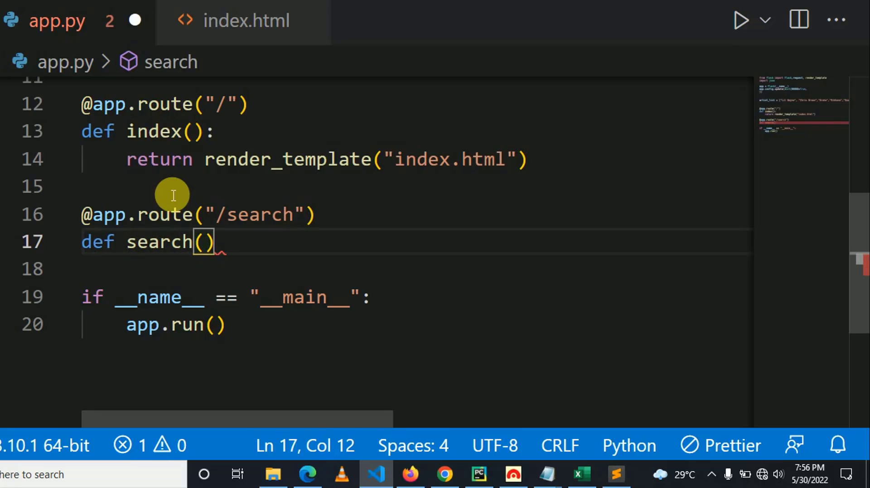
pyautogui.write(':')
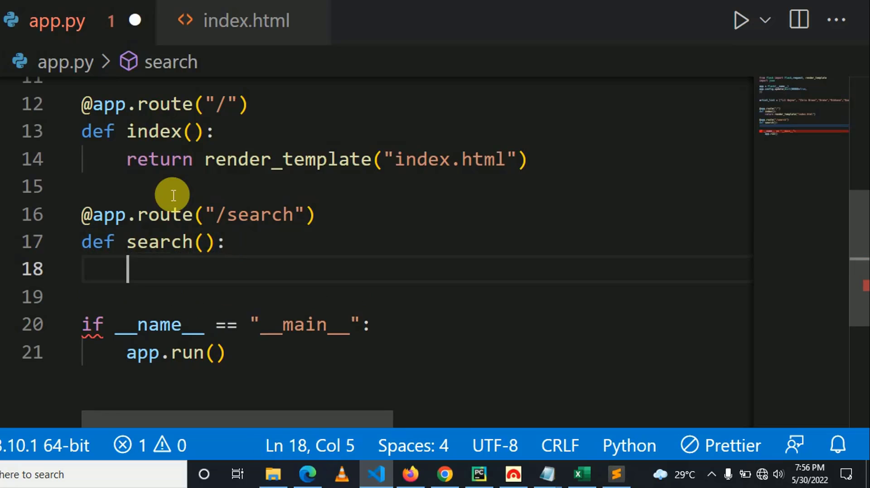
pyautogui.write('pass')
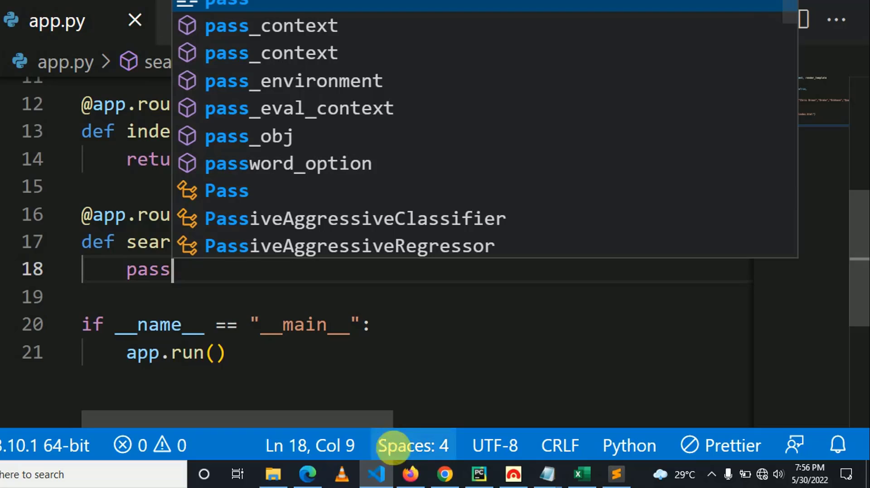
# Reload the page and retype 'ddddd' to see /search now return 500 errors.
pyautogui.click(444, 475)
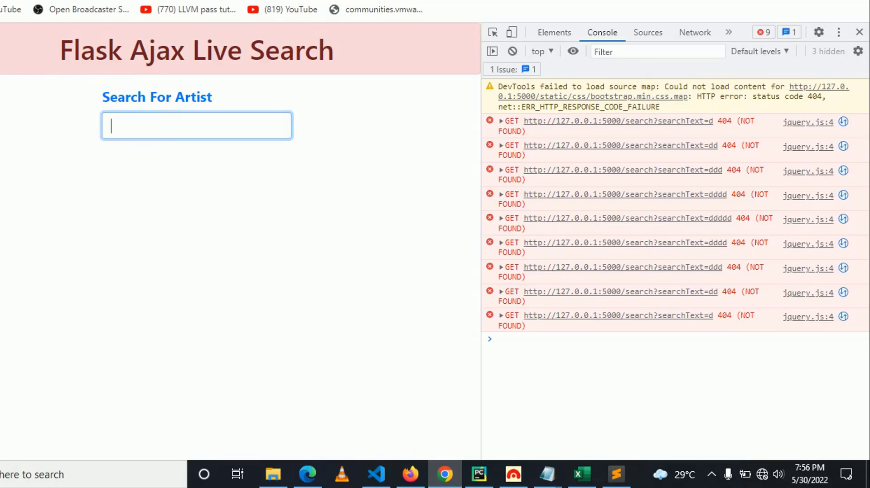
pyautogui.write('d')
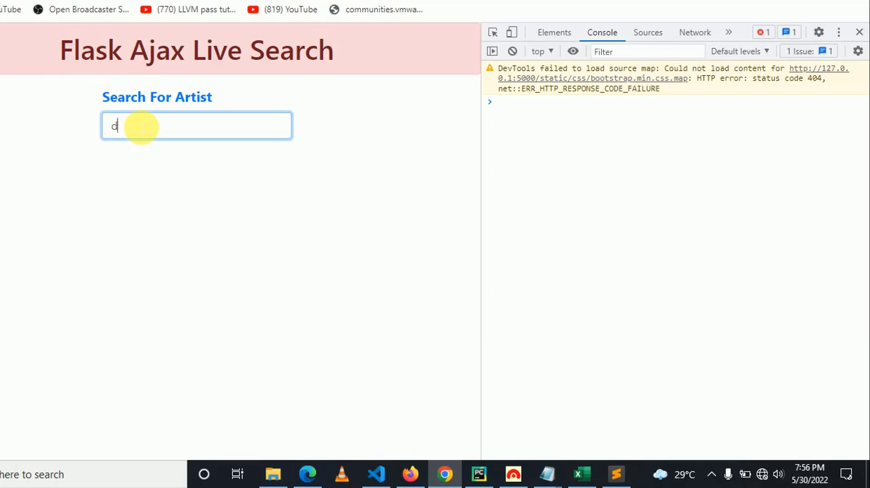
pyautogui.write('dddd')
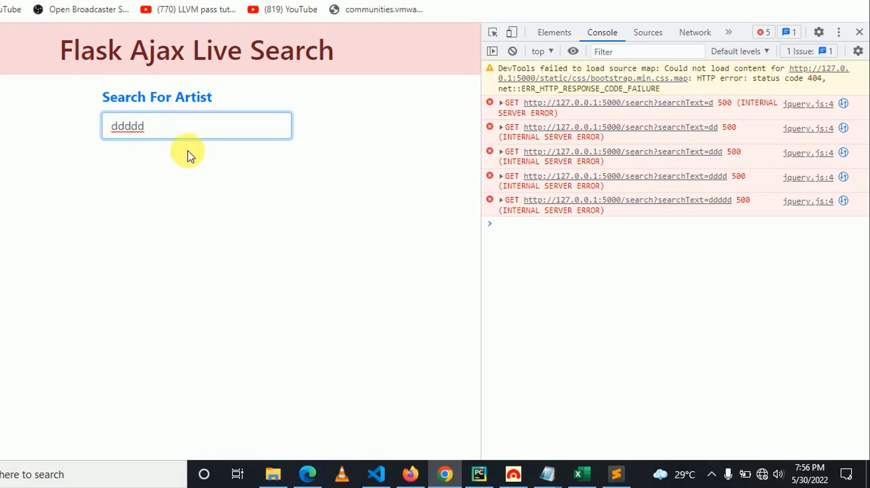
pyautogui.click(376, 474)
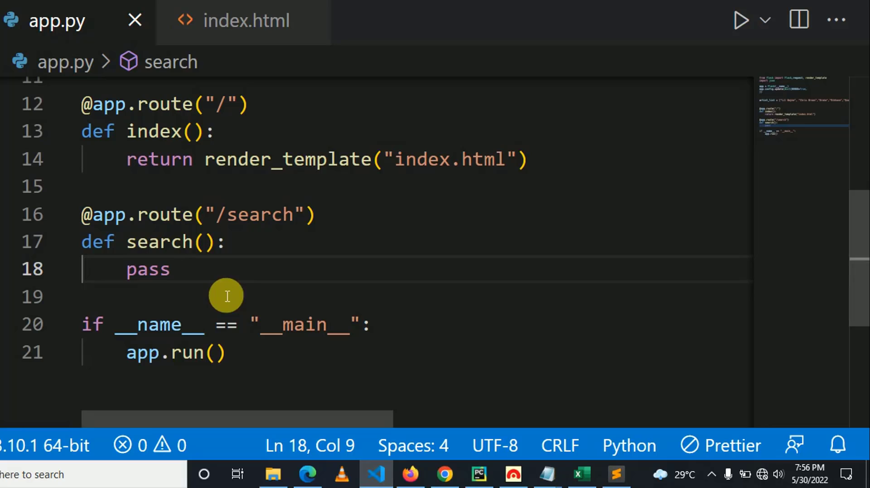
# Replace the pass placeholder in search() with the start of a text assignment.
pyautogui.press('Backspace')
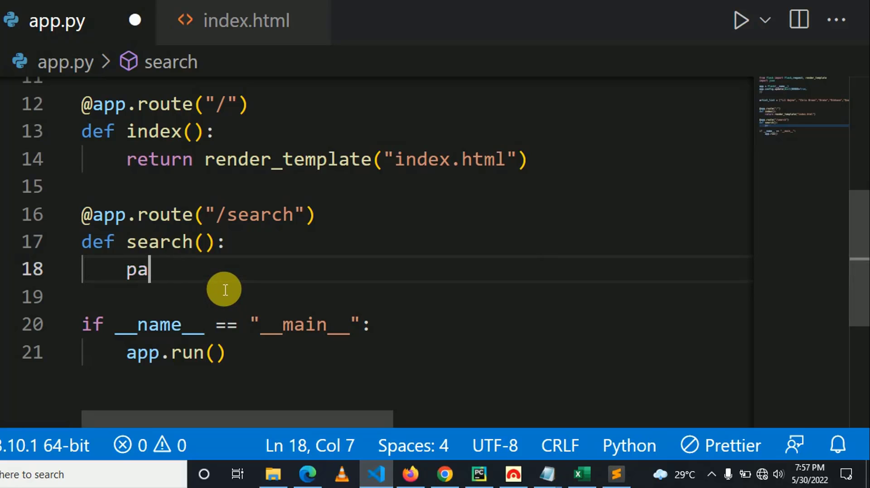
pyautogui.write('text =')
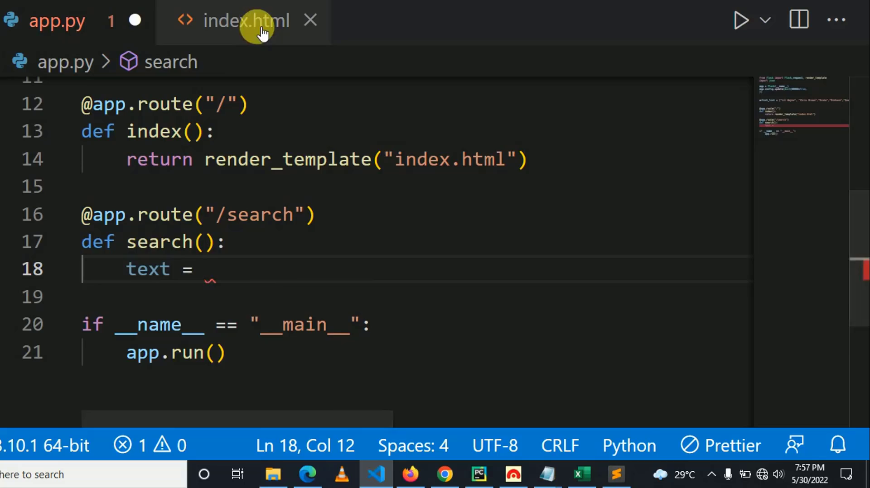
# Confirm in index.html that the AJAX data key is searchText, then return to app.py.
pyautogui.click(246, 21)
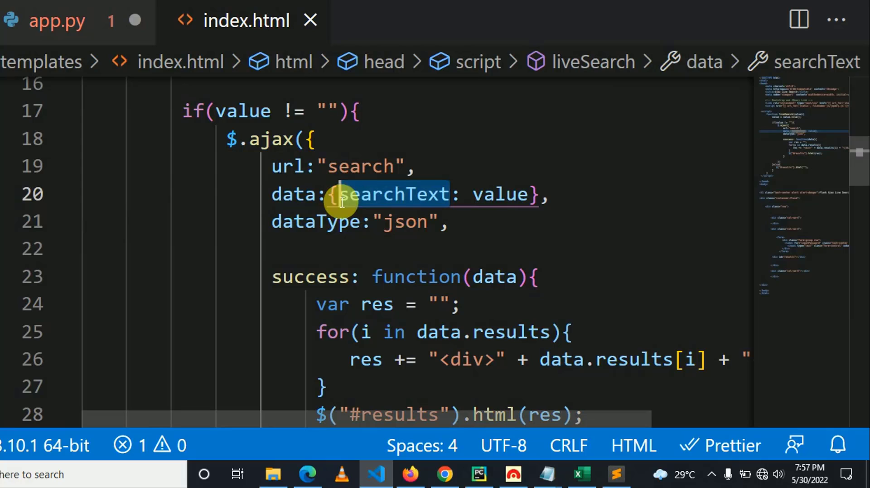
pyautogui.moveTo(363, 209)
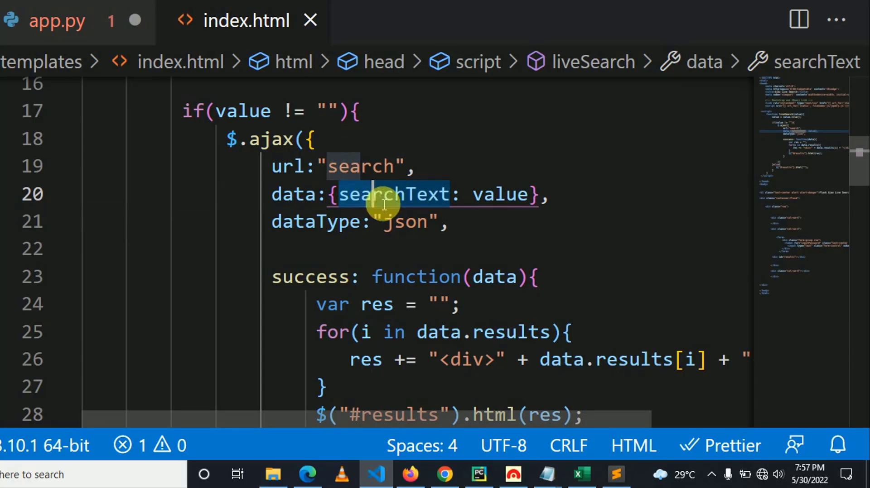
pyautogui.doubleClick(391, 194)
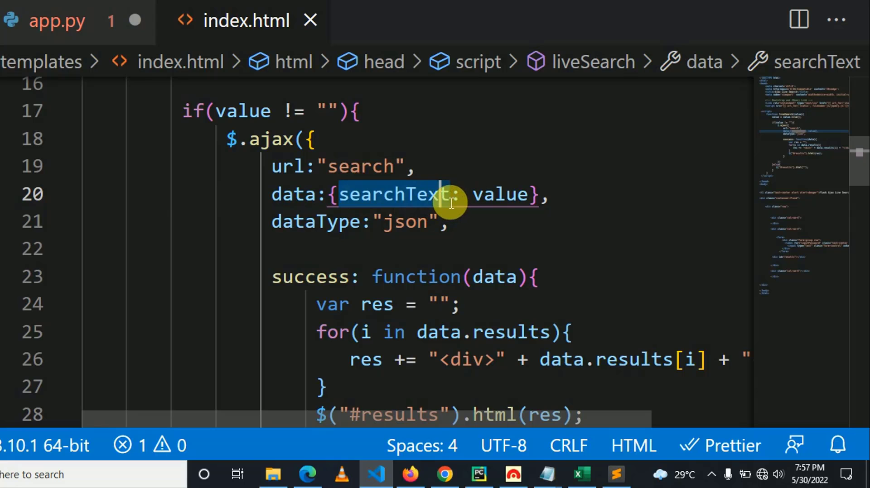
pyautogui.click(57, 21)
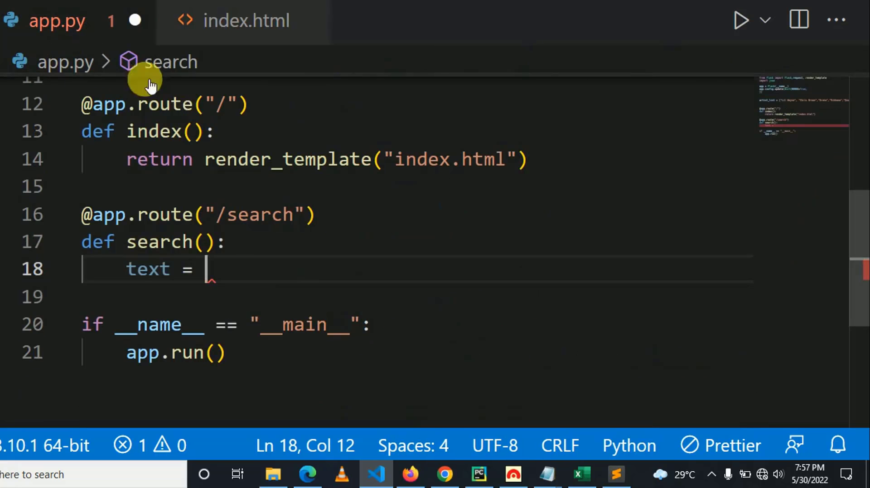
pyautogui.moveTo(255, 257)
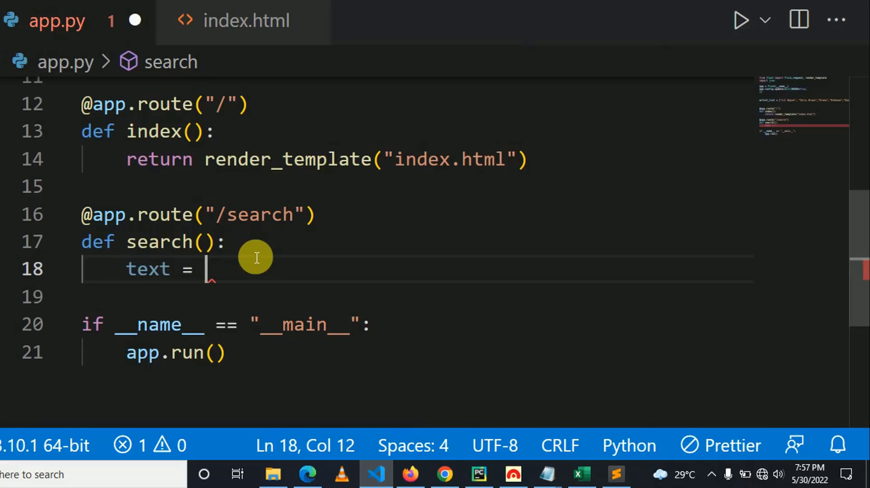
# Complete text = request.args['searchText'] and add print(text) in search().
pyautogui.write('request.ar')
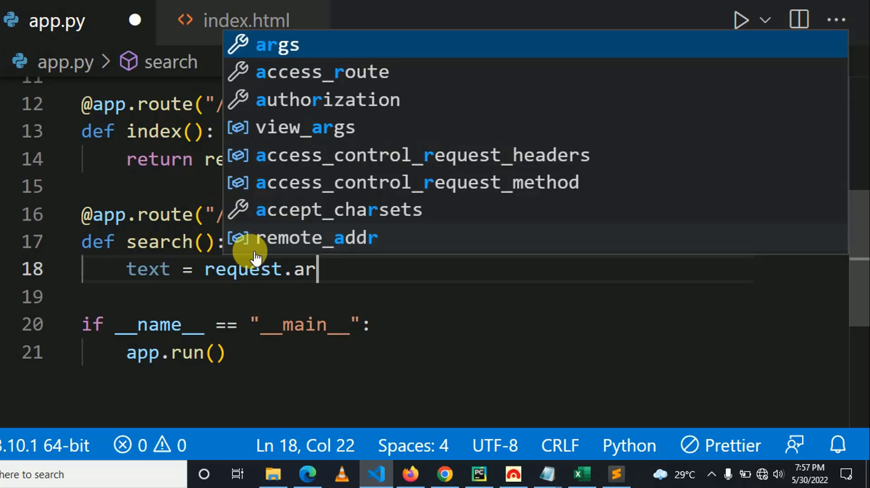
pyautogui.press('Tab')
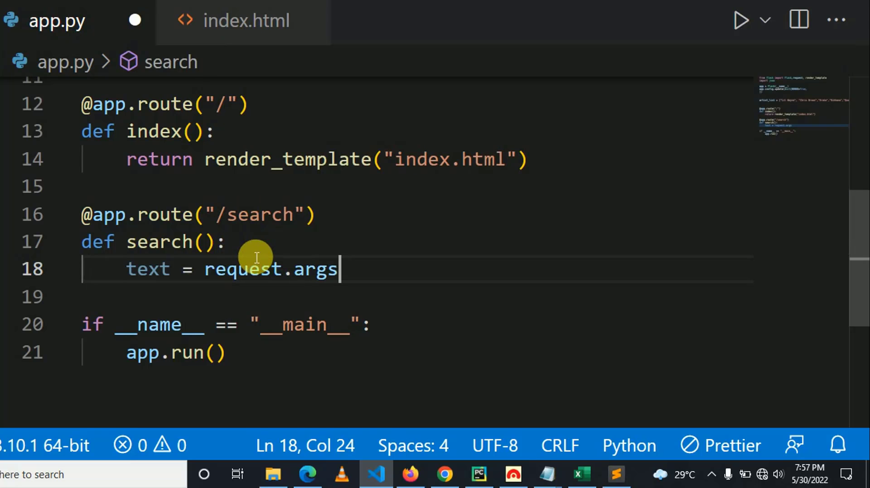
pyautogui.write('[]')
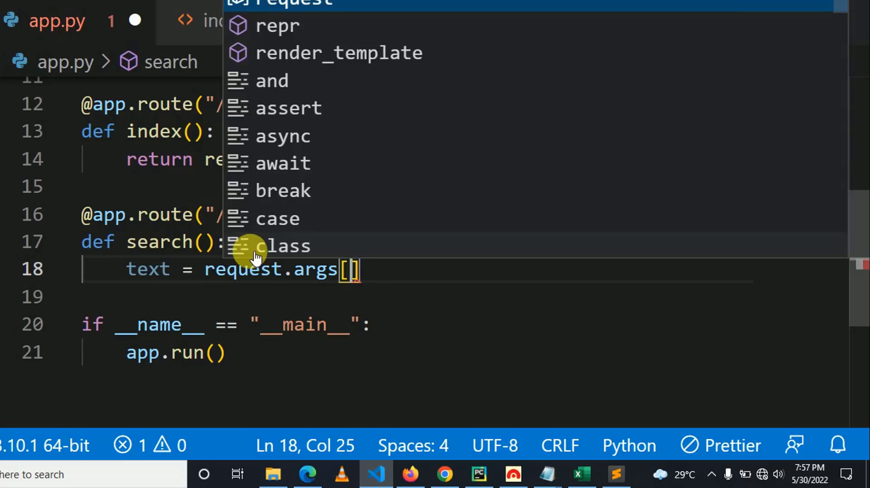
pyautogui.write("'sea'")
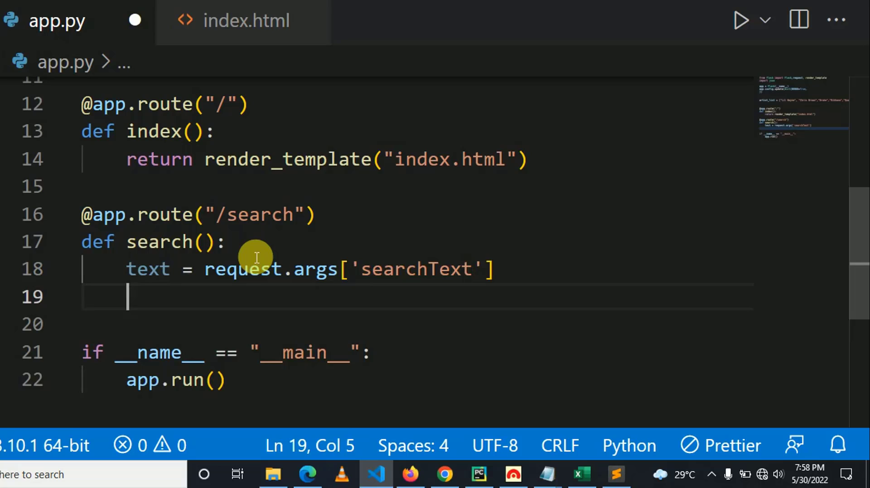
pyautogui.write('print')
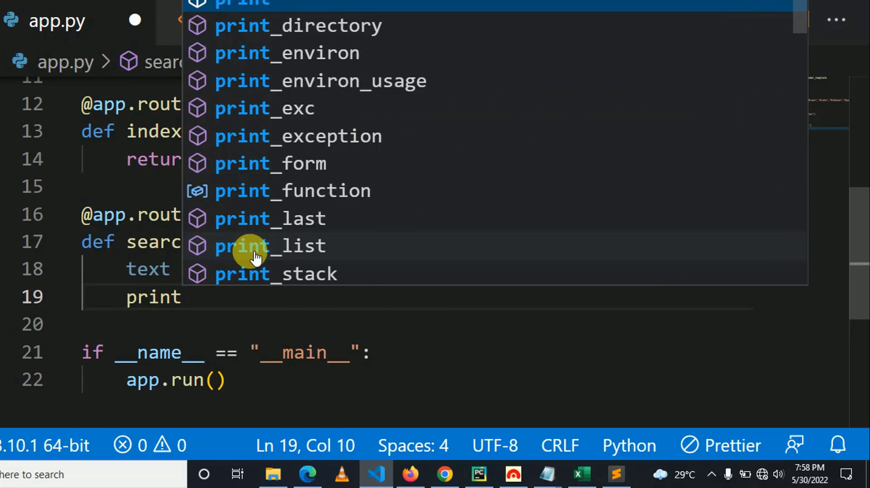
pyautogui.write('(text')
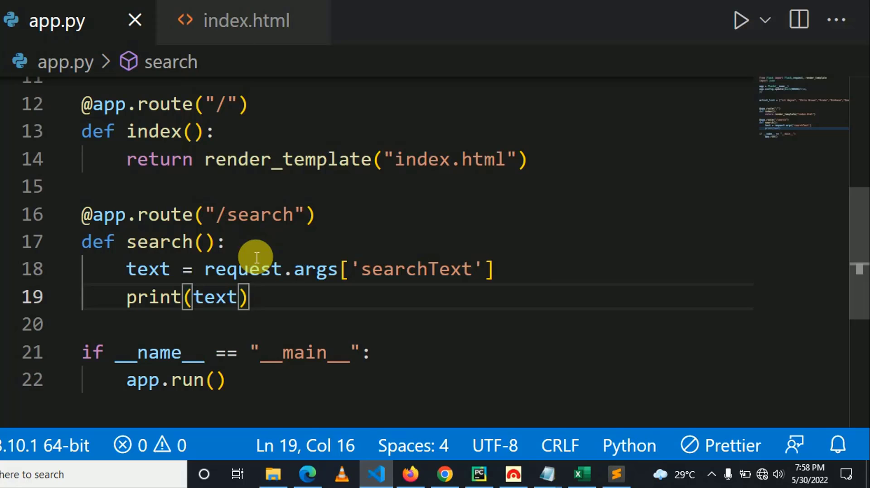
# Run the updated Flask app and switch over to the browser.
pyautogui.click(258, 233)
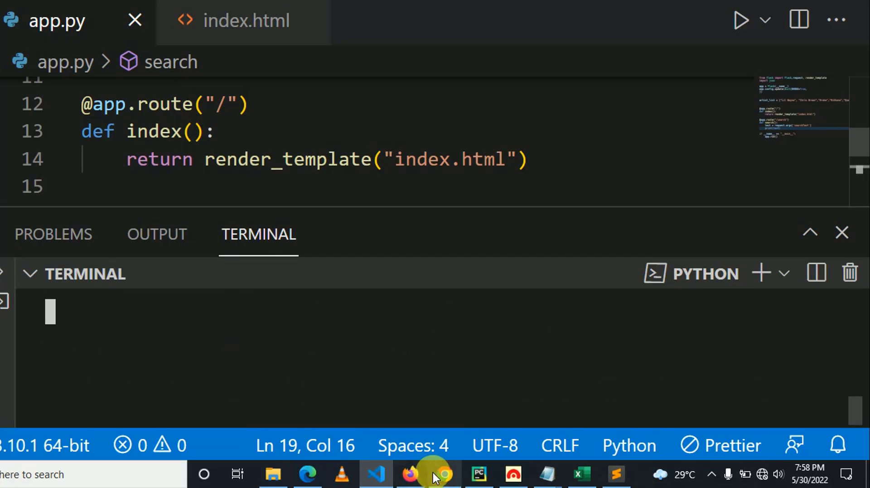
pyautogui.click(443, 474)
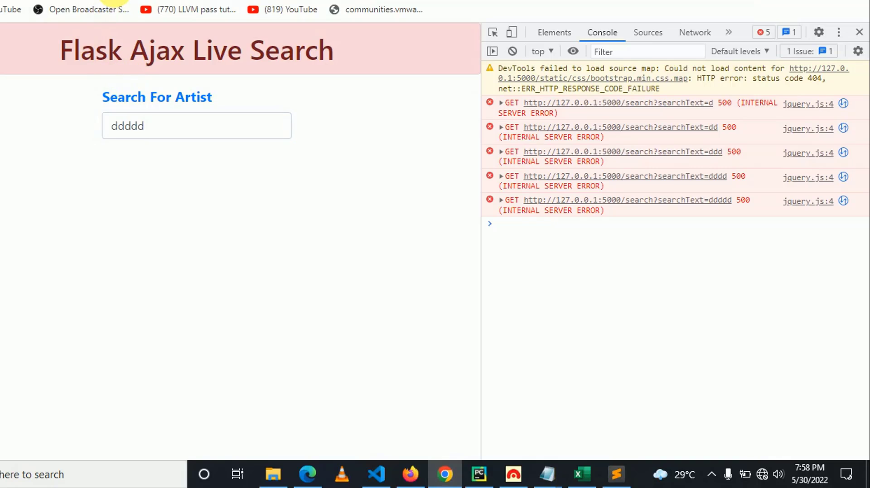
# Reload the page and search 'dddd'; every /search request still logs a 500 error.
pyautogui.click(511, 51)
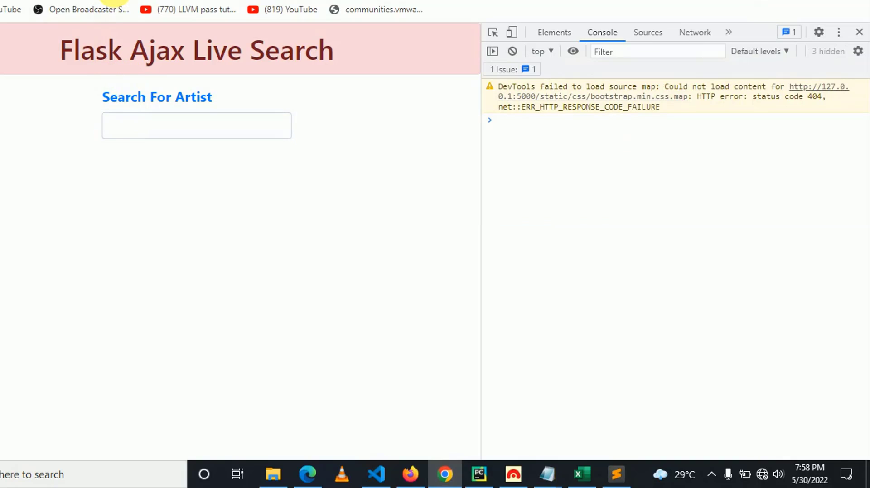
pyautogui.click(195, 125)
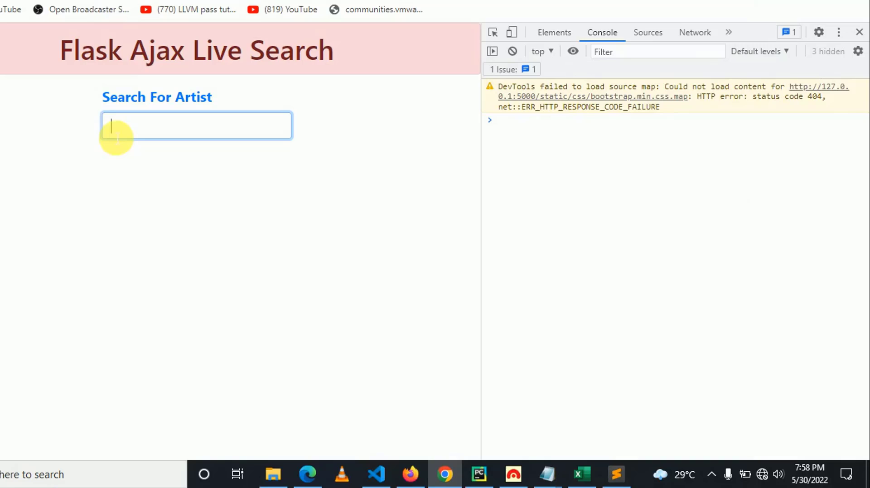
pyautogui.write('ddd')
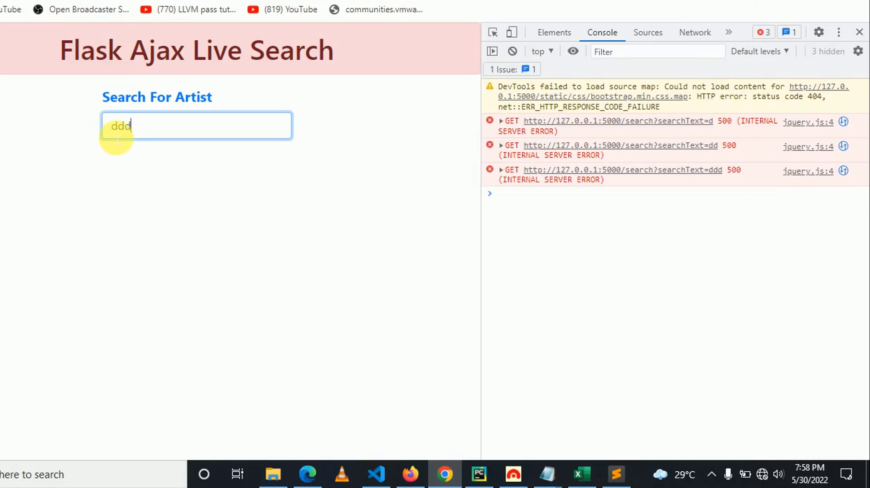
pyautogui.write('d')
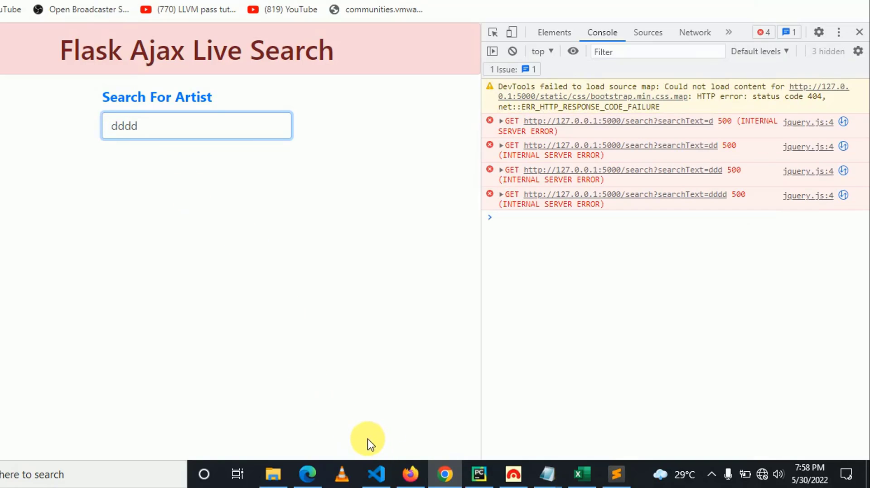
pyautogui.click(375, 474)
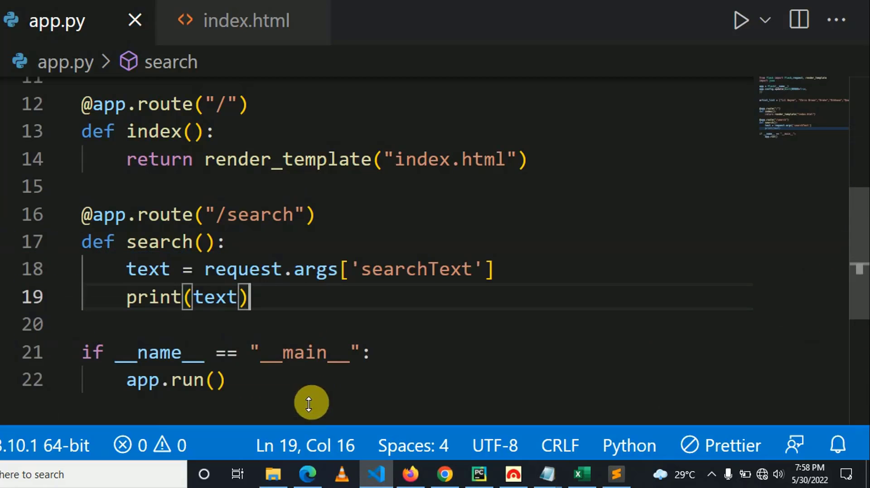
pyautogui.moveTo(271, 309)
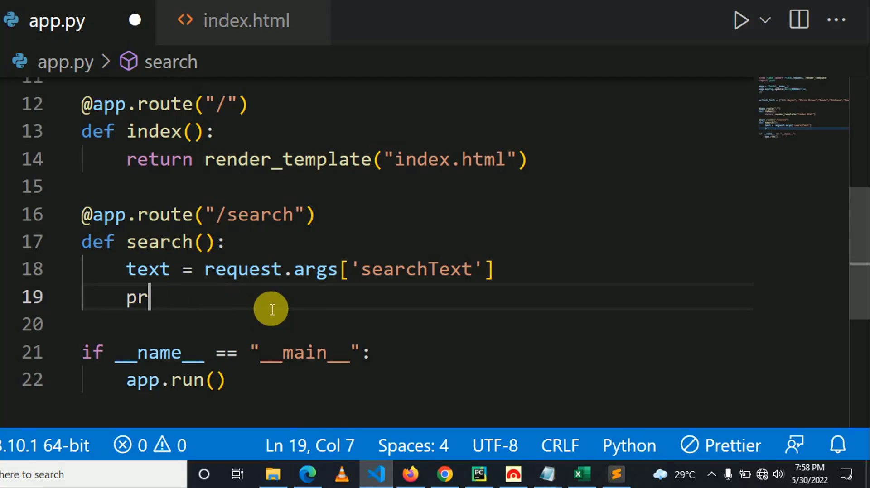
# Replace print(text) with result = [c for c in artist_list if str(text).lower() in c.lower()].
pyautogui.press('Backspace')
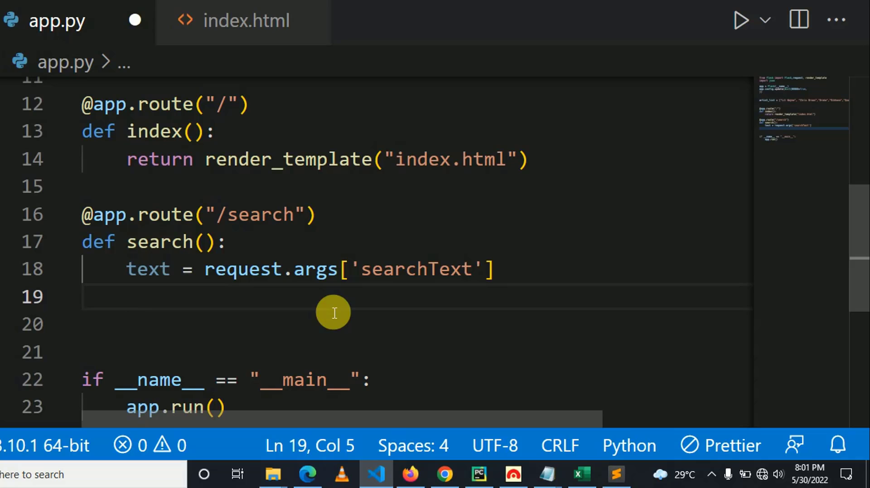
pyautogui.write('result =')
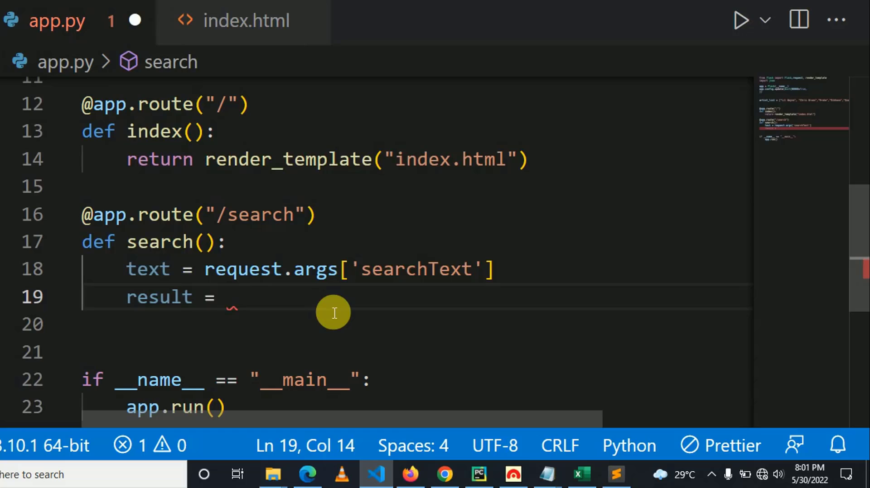
pyautogui.write('[]')
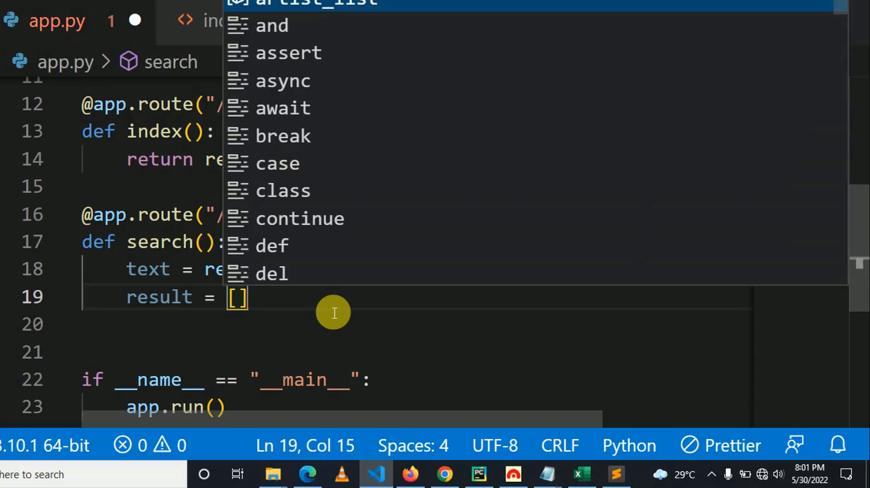
pyautogui.write('for c in artist_l')
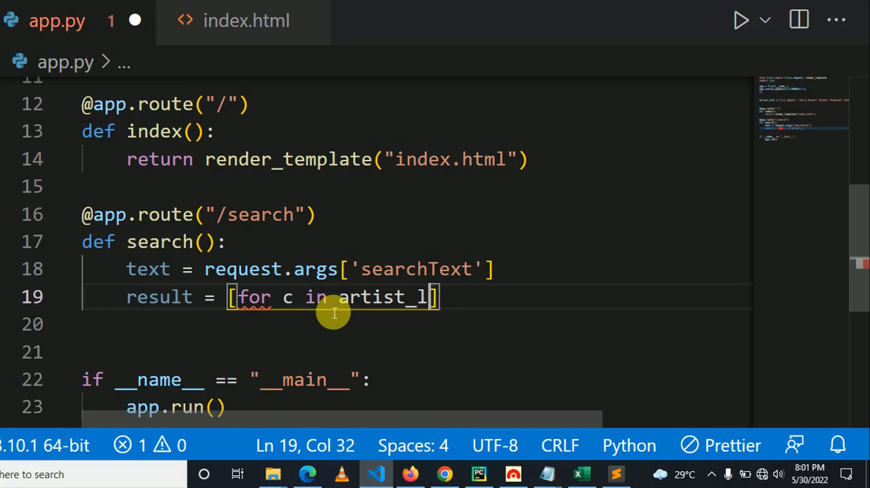
pyautogui.write('st if str.')
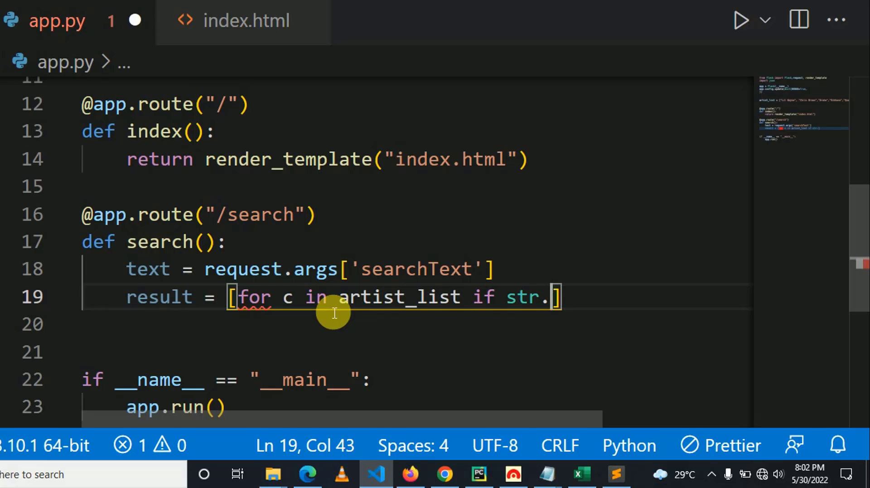
pyautogui.write('()')
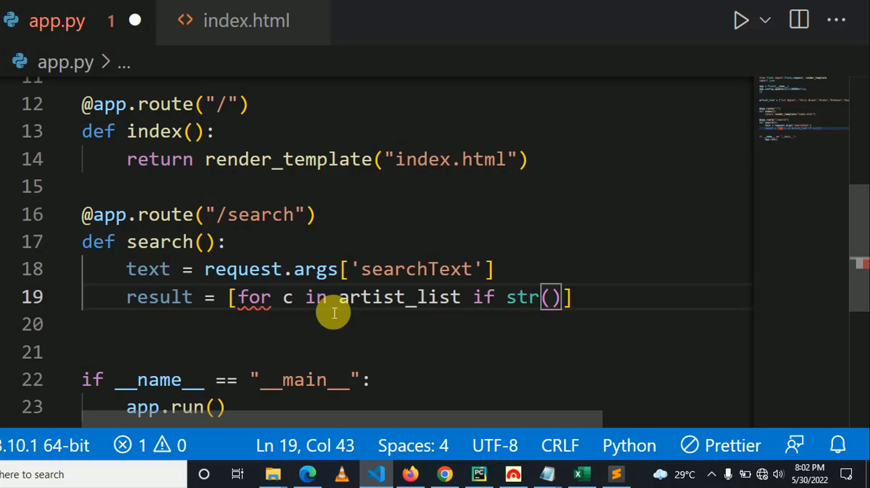
pyautogui.write('text')
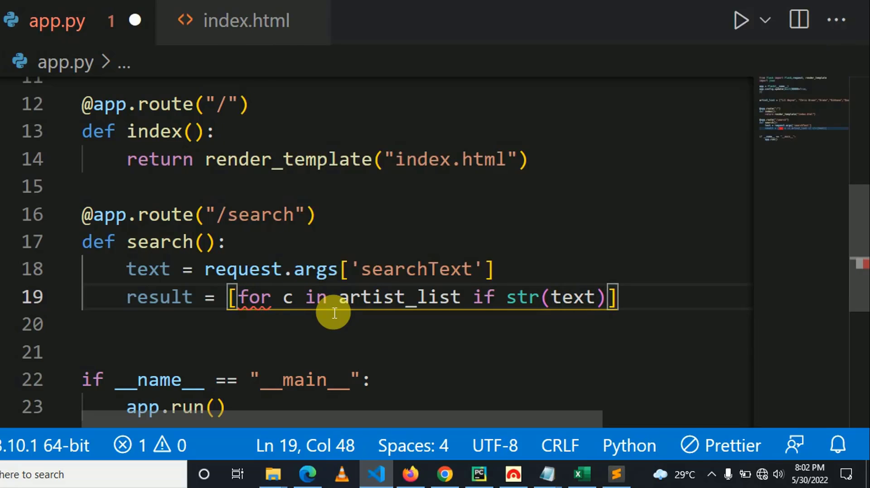
pyautogui.write('.lower()')
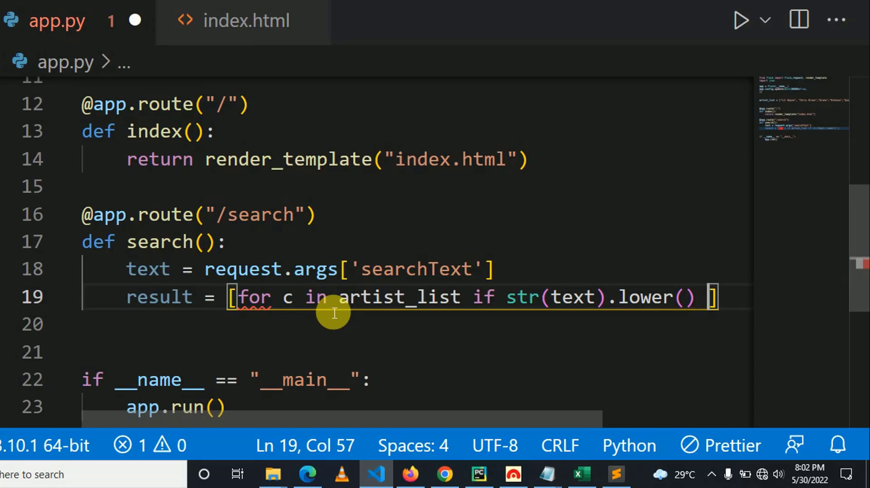
pyautogui.write('in c.')
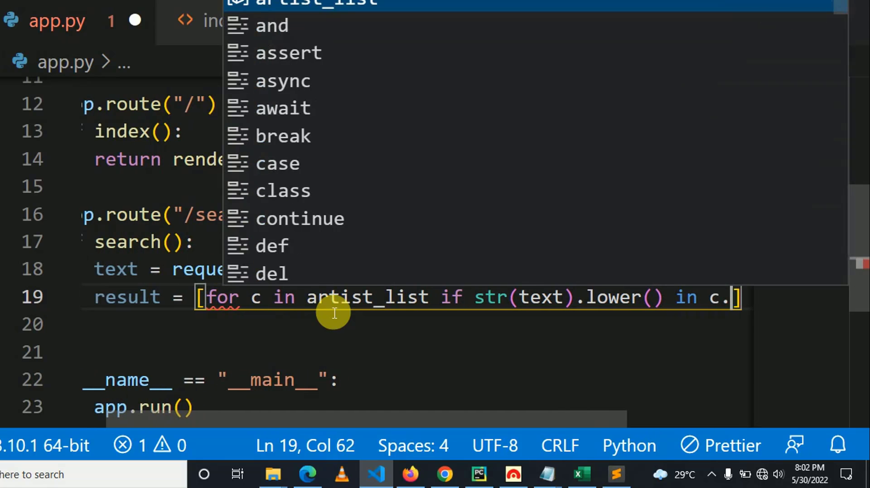
pyautogui.write('low')
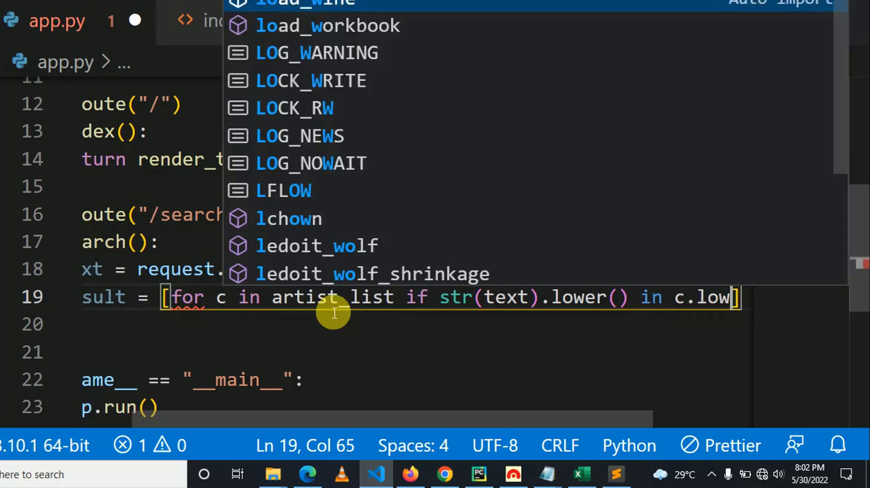
pyautogui.write('e')
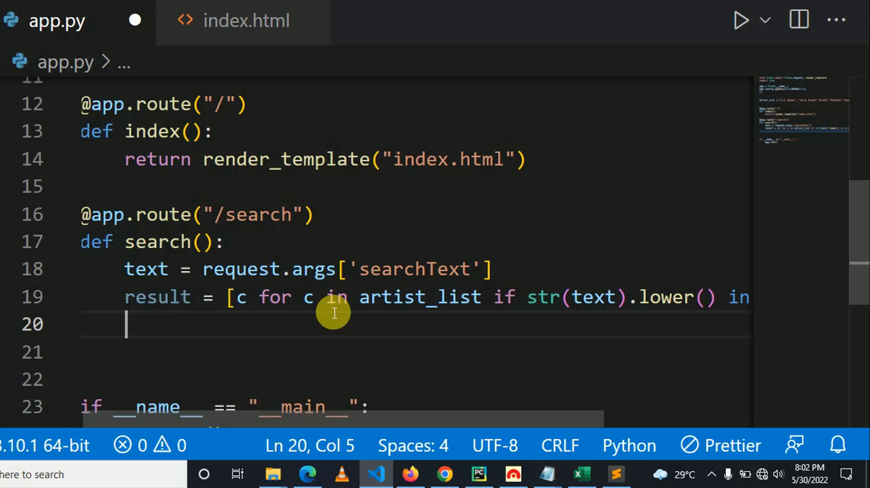
# Start the return line with json.dumps, accepting the dumps completion.
pyautogui.press('Backspace')
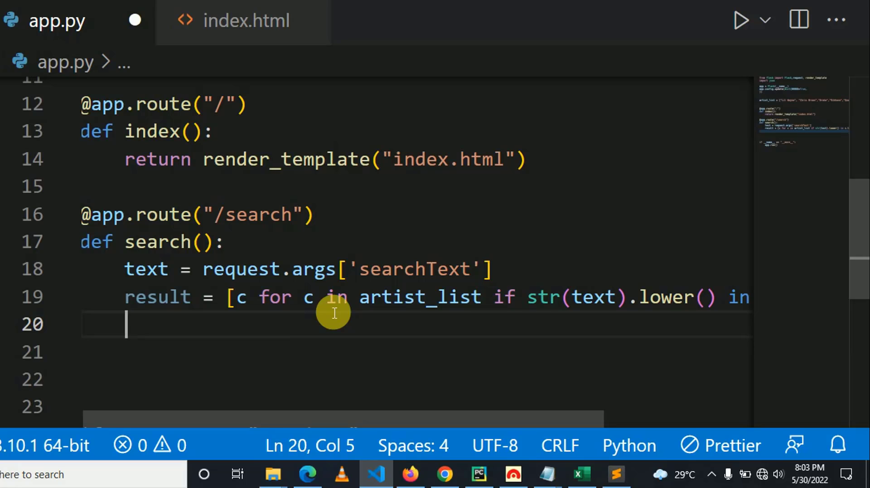
pyautogui.write('return')
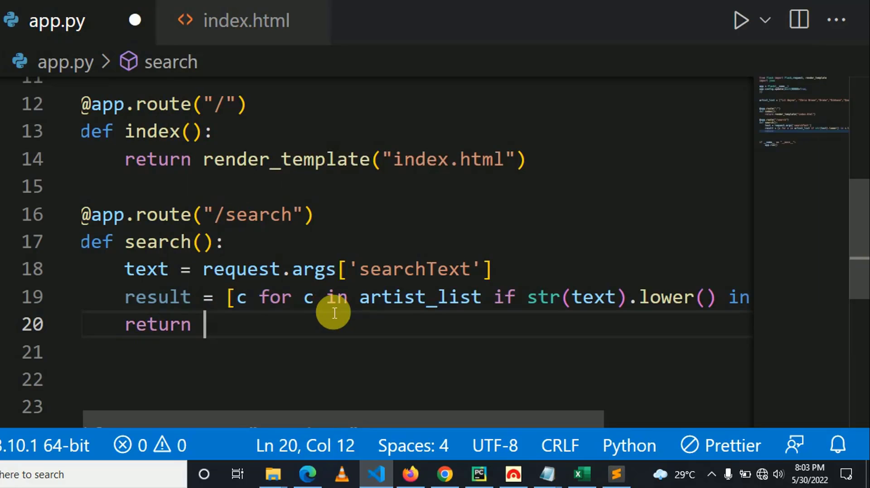
pyautogui.write('json')
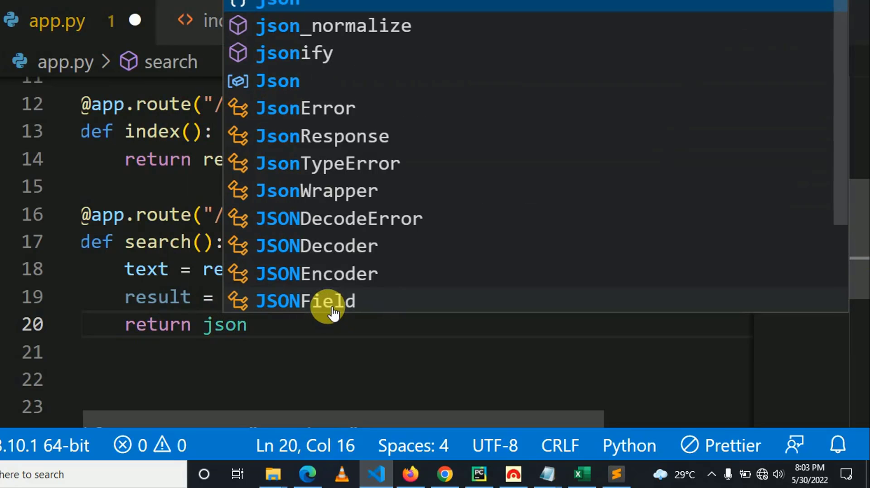
pyautogui.write('.d')
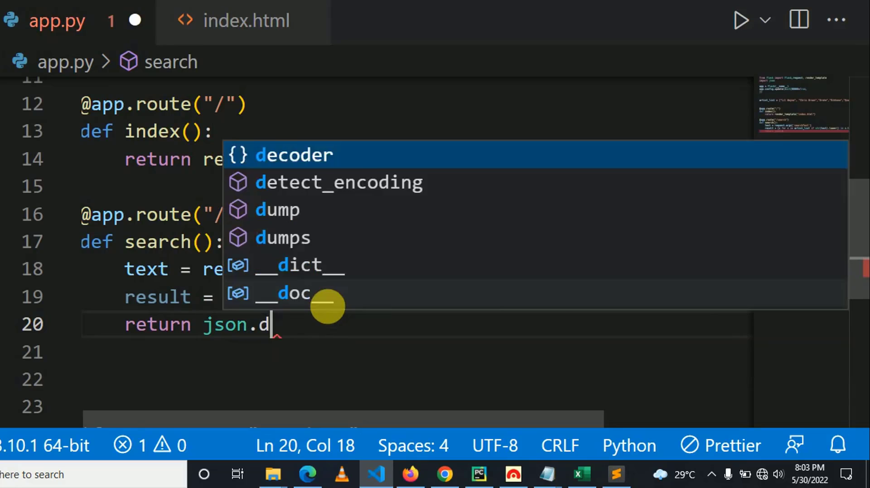
pyautogui.write('um')
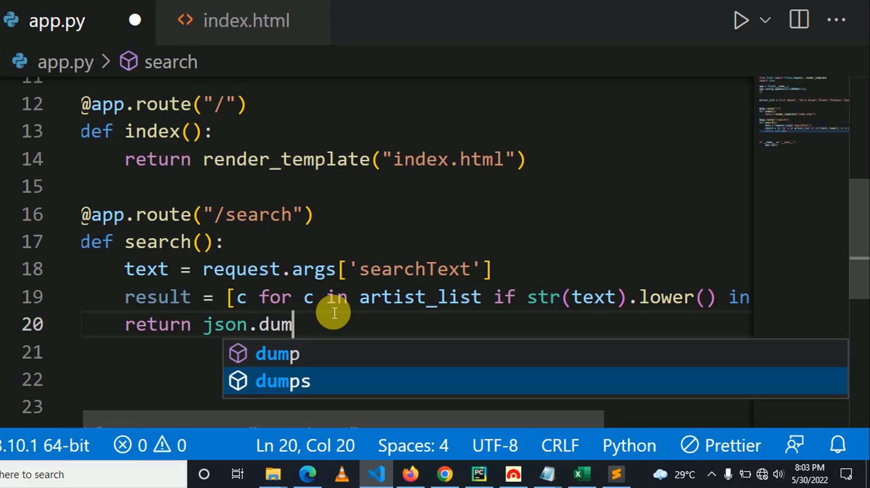
pyautogui.press('Tab')
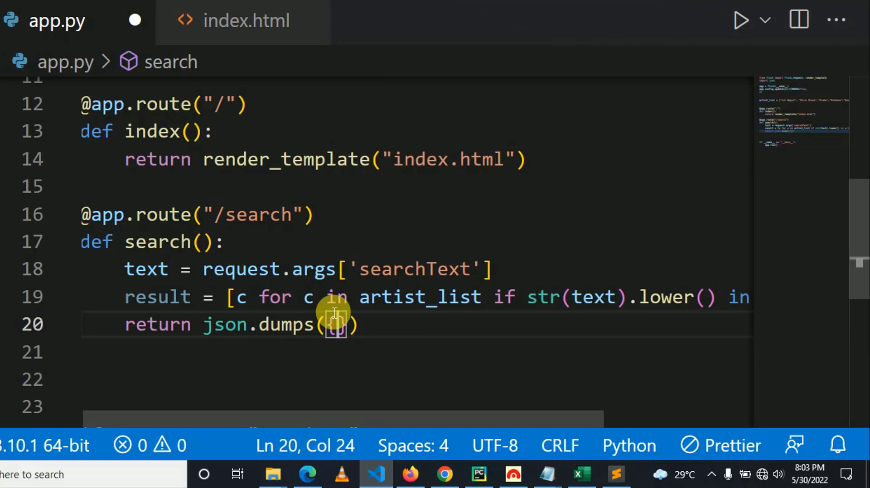
# Finish return json.dumps({"results": result}) and save app.py.
pyautogui.write('{"res"')
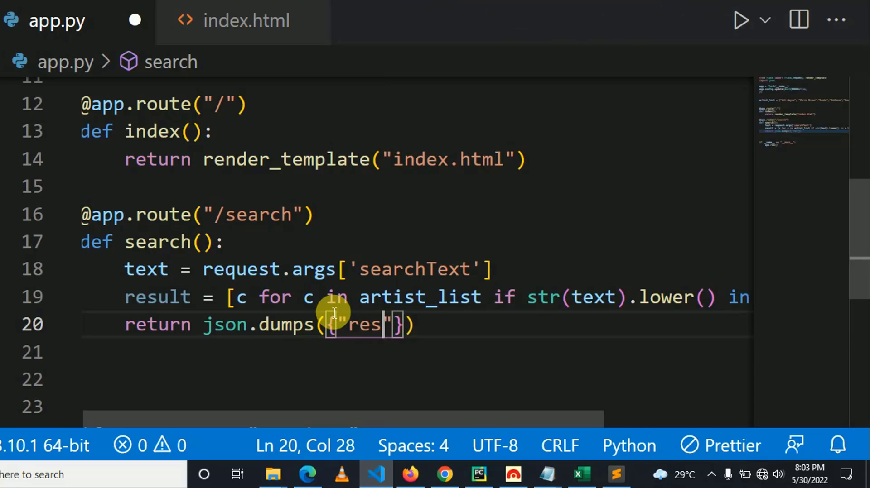
pyautogui.write('ults')
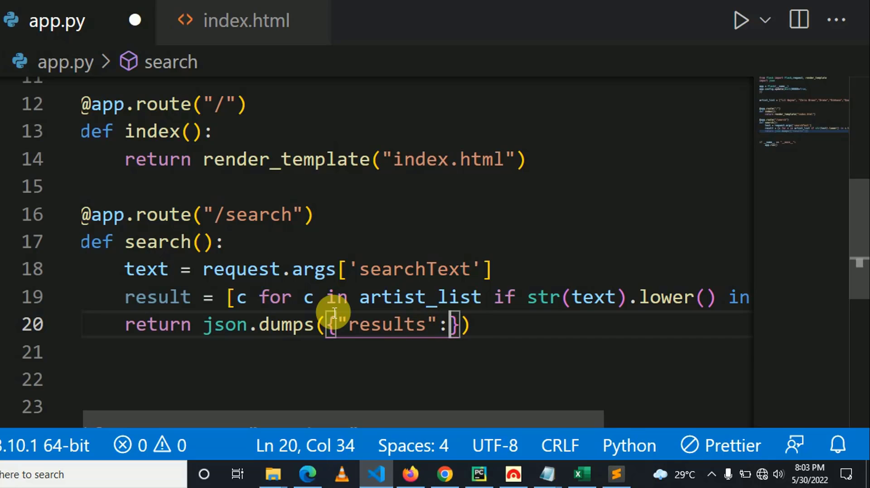
pyautogui.write('re')
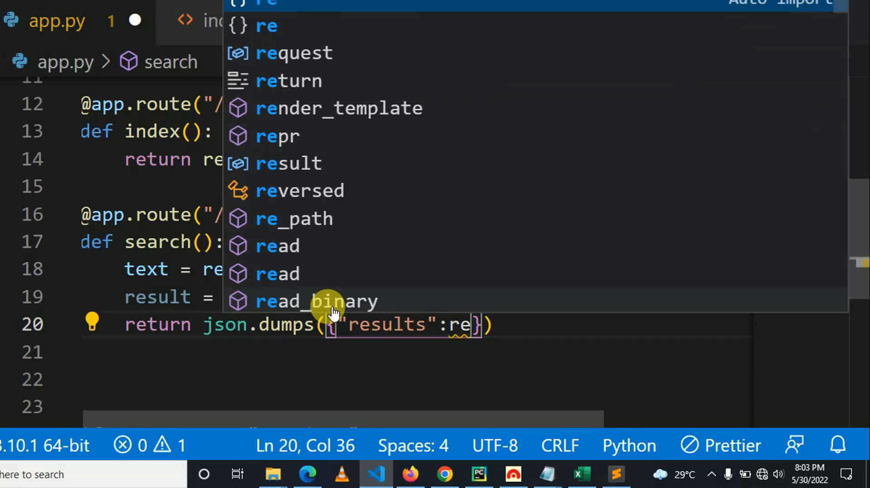
pyautogui.write('sult')
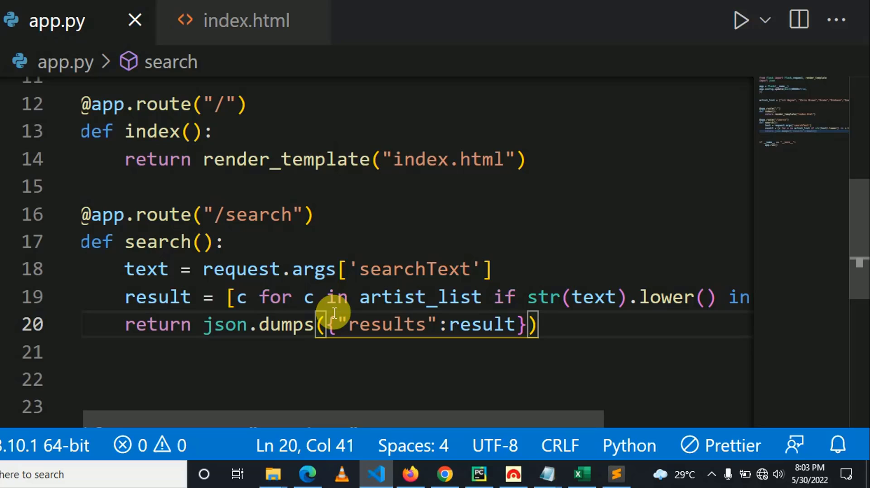
pyautogui.moveTo(269, 374)
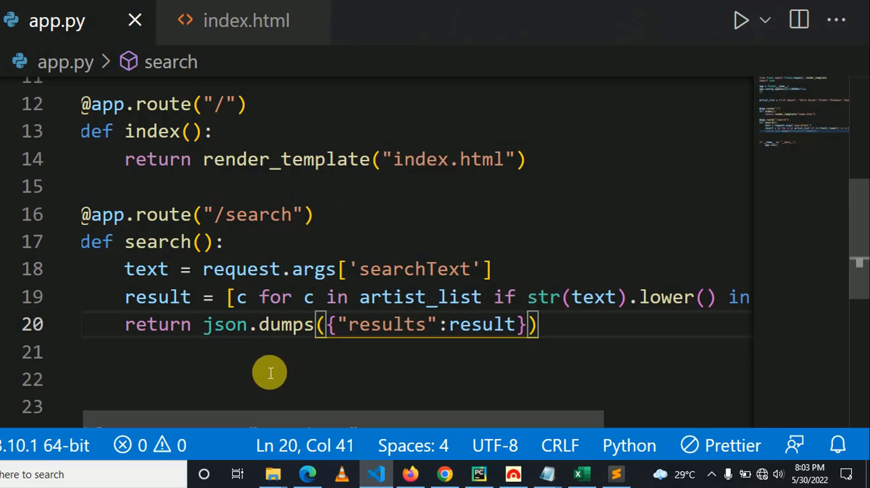
pyautogui.doubleClick(382, 325)
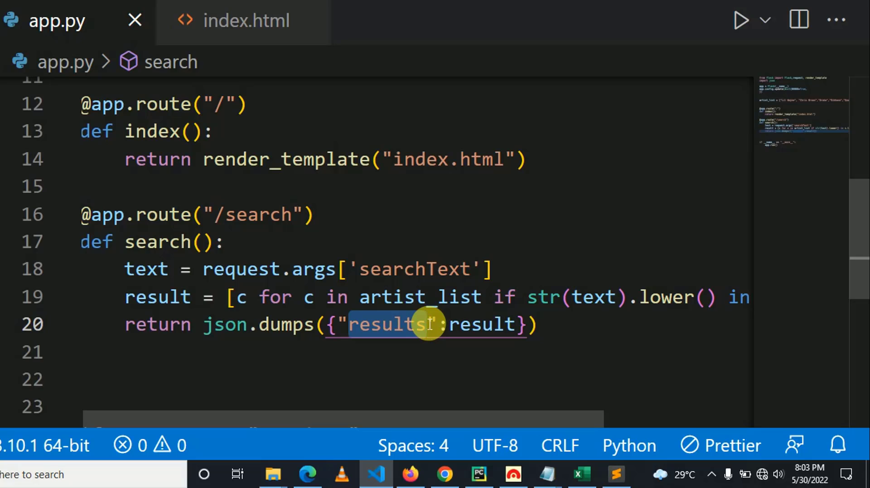
pyautogui.moveTo(397, 341)
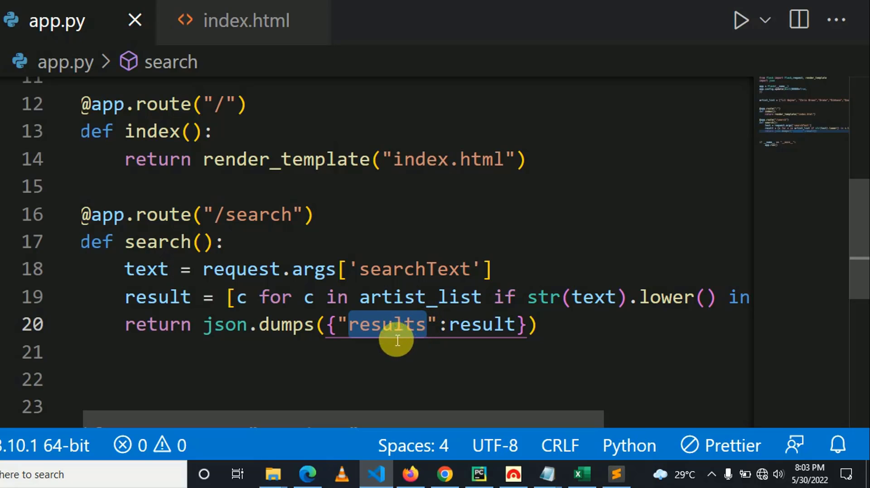
pyautogui.click(455, 324)
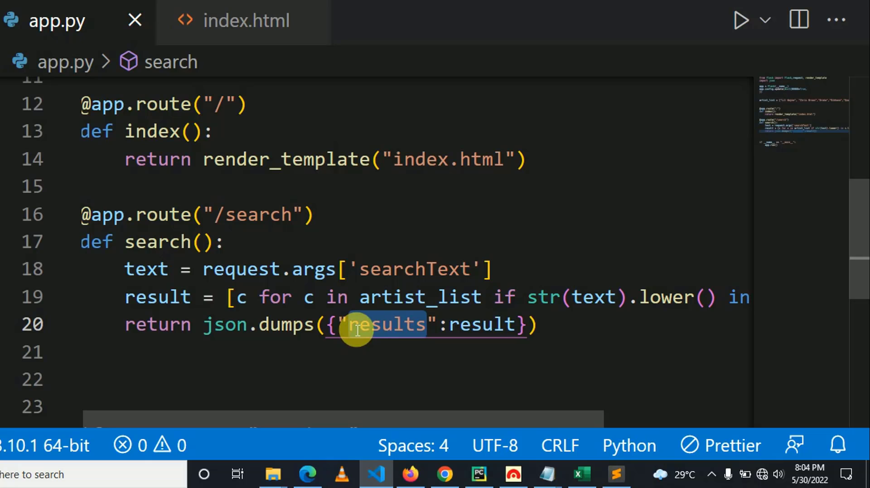
pyautogui.moveTo(280, 324)
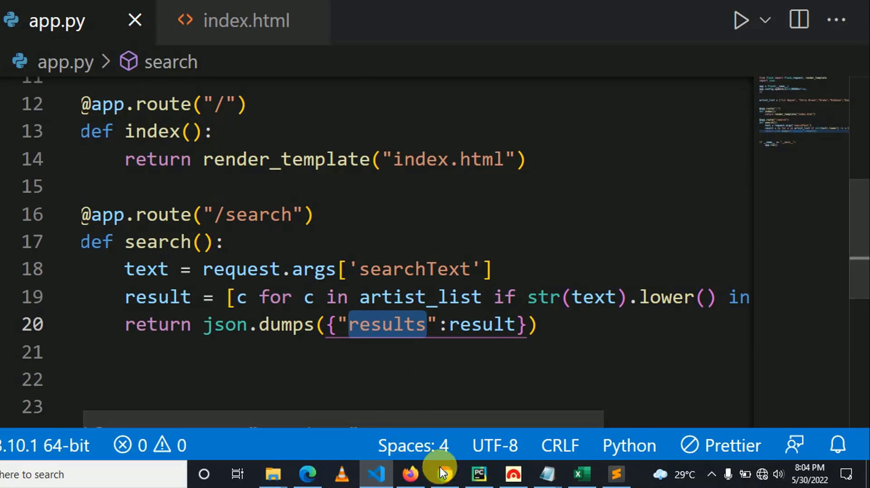
# Search 'd', 'dd' and 'beyonce' in the browser, confirming Drake and Beyonce appear without 500 errors.
pyautogui.click(444, 474)
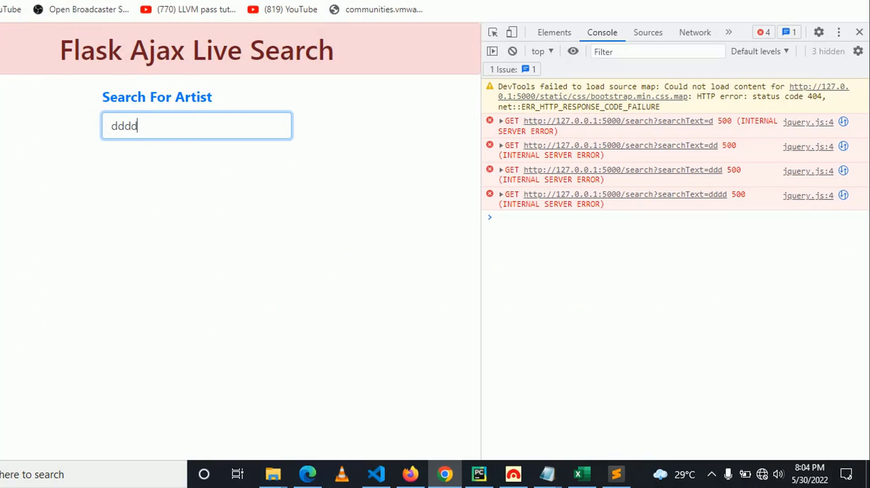
pyautogui.click(511, 51)
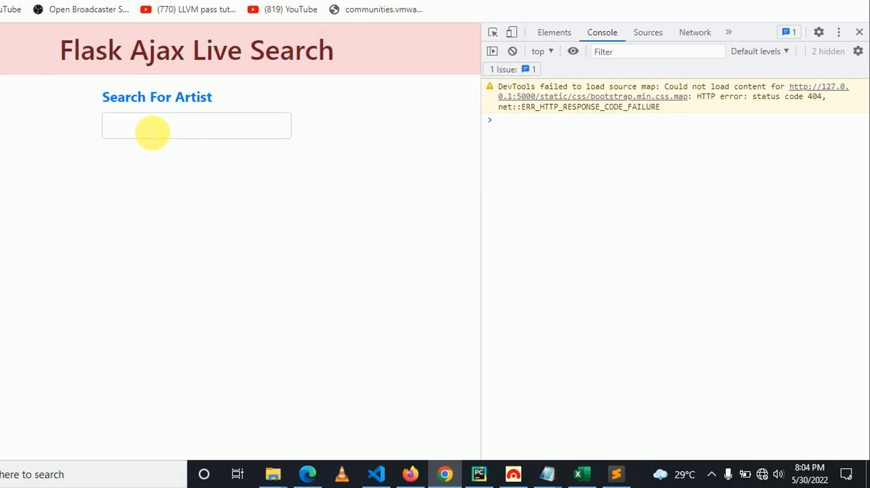
pyautogui.write('d')
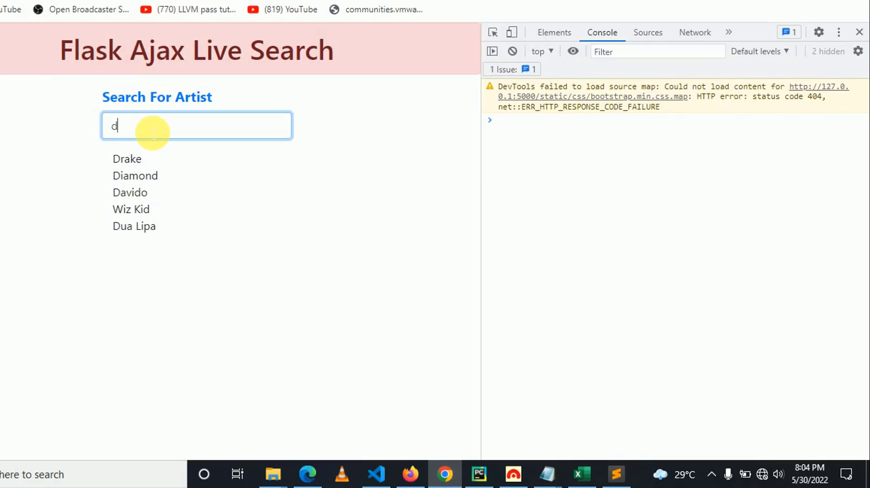
pyautogui.write('d')
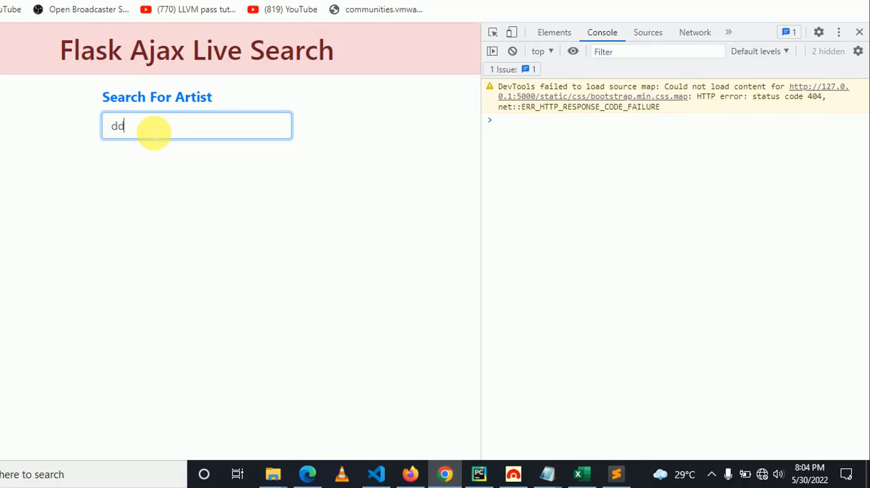
pyautogui.write('bey')
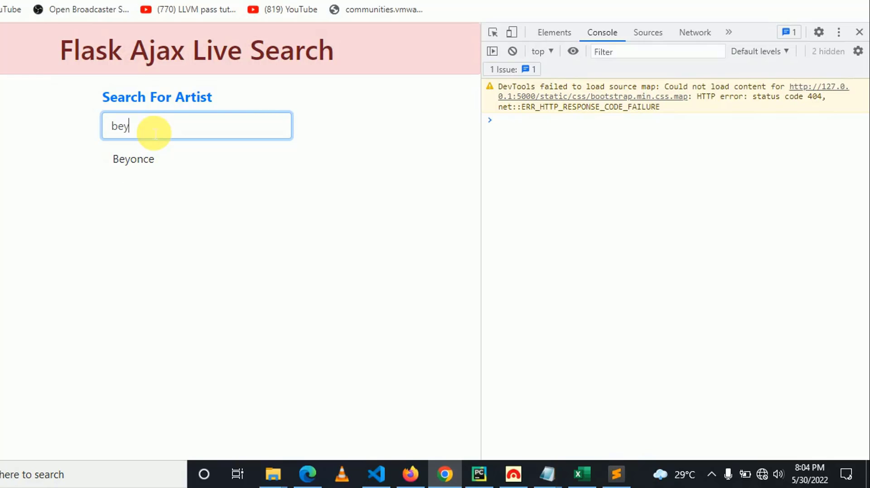
pyautogui.write('once')
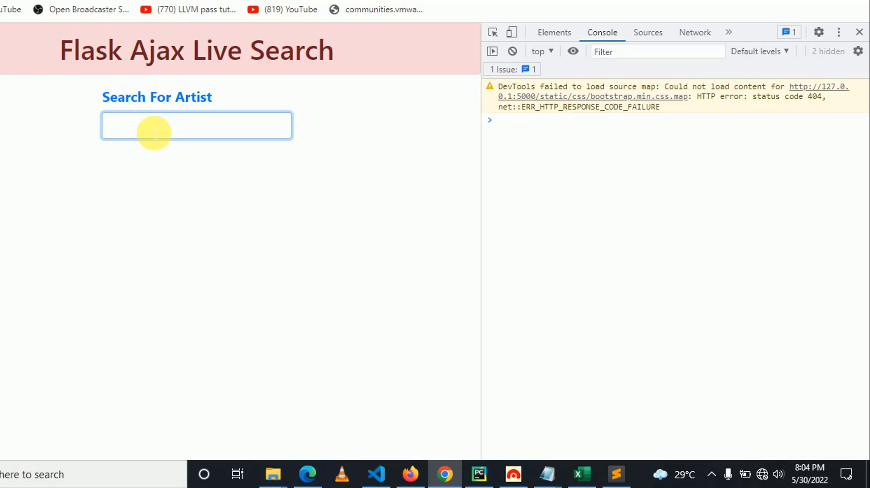
# Search 'ff' then 'd', listing Drake, Diamond, Davido, Wiz Kid and Dua Lipa.
pyautogui.click(195, 125)
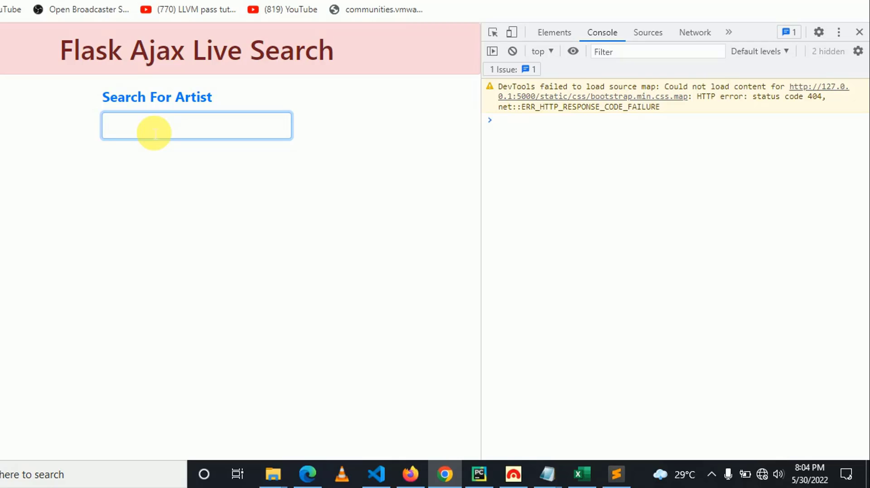
pyautogui.click(196, 125)
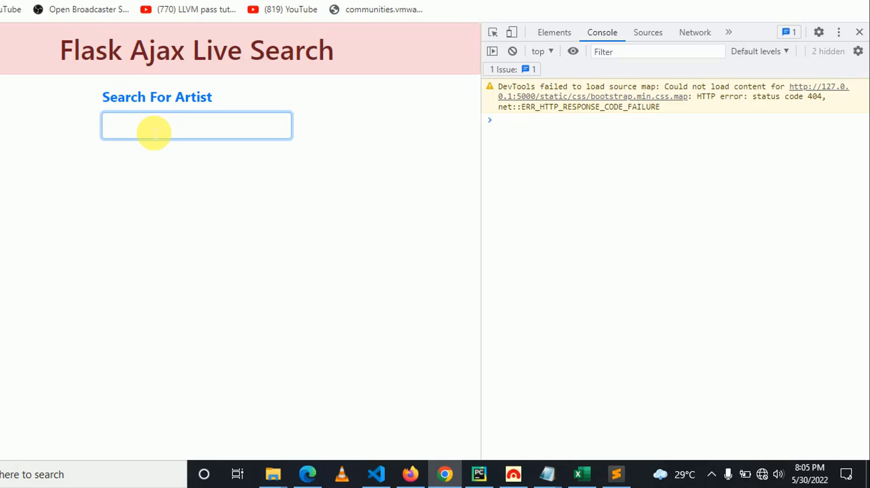
pyautogui.click(196, 125)
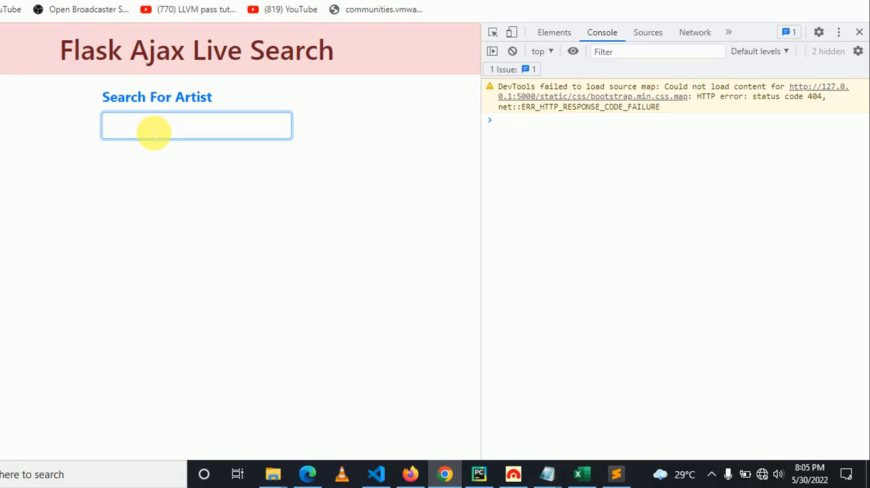
pyautogui.write('ff')
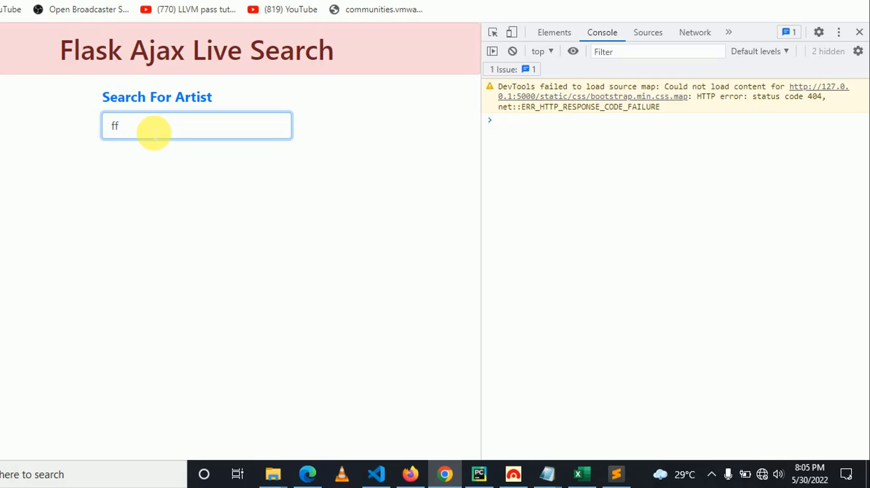
pyautogui.write('d')
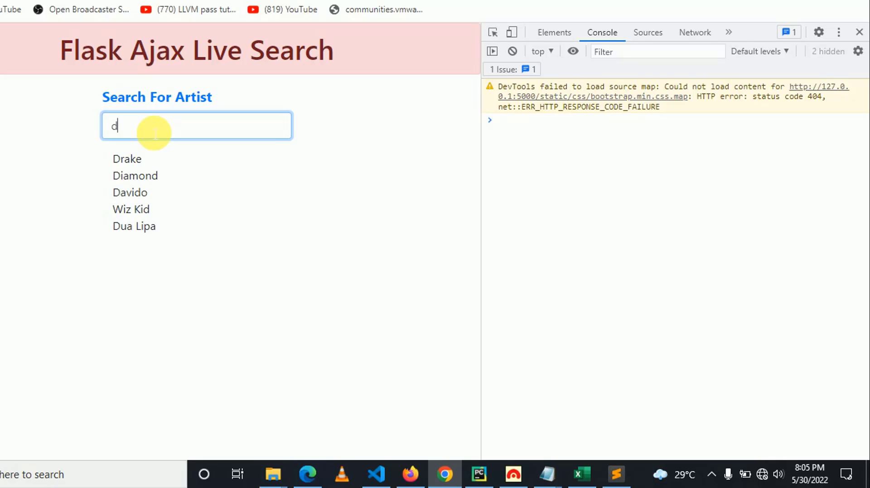